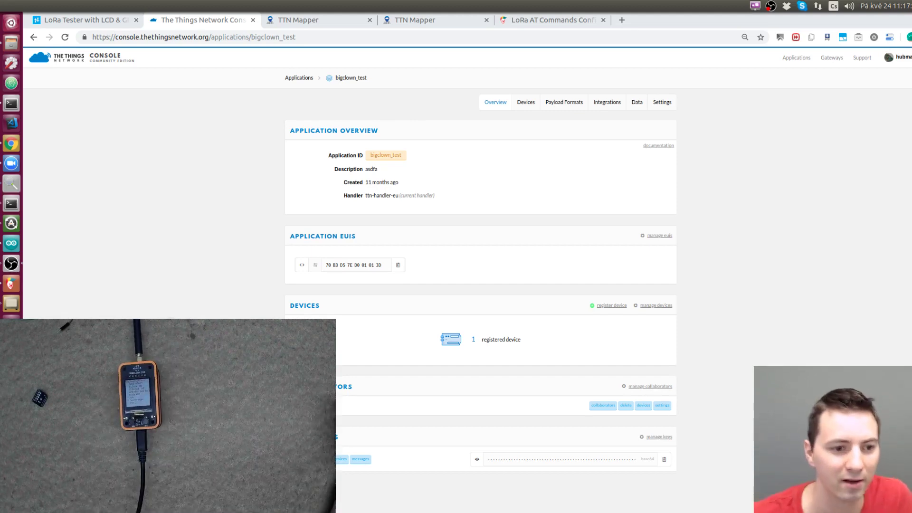
# - Navigate a new tab to bigclown.com, then Support, Documentation and the Quick Start Guide
pyautogui.click(738, 20)
pyautogui.write('bigcl')
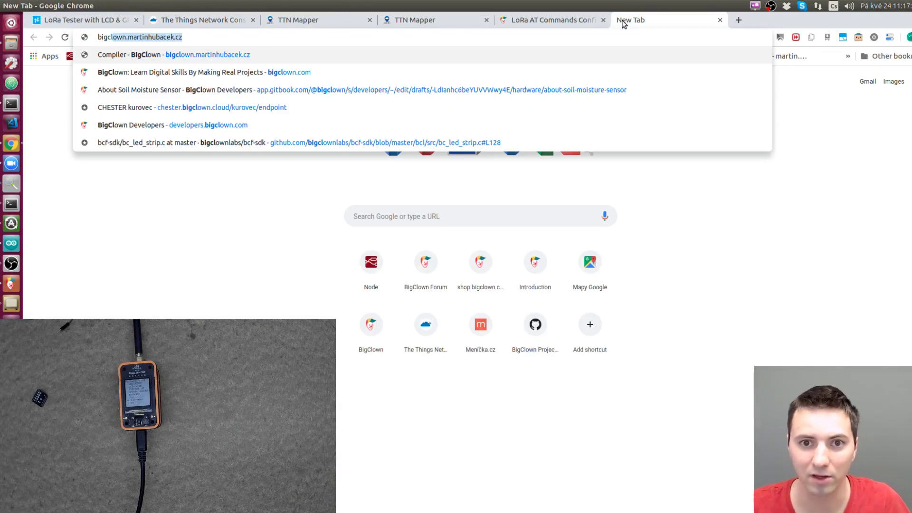
pyautogui.click(181, 72)
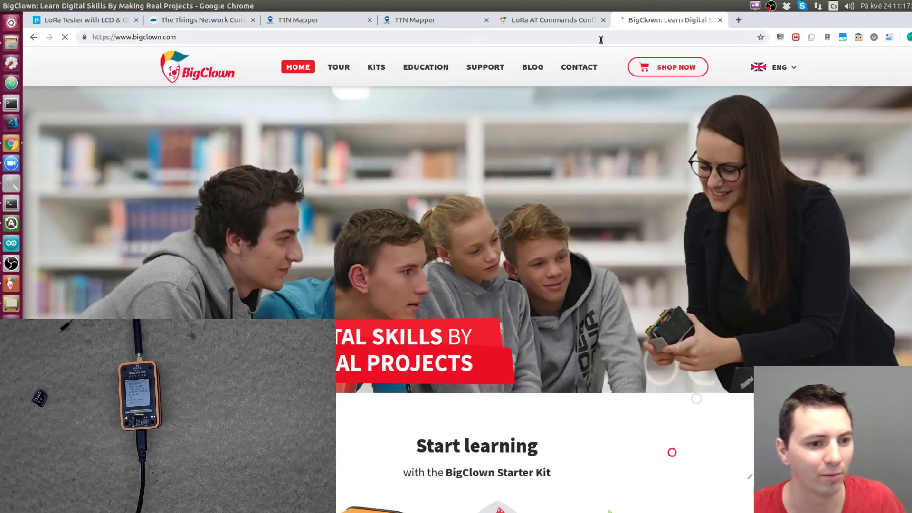
pyautogui.click(484, 67)
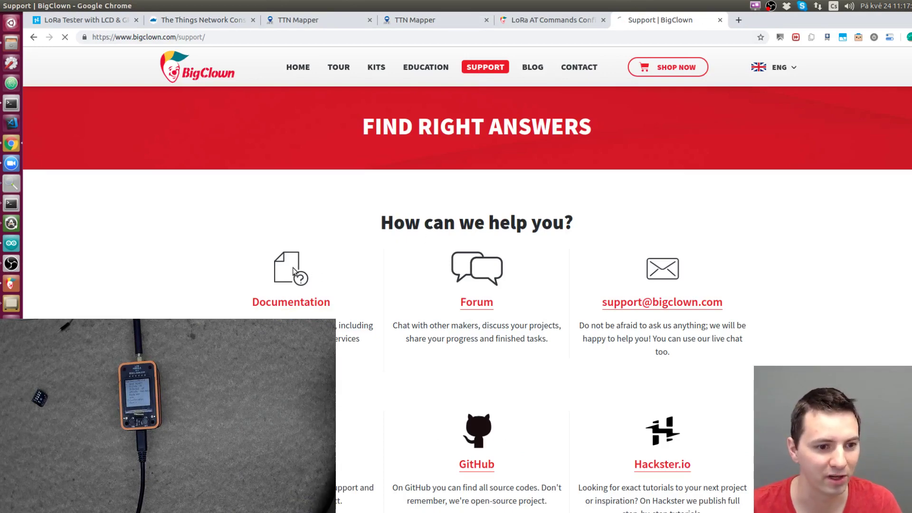
pyautogui.click(291, 303)
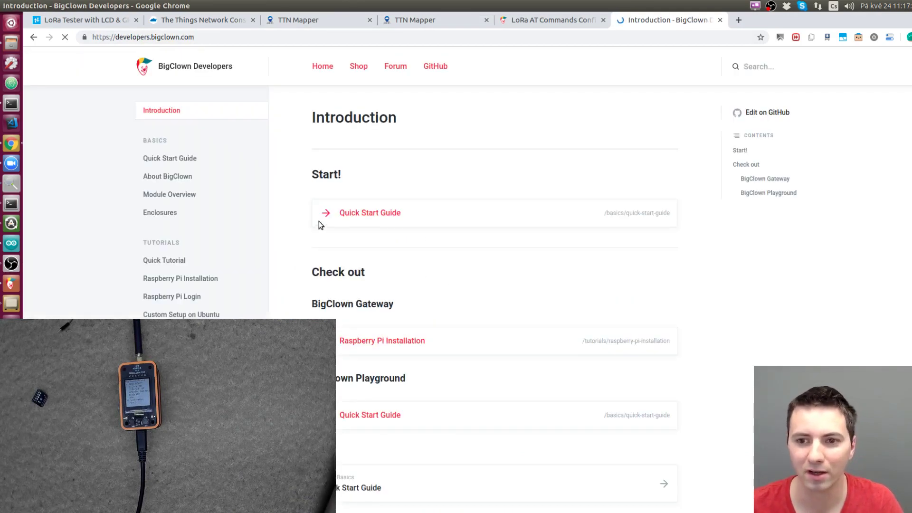
pyautogui.click(369, 212)
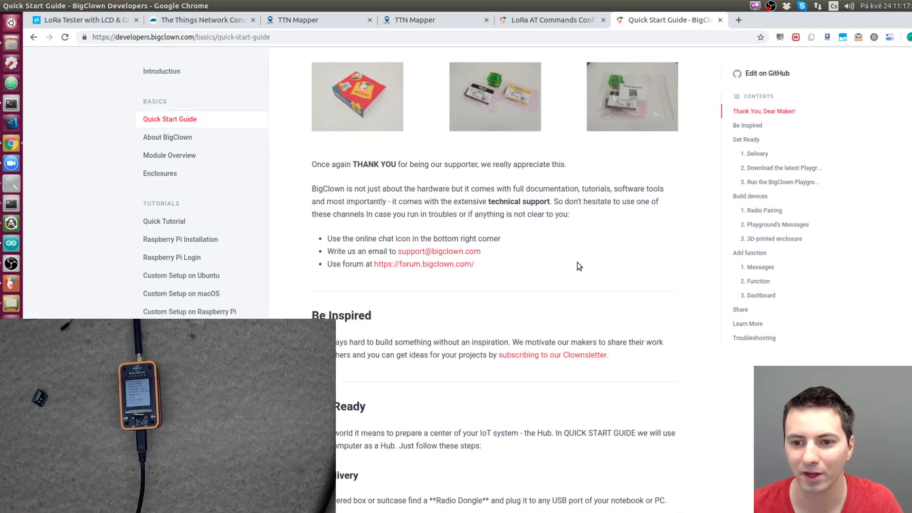
# - Scroll to the latest Playground download and show the Linux download options
pyautogui.scroll(-3)
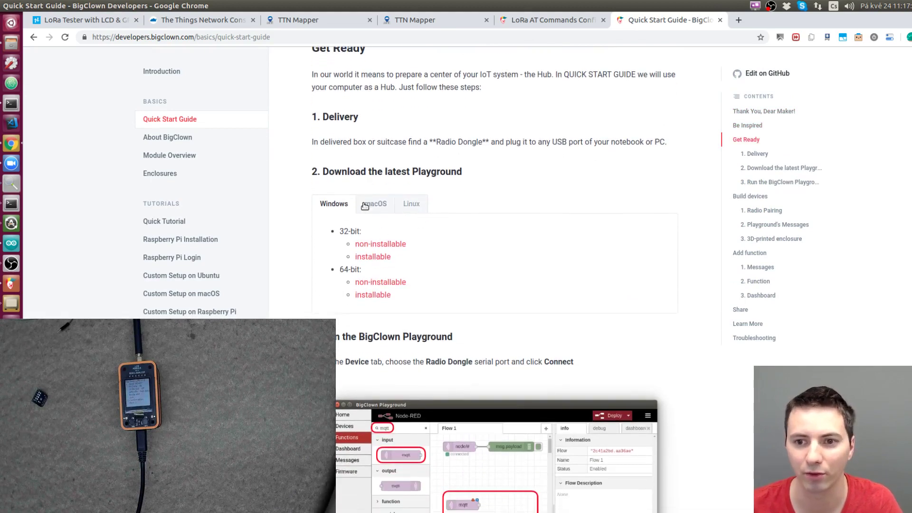
pyautogui.click(411, 204)
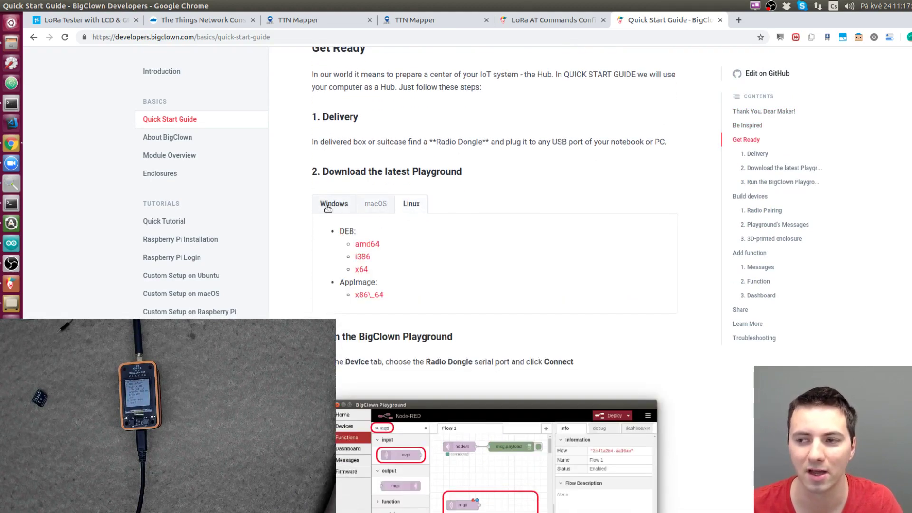
pyautogui.click(334, 204)
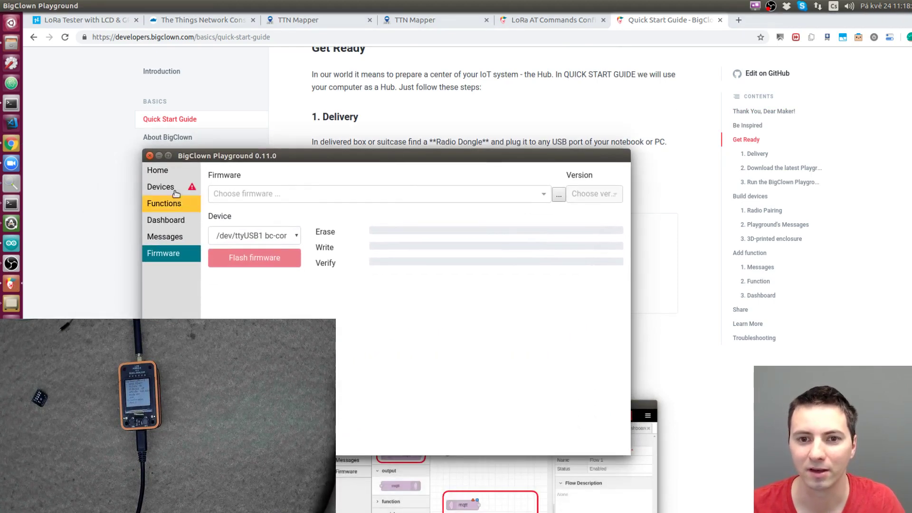
pyautogui.click(158, 170)
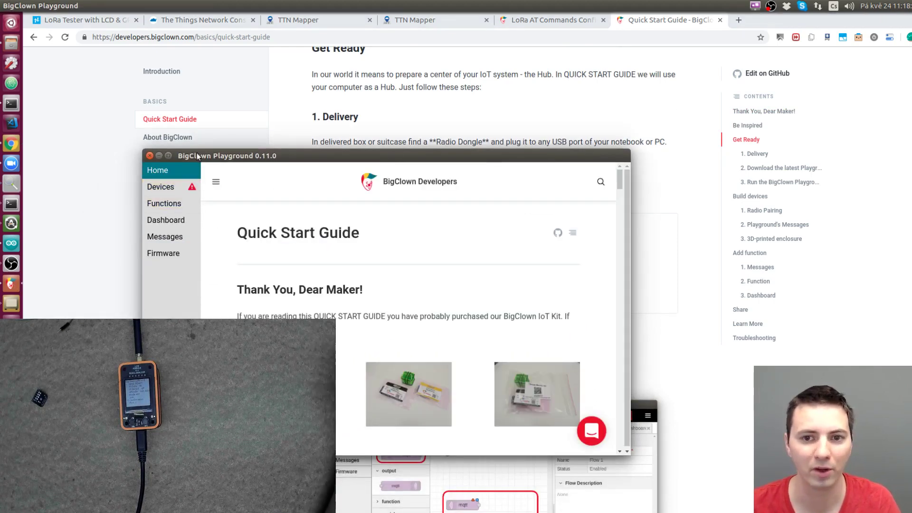
pyautogui.click(161, 187)
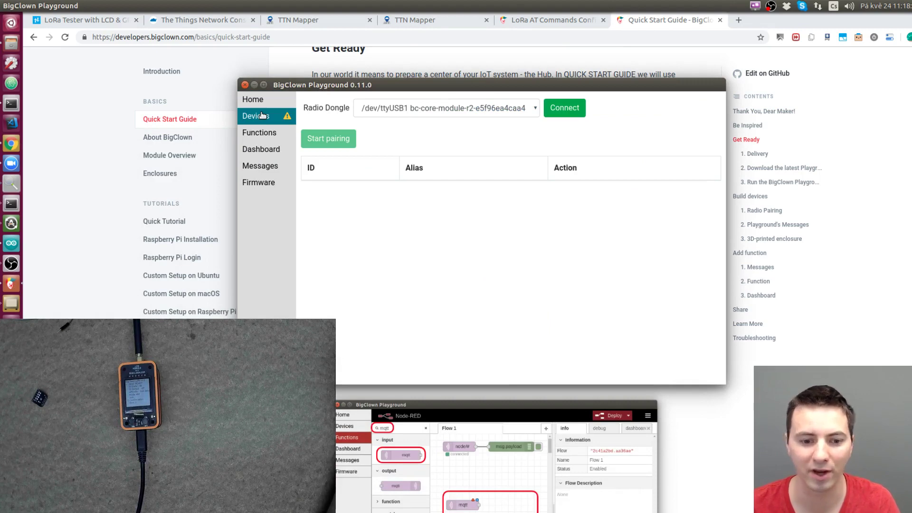
pyautogui.click(260, 133)
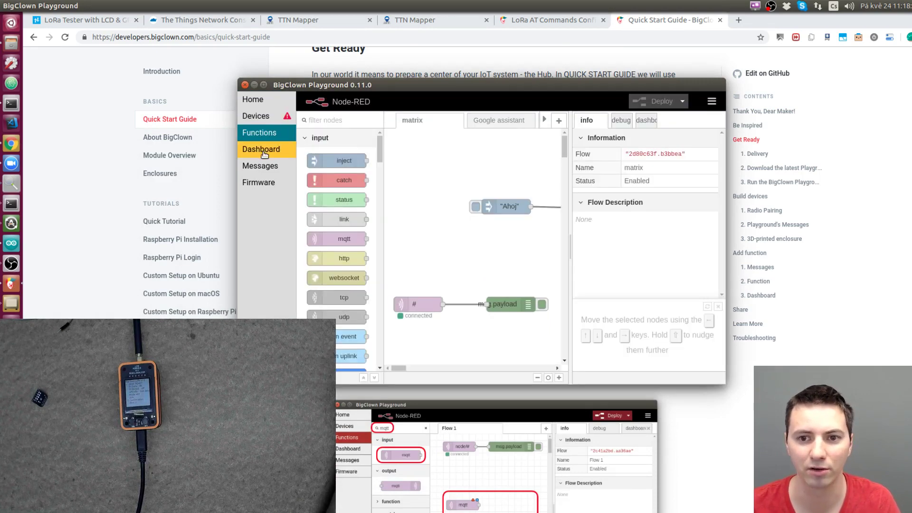
pyautogui.click(260, 165)
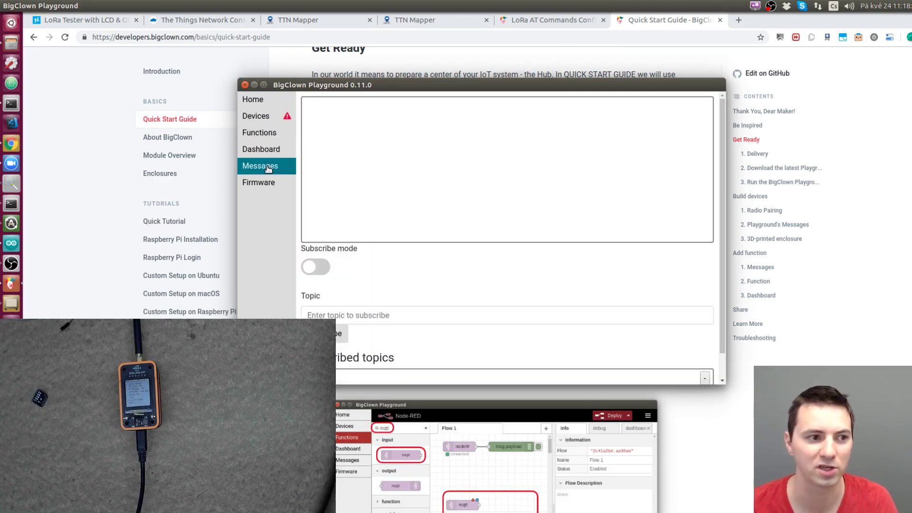
pyautogui.click(258, 182)
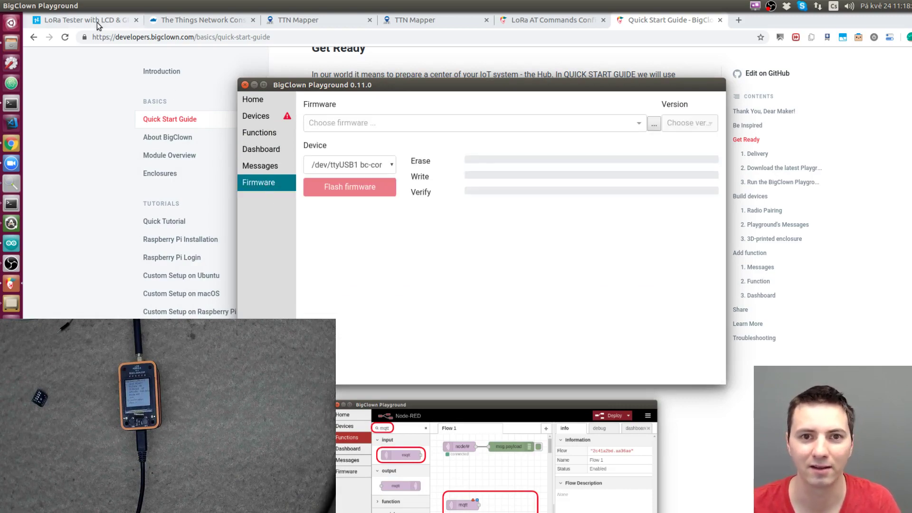
pyautogui.click(82, 20)
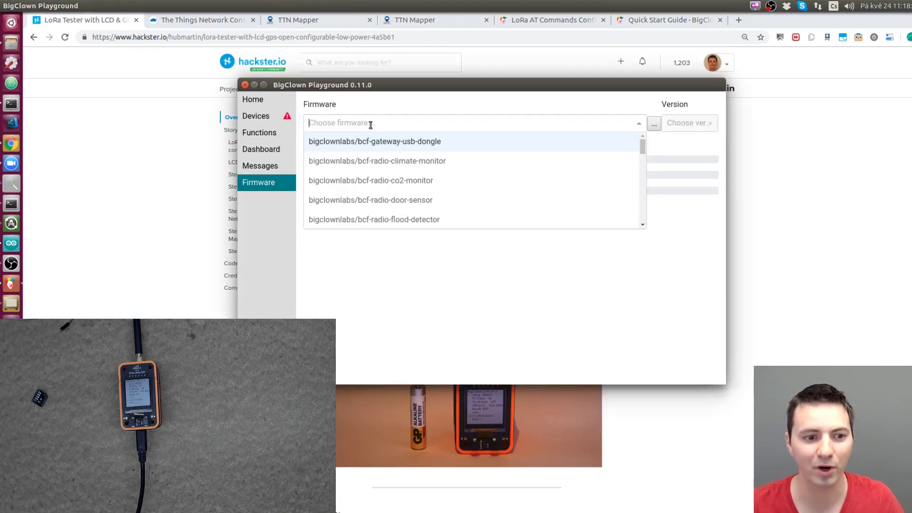
pyautogui.write('lora')
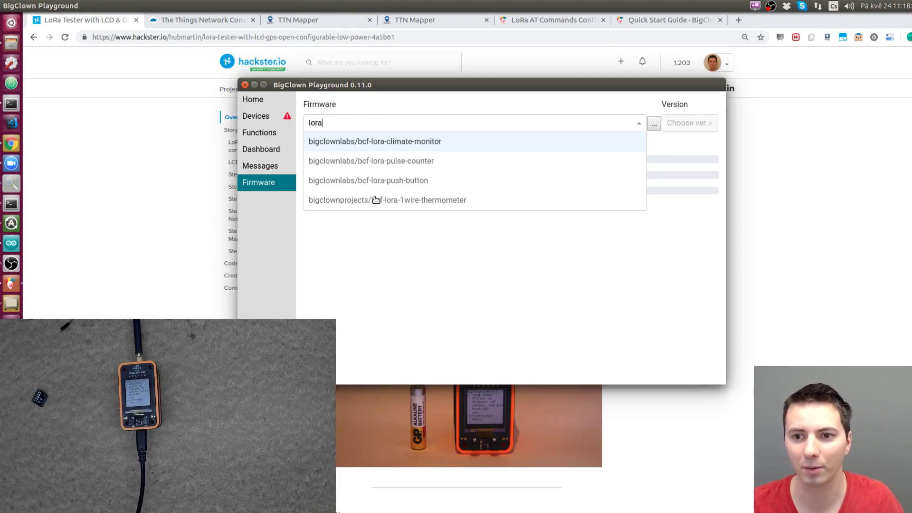
pyautogui.click(140, 220)
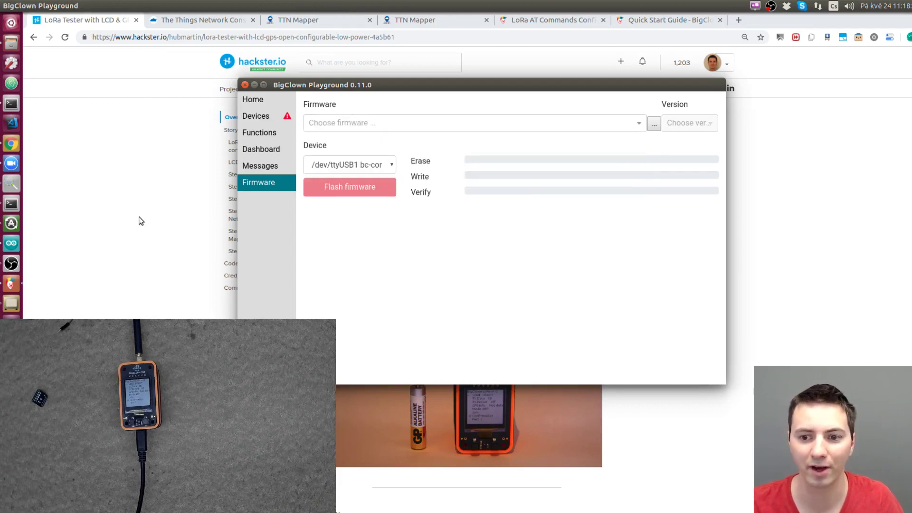
# - From the Hackster article's Code section, reach the bcf-lcd-clock-with-stopwatch GitHub releases
pyautogui.click(246, 84)
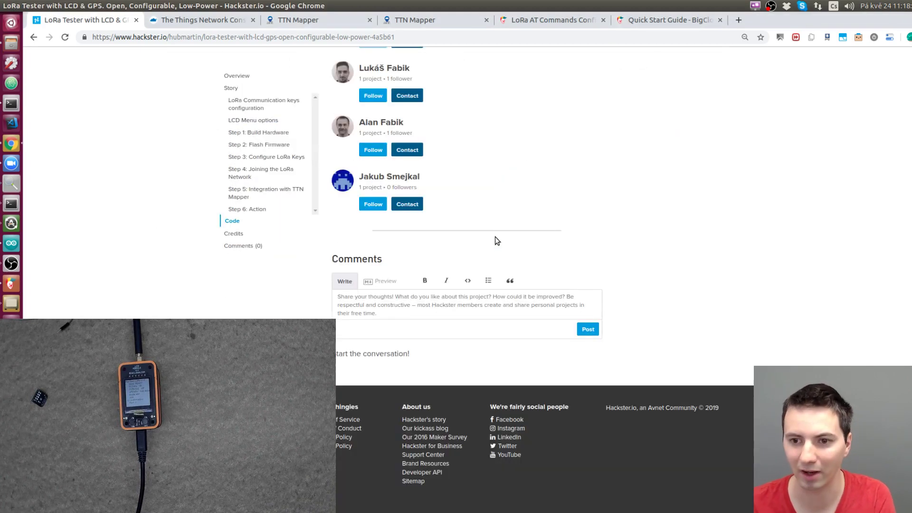
pyautogui.scroll(3)
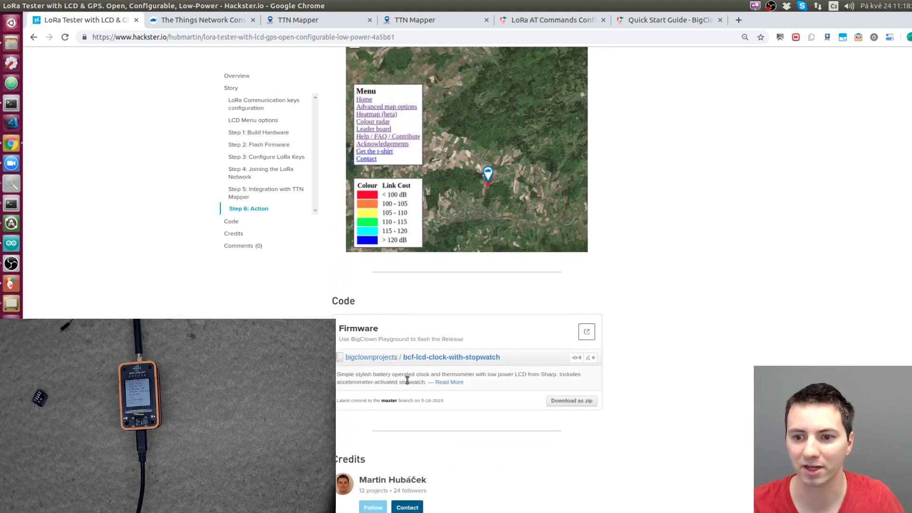
pyautogui.click(450, 356)
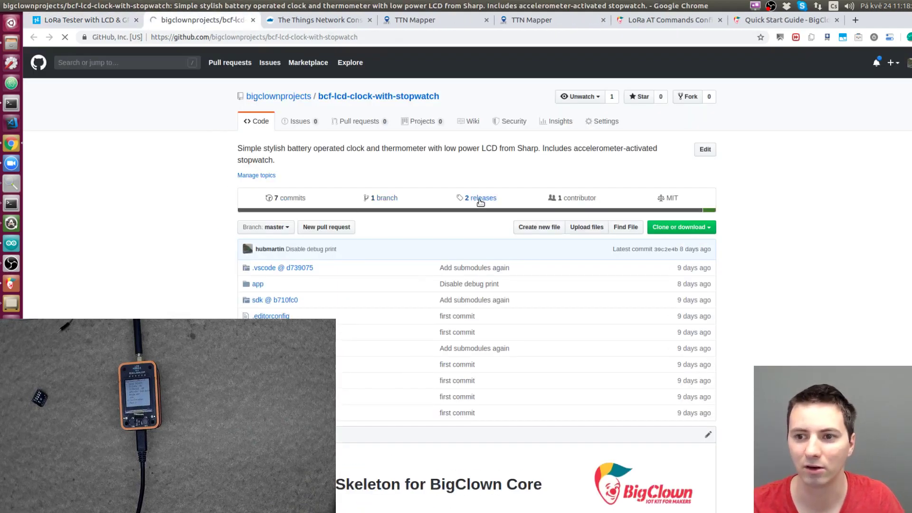
pyautogui.click(479, 198)
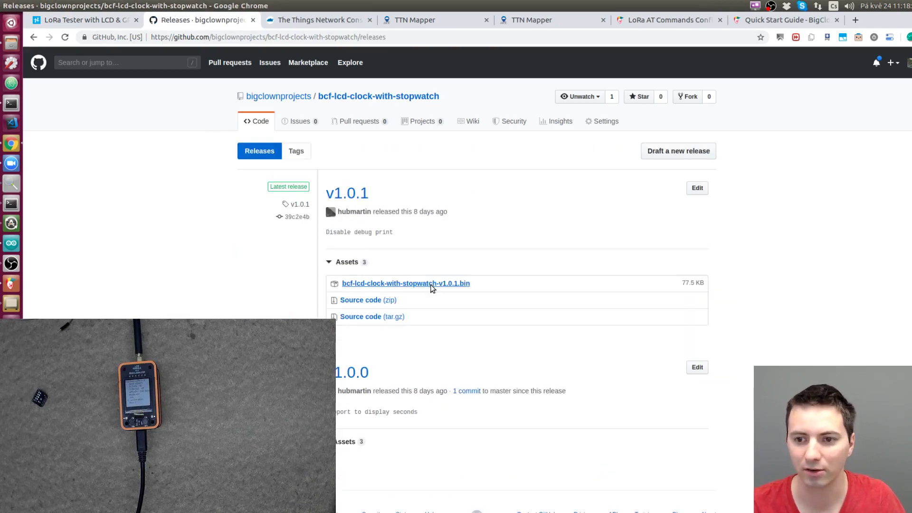
pyautogui.moveTo(464, 348)
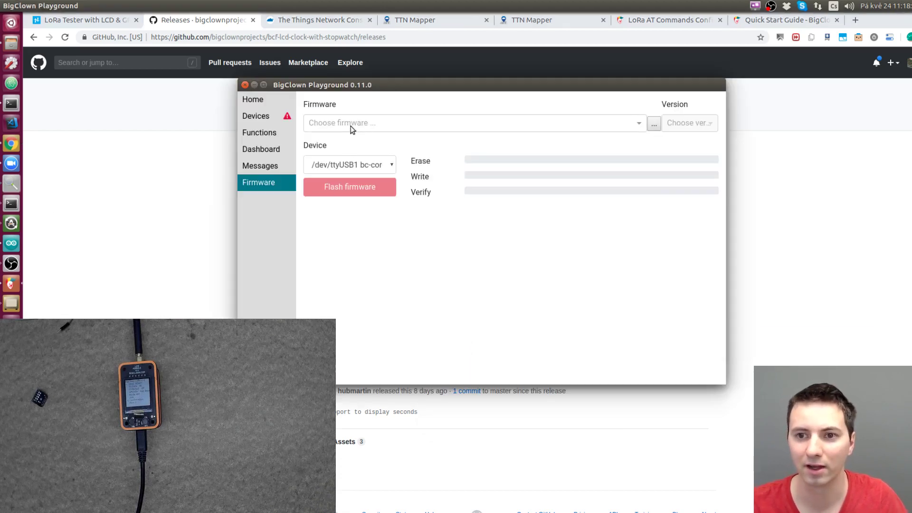
# - Flash the stopwatch release .bin URL onto the Core Module on /dev/ttyUSB1 until Done
pyautogui.click(471, 123)
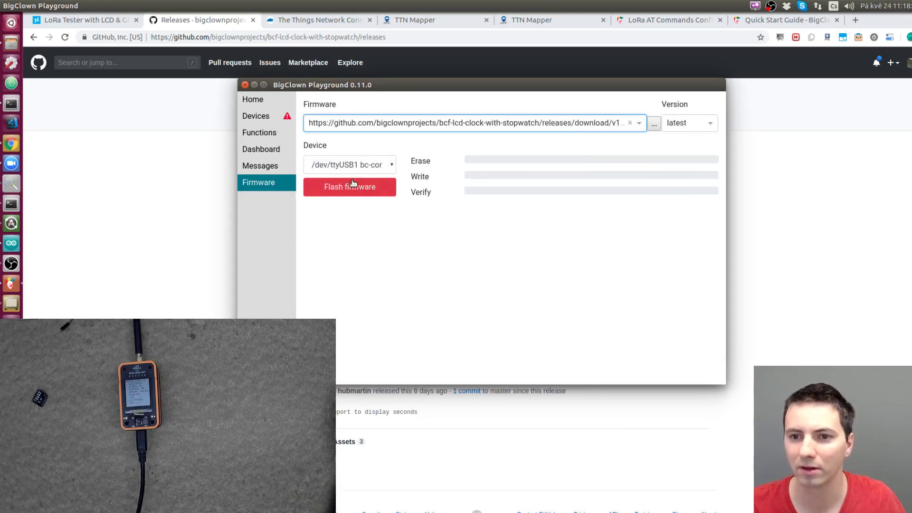
pyautogui.click(349, 165)
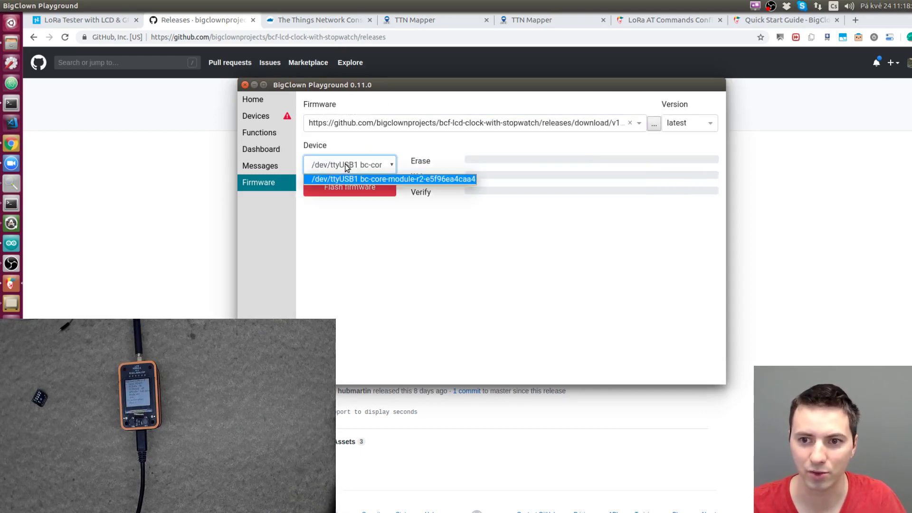
pyautogui.click(349, 187)
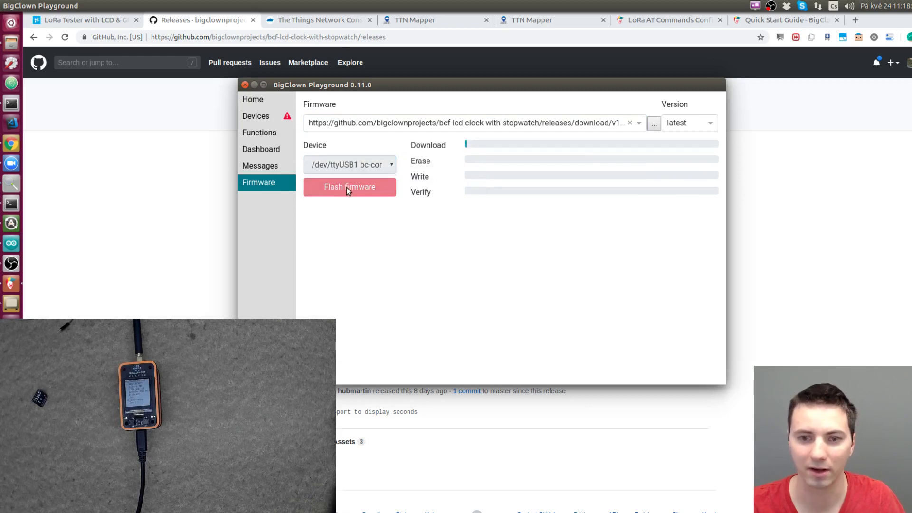
pyautogui.click(350, 187)
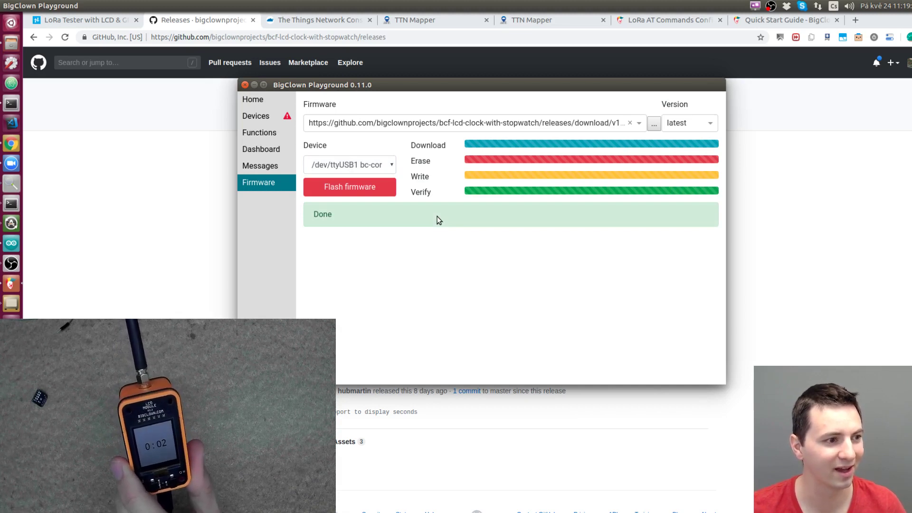
pyautogui.click(245, 85)
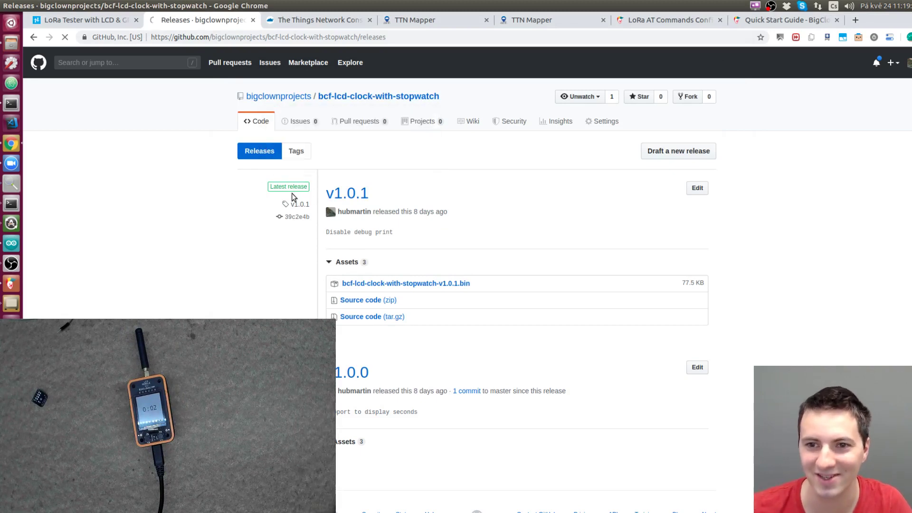
# - Via the bigclownprojects organisation, reach the bcf-lora-tester-lcd-gps-ttnmapper releases listing the v1.0.0 .bin
pyautogui.click(278, 96)
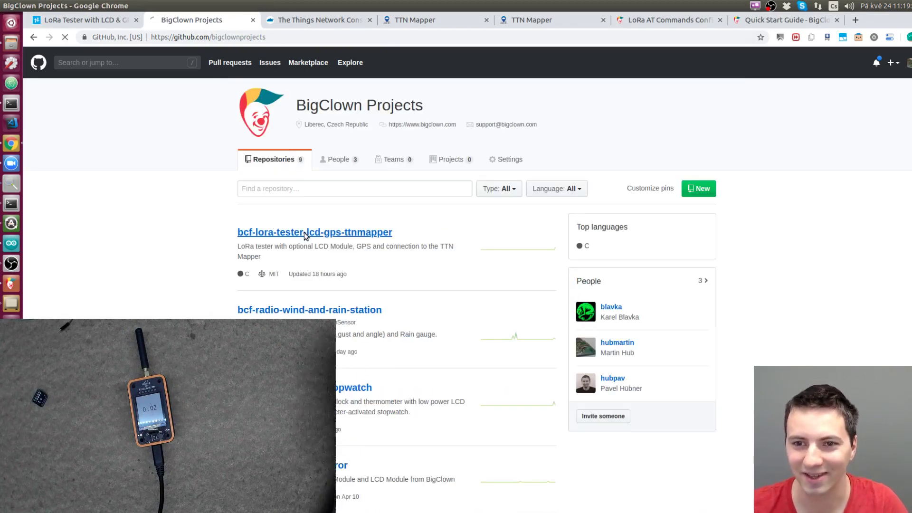
pyautogui.click(315, 232)
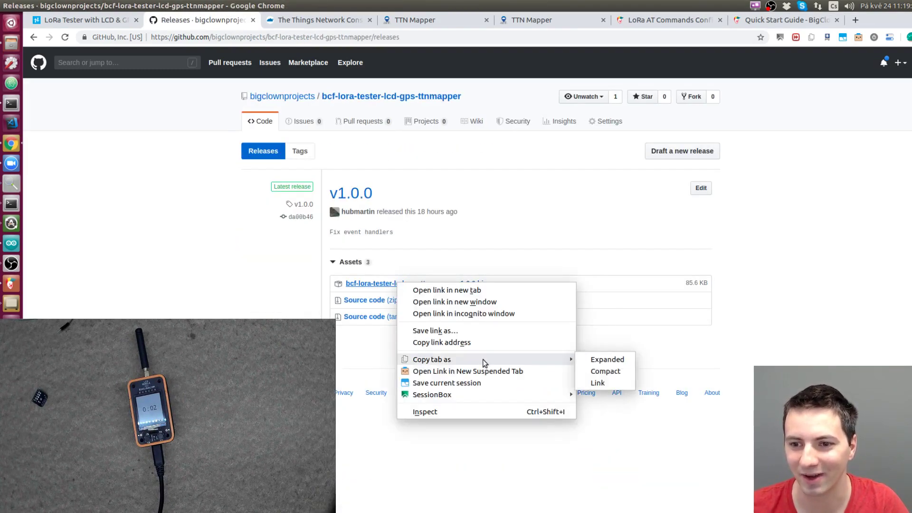
pyautogui.click(74, 116)
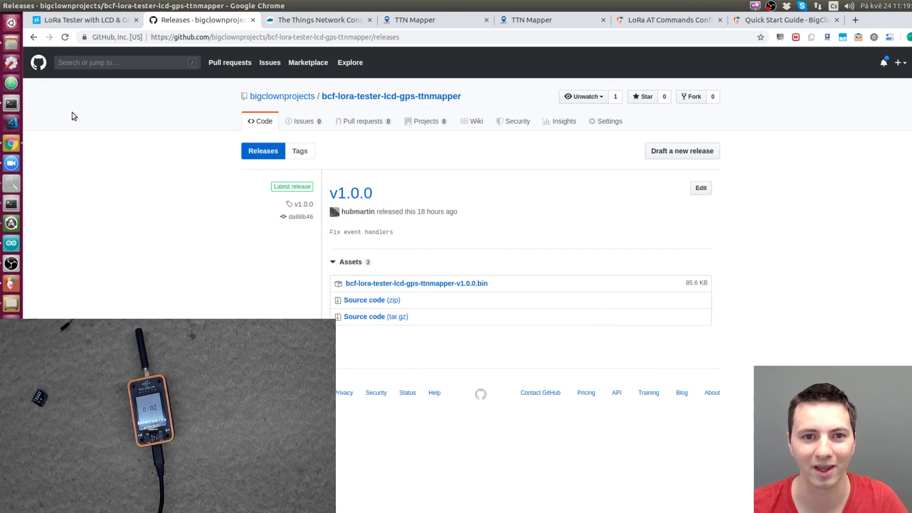
pyautogui.moveTo(20, 283)
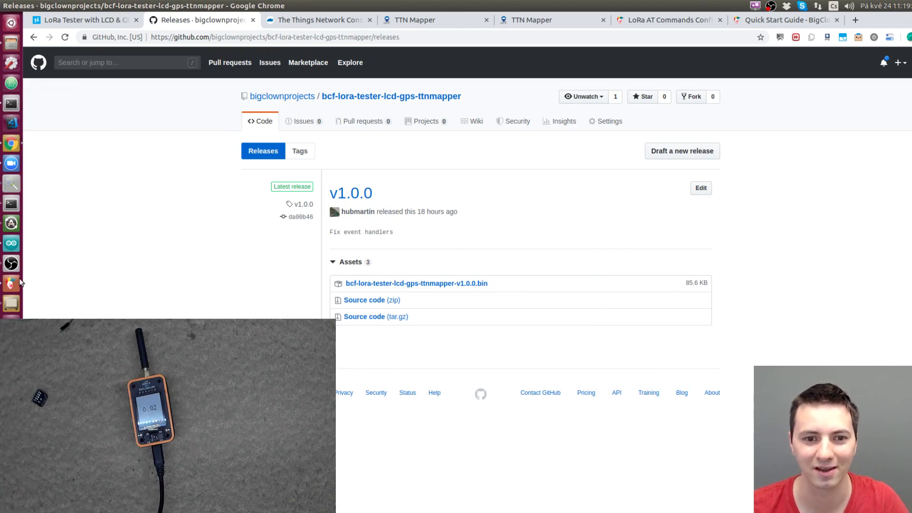
# - Flash the v1.0.0 TTN Mapper tester .bin URL onto /dev/ttyUSB1 and move the window aside
pyautogui.click(11, 285)
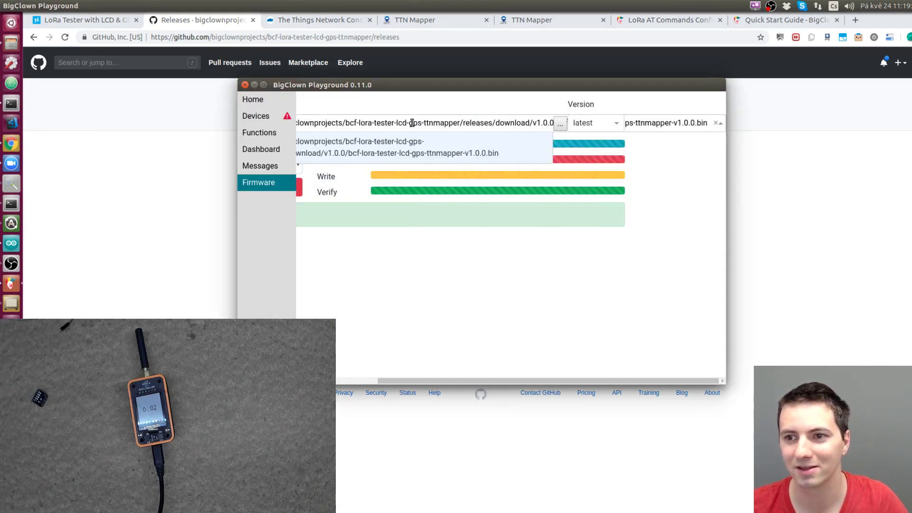
pyautogui.click(350, 188)
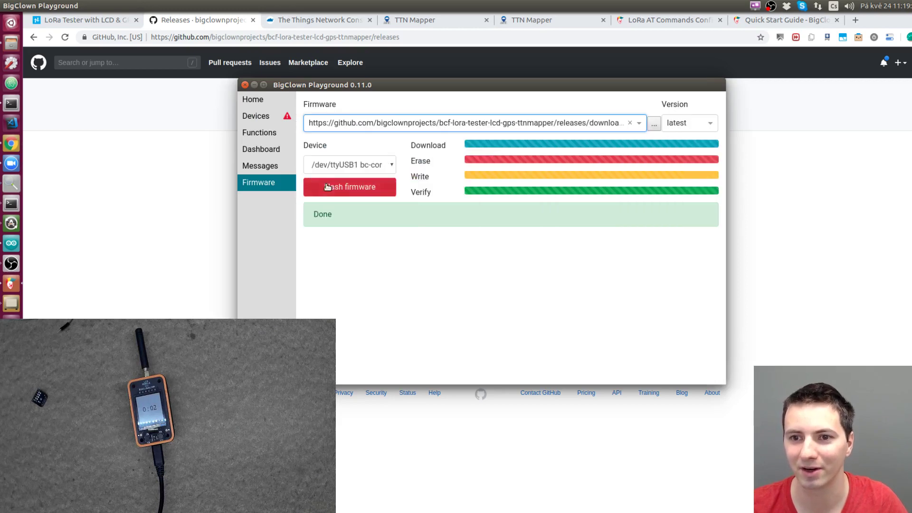
pyautogui.click(349, 188)
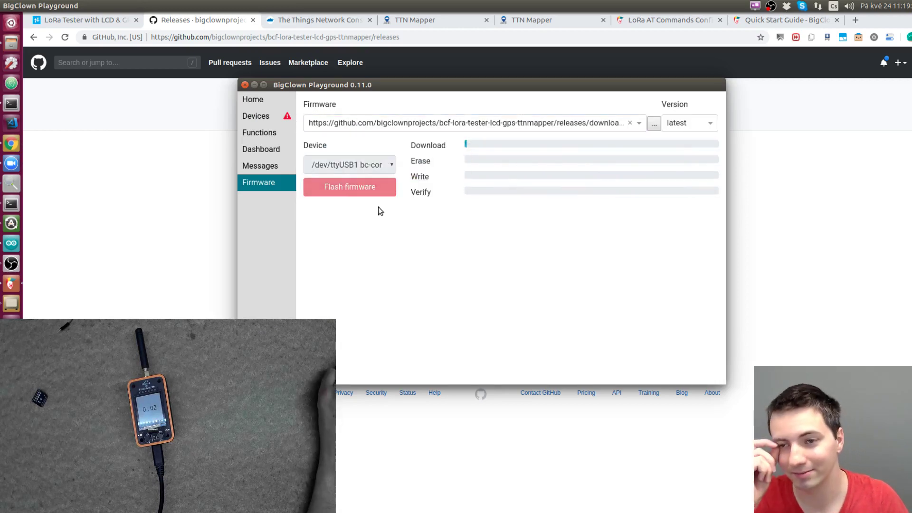
pyautogui.click(349, 187)
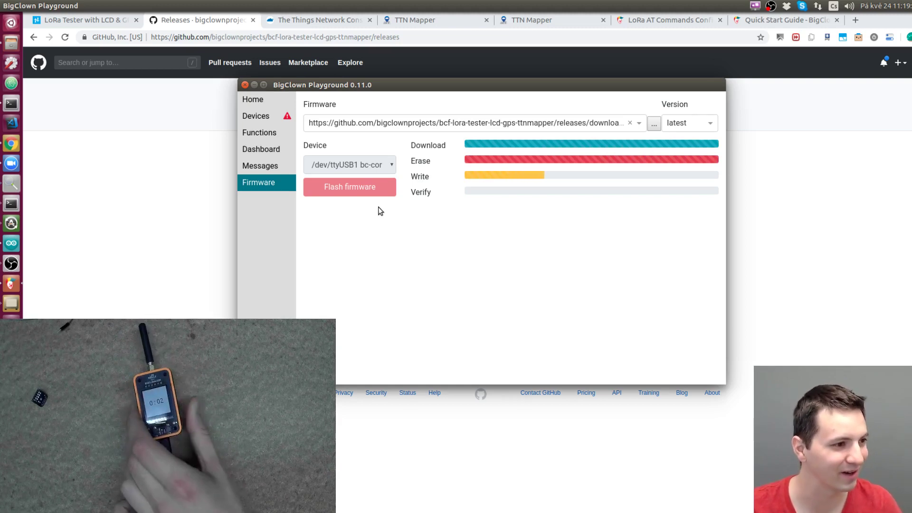
pyautogui.moveTo(373, 218)
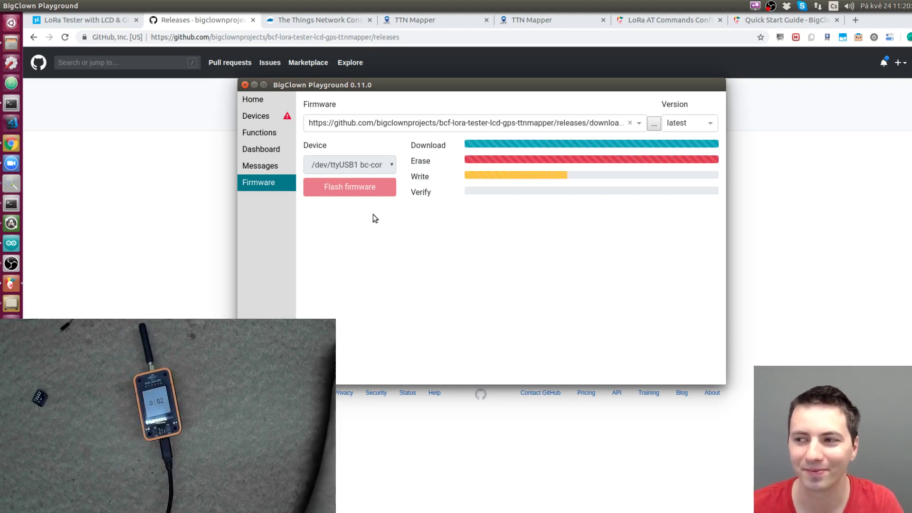
pyautogui.moveTo(322, 85); pyautogui.dragTo(303, 95)
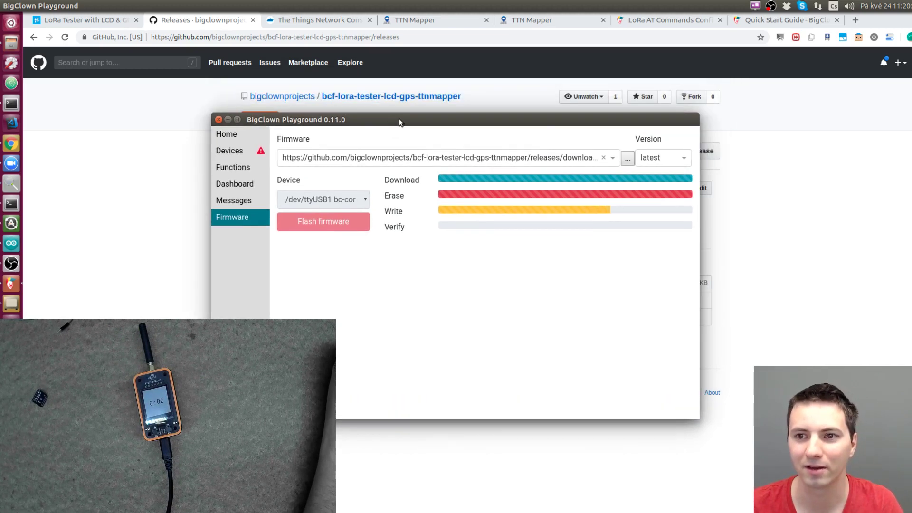
# - In the TTN Console applications list, start a new application, then cancel back to bigclown_test
pyautogui.click(317, 20)
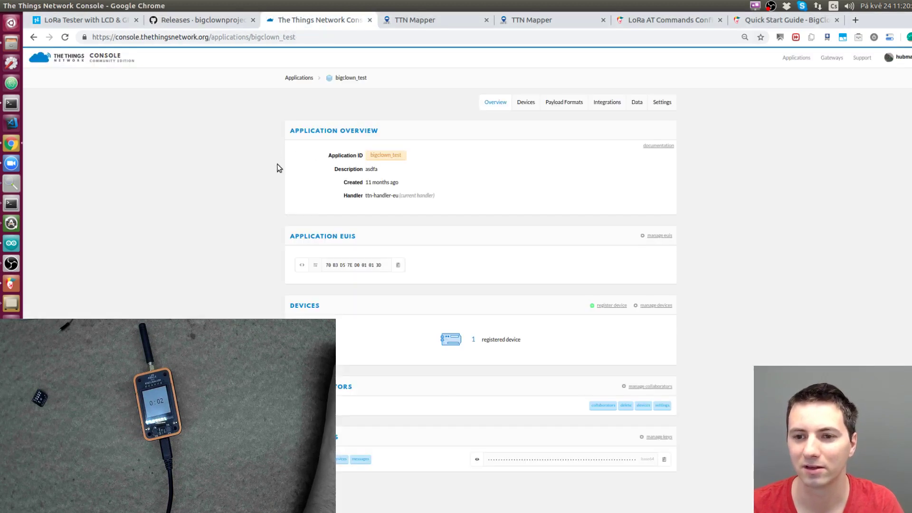
pyautogui.click(299, 77)
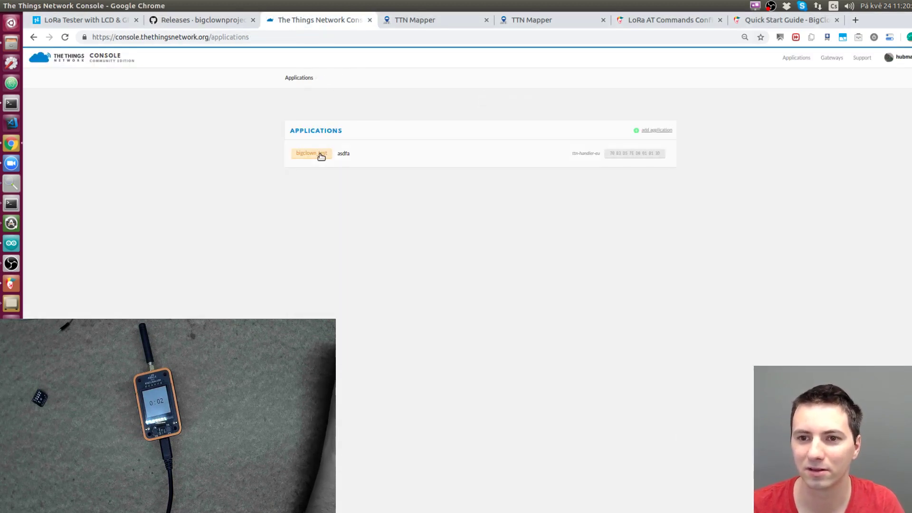
pyautogui.moveTo(248, 129)
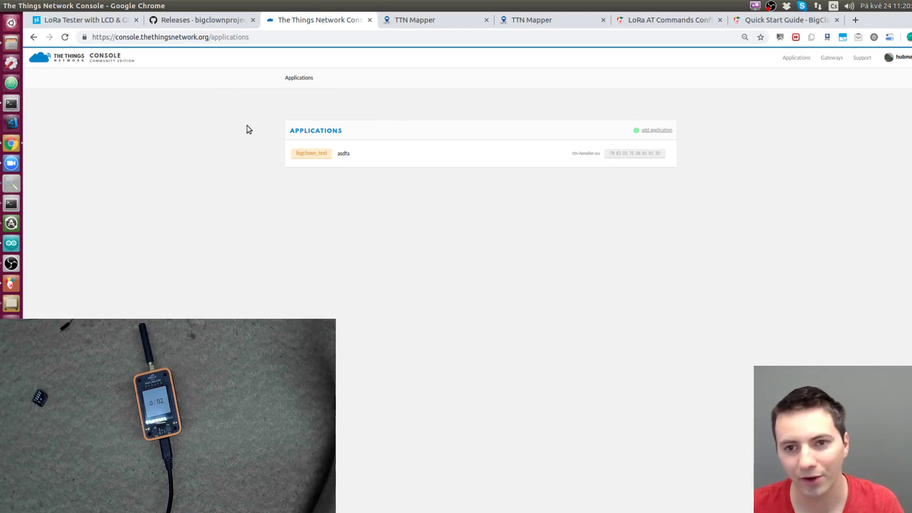
pyautogui.moveTo(287, 131)
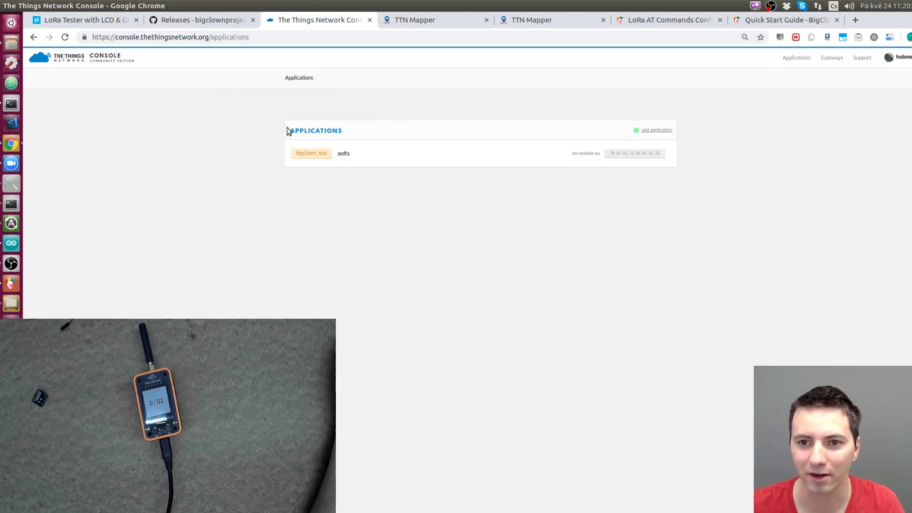
pyautogui.moveTo(244, 129)
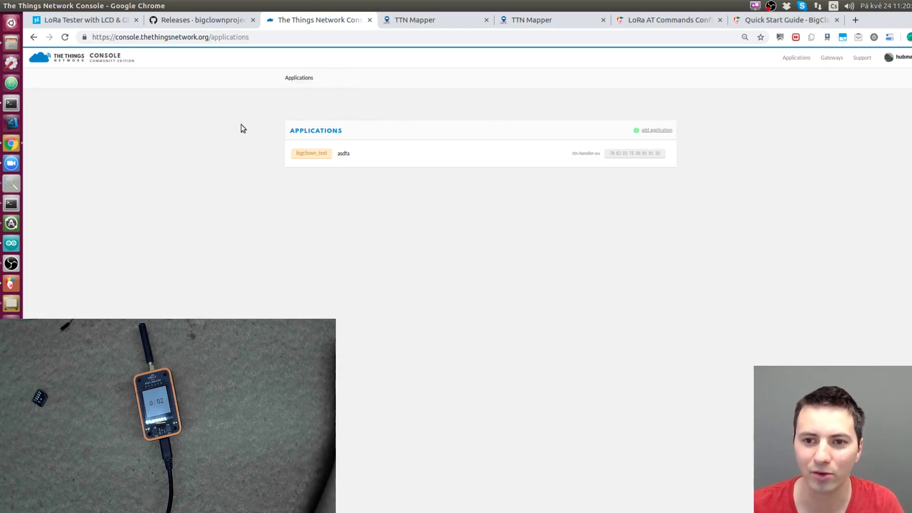
pyautogui.click(657, 130)
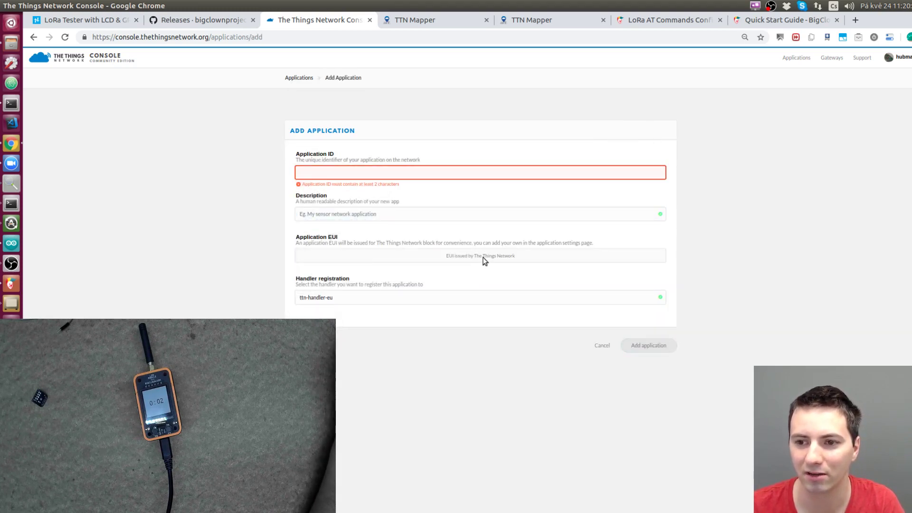
pyautogui.moveTo(466, 260)
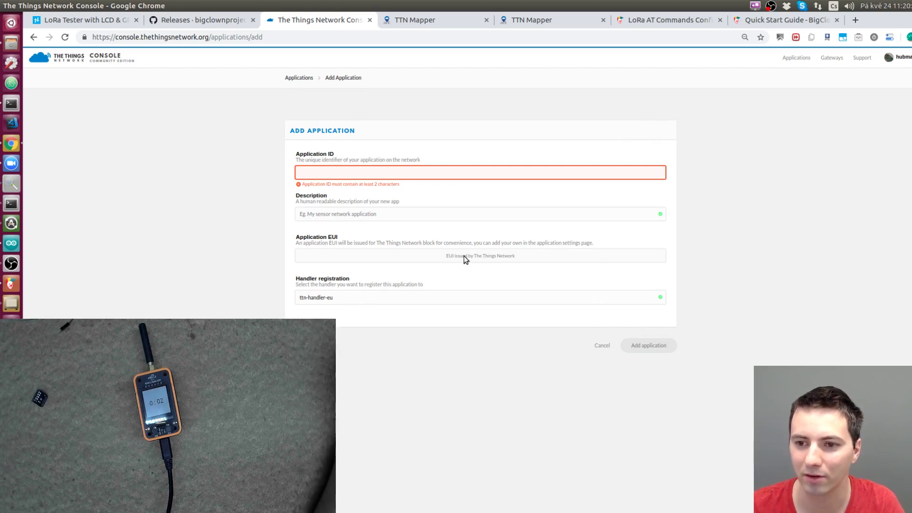
pyautogui.moveTo(602, 356)
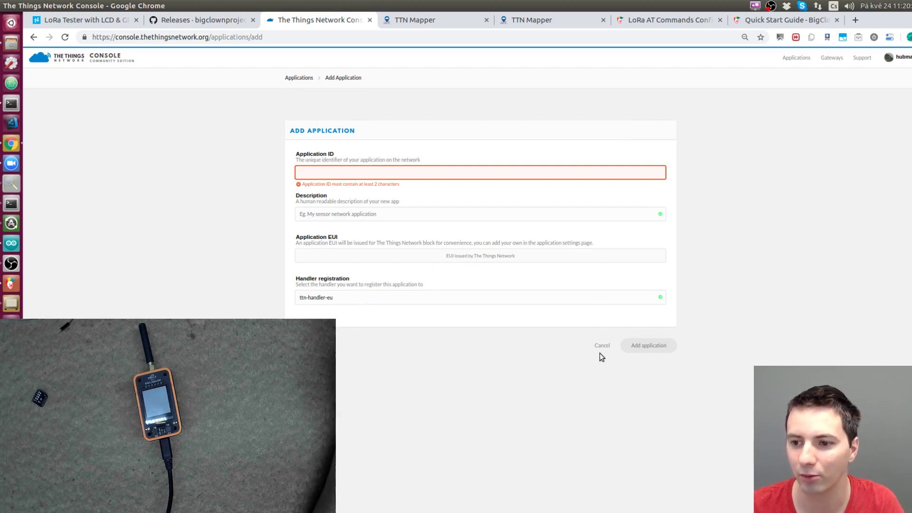
pyautogui.click(648, 345)
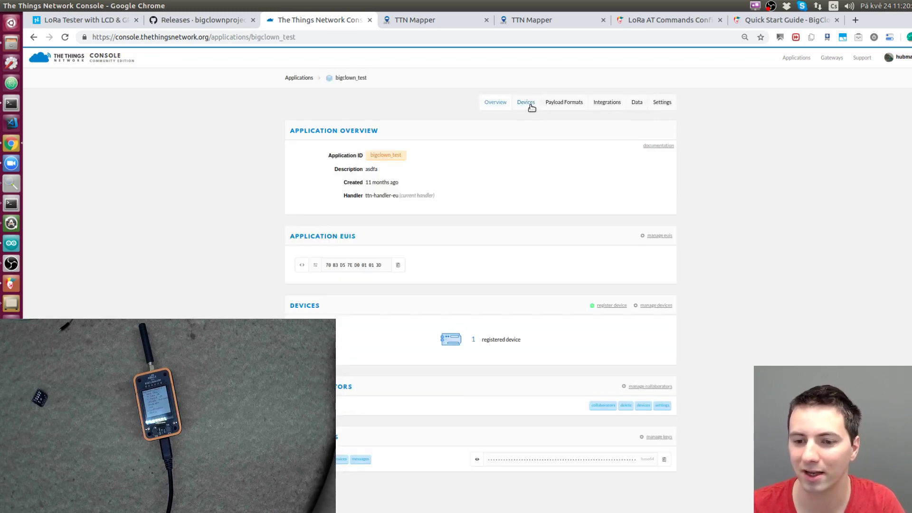
# - Toggle between Overview and Devices of bigclown_test, ending on the empty device list
pyautogui.click(525, 102)
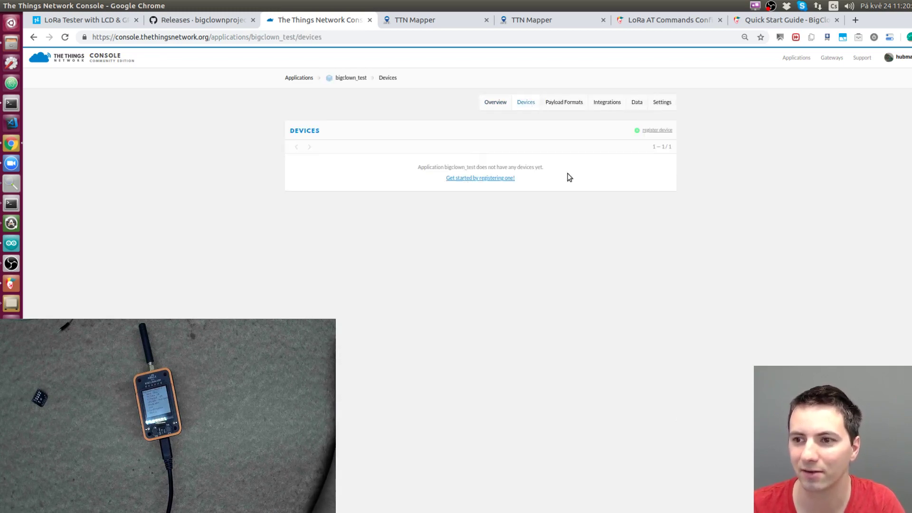
pyautogui.click(351, 77)
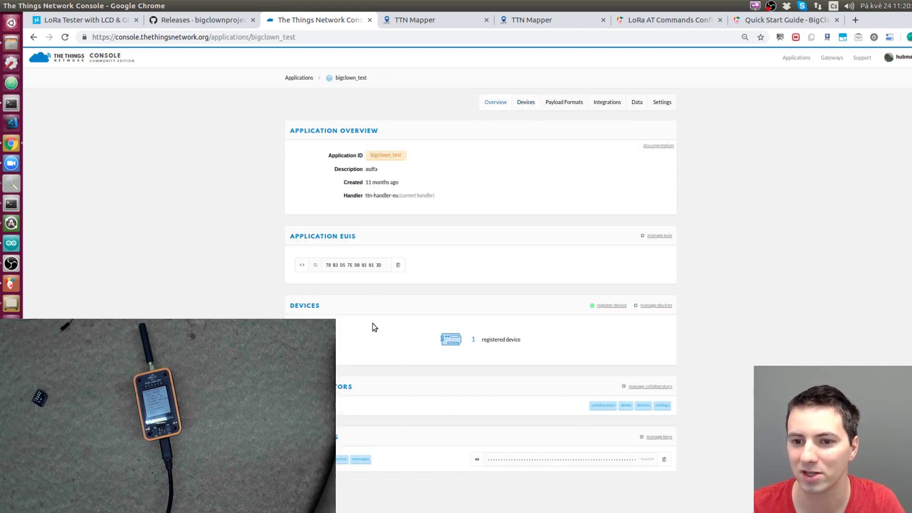
pyautogui.click(525, 102)
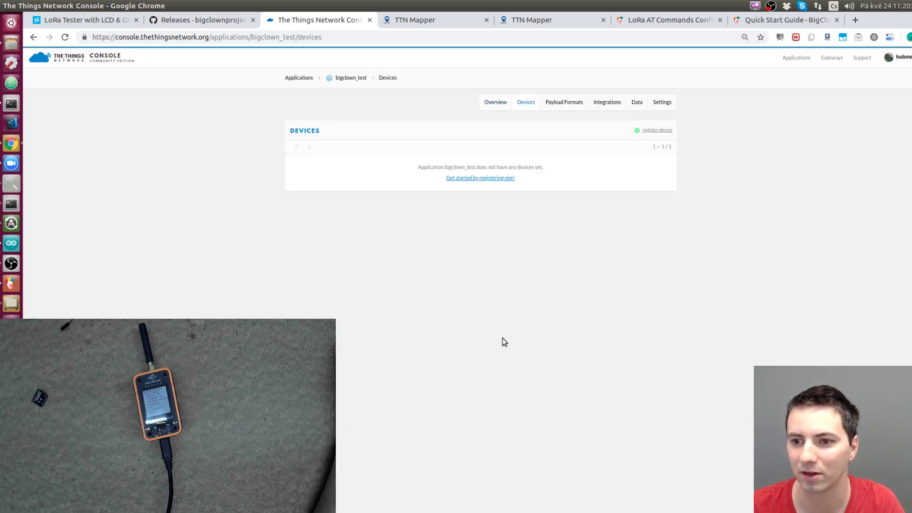
pyautogui.click(494, 101)
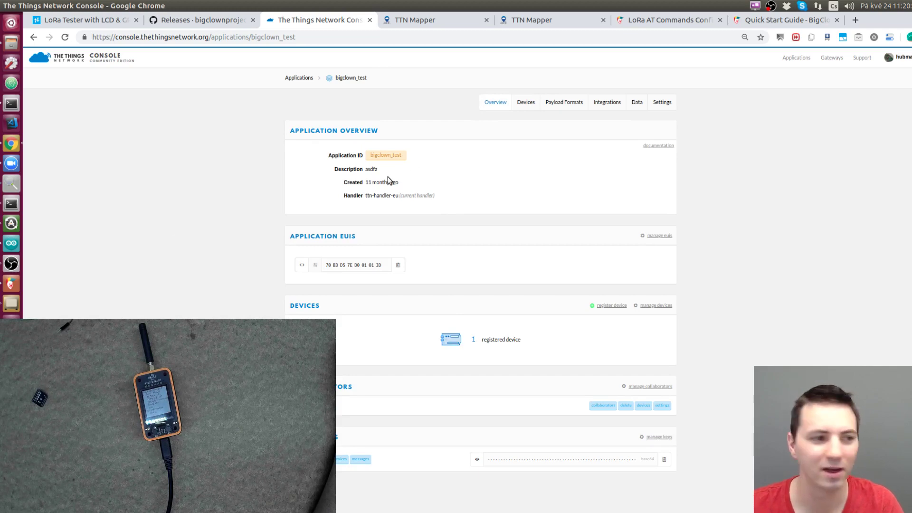
pyautogui.moveTo(312, 258)
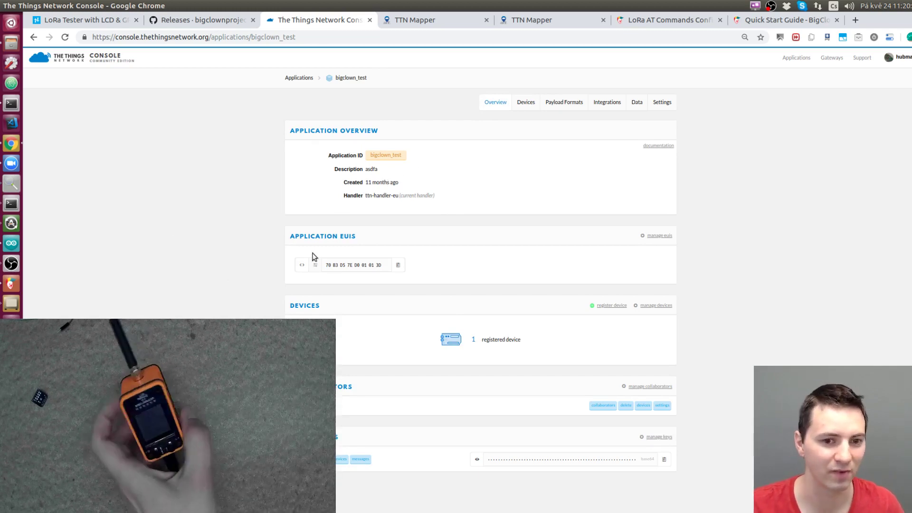
pyautogui.moveTo(269, 266)
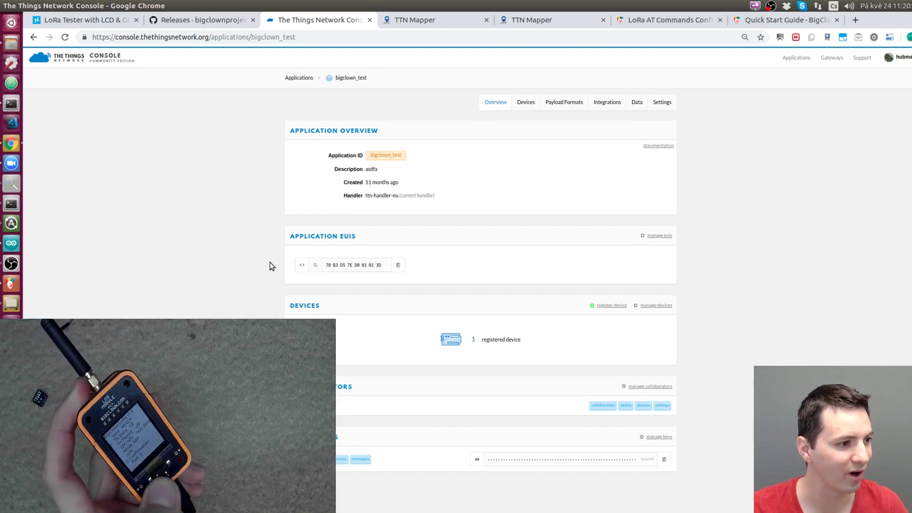
pyautogui.moveTo(351, 155)
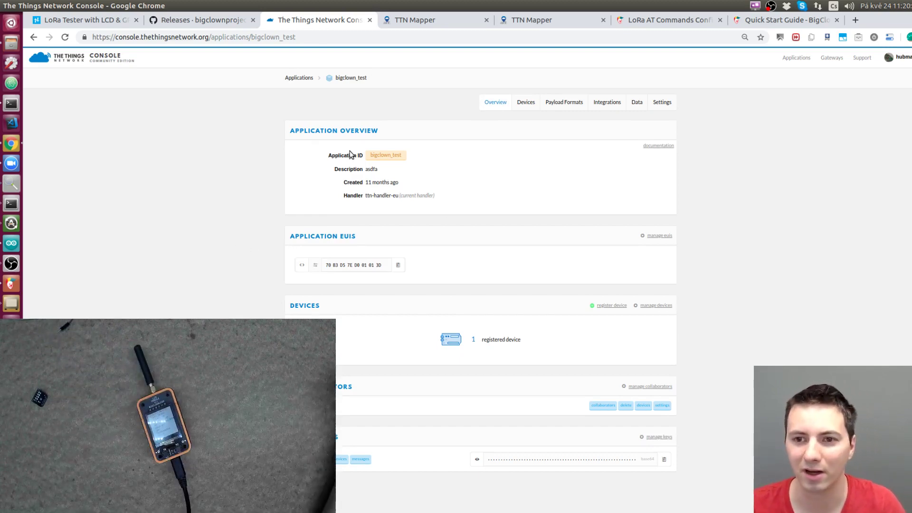
pyautogui.click(525, 102)
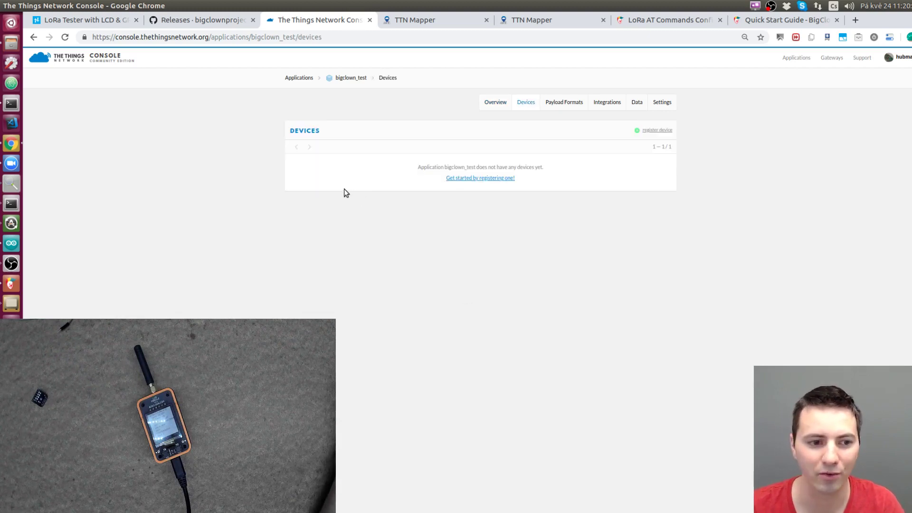
pyautogui.moveTo(540, 107)
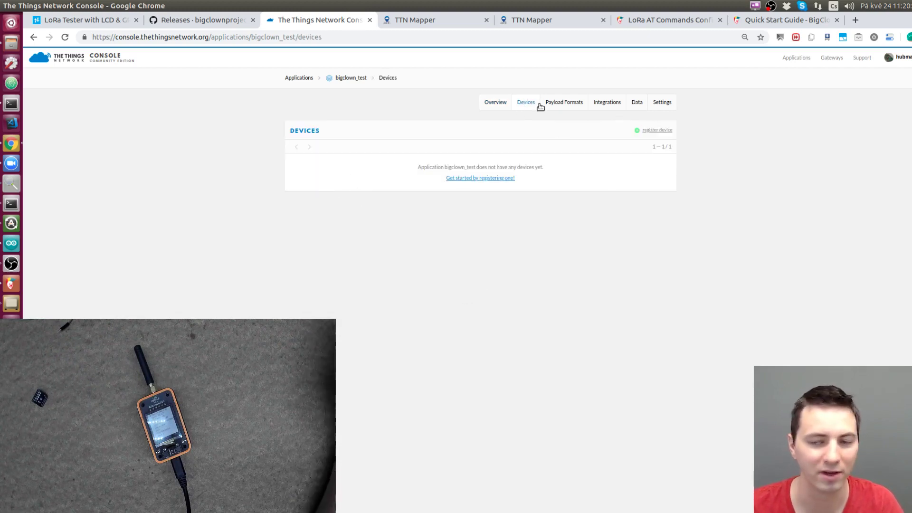
# - Start a device registration with Device ID lora_11 and an auto-generated Device EUI
pyautogui.click(656, 130)
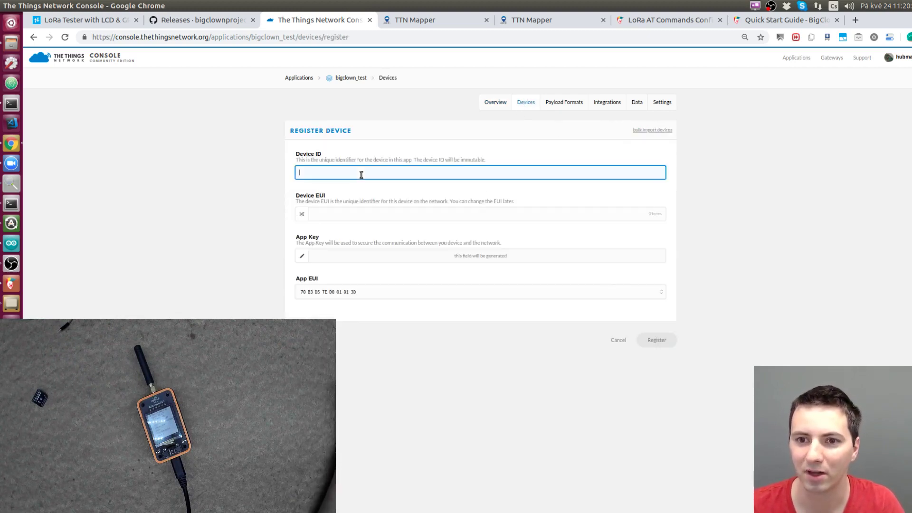
pyautogui.write('lora')
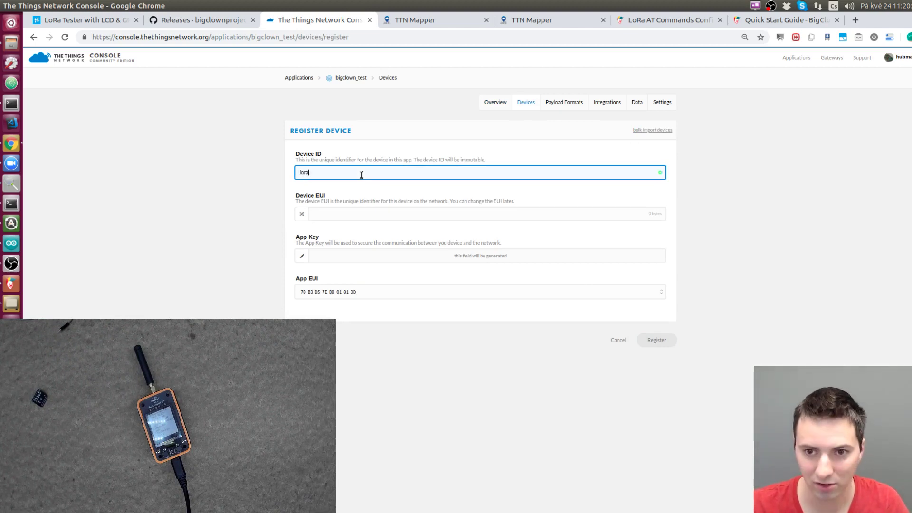
pyautogui.write('_11')
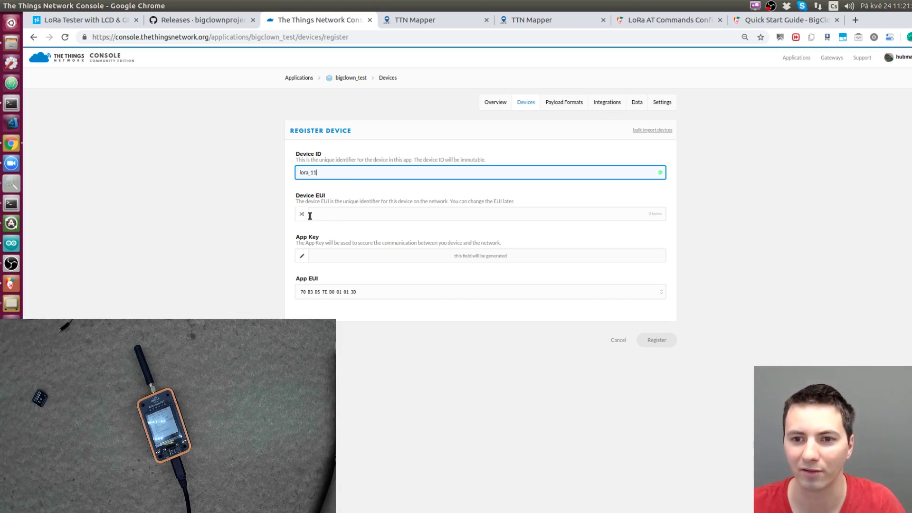
pyautogui.moveTo(276, 212)
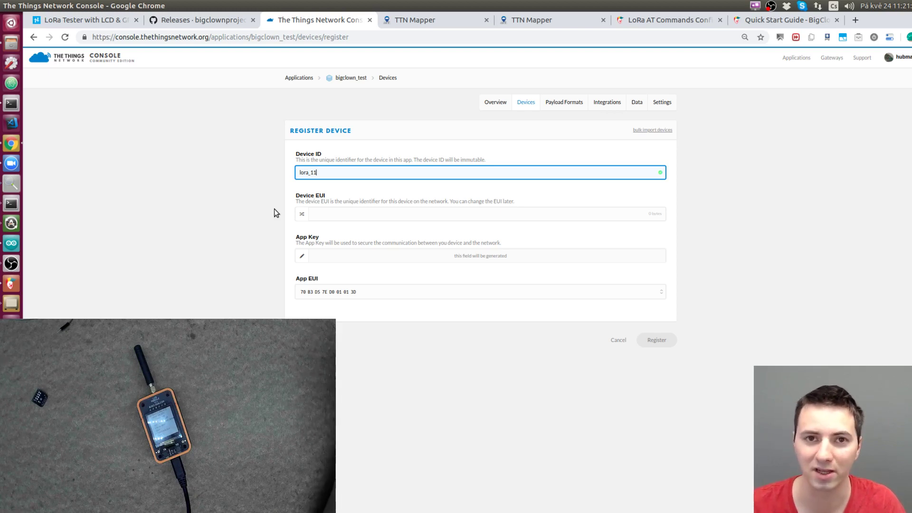
pyautogui.moveTo(301, 217)
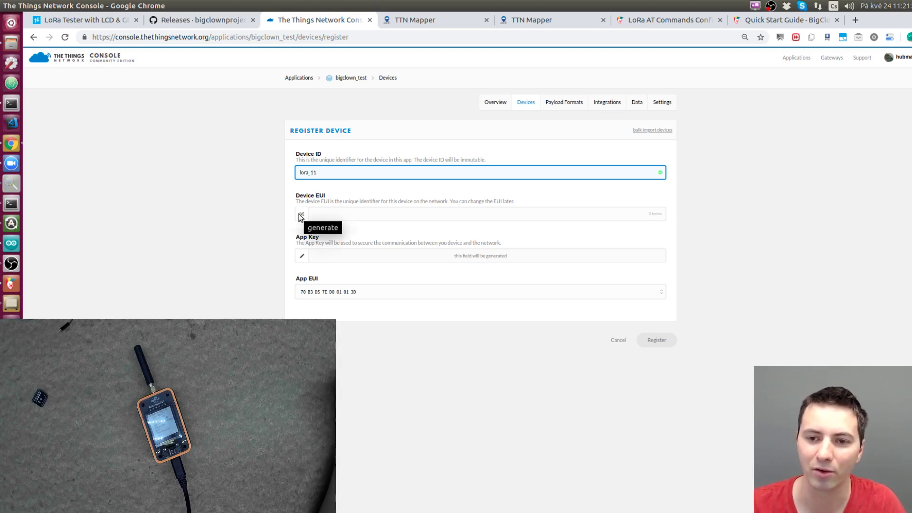
pyautogui.click(301, 214)
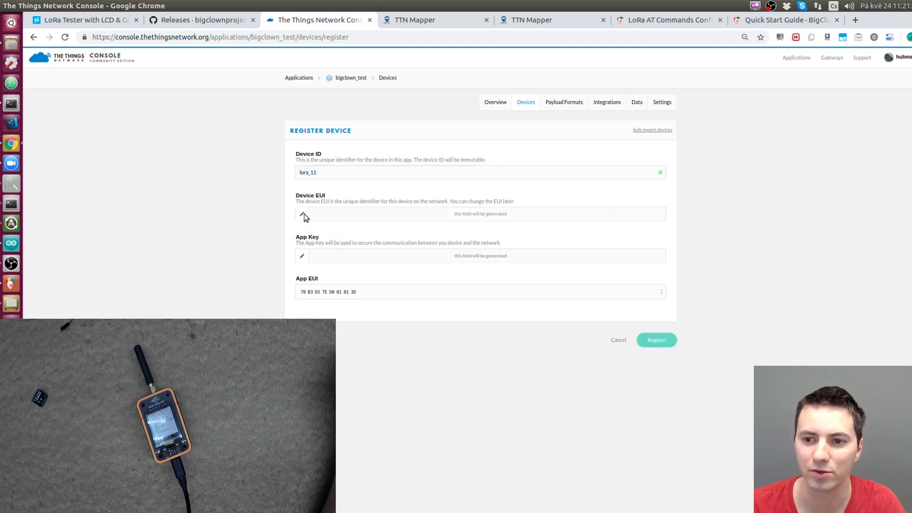
pyautogui.moveTo(258, 208)
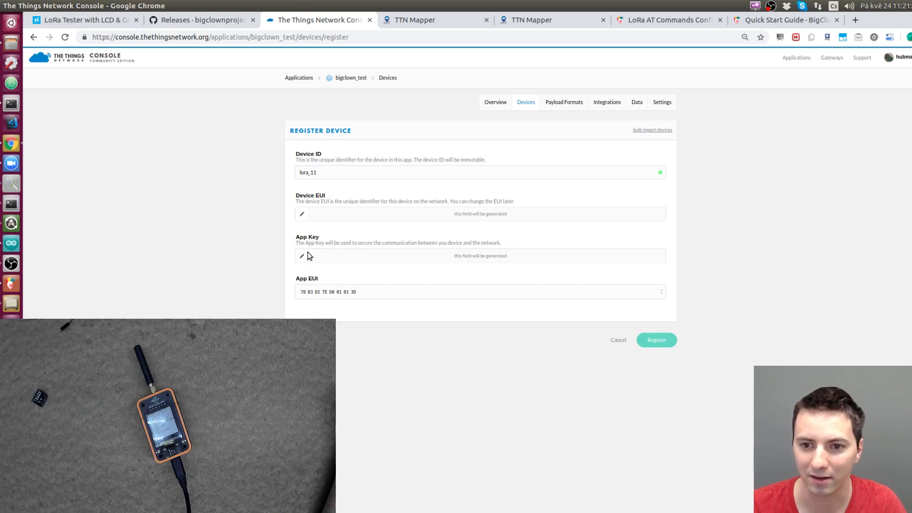
# - Register lora_11 and select its Application EUI and Device EUI values for copying
pyautogui.click(657, 340)
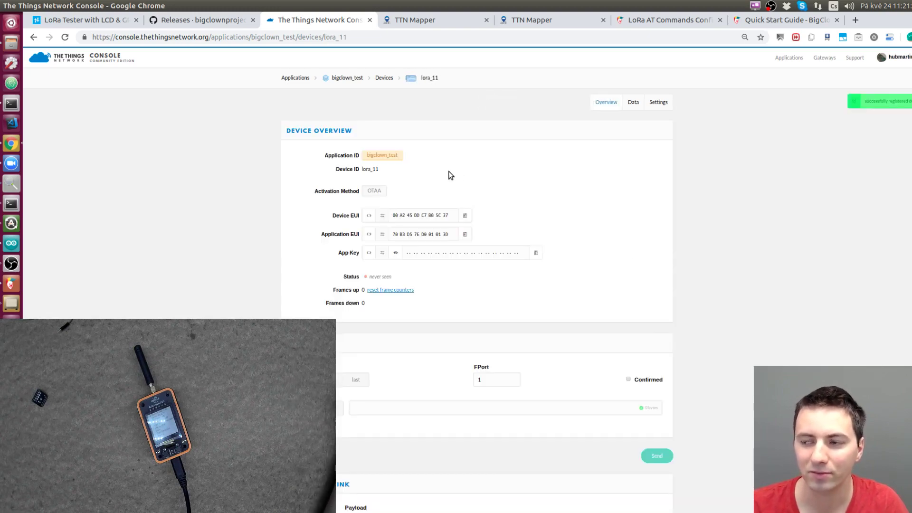
pyautogui.moveTo(425, 227)
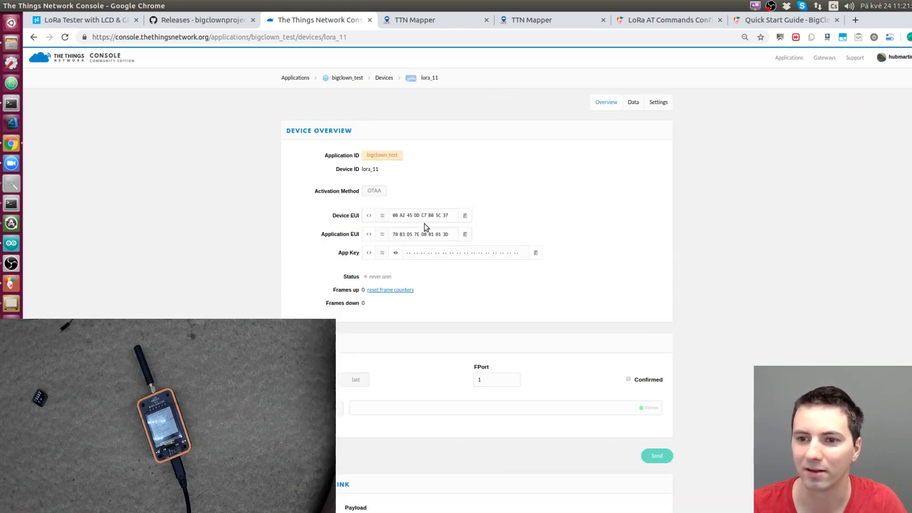
pyautogui.doubleClick(356, 277)
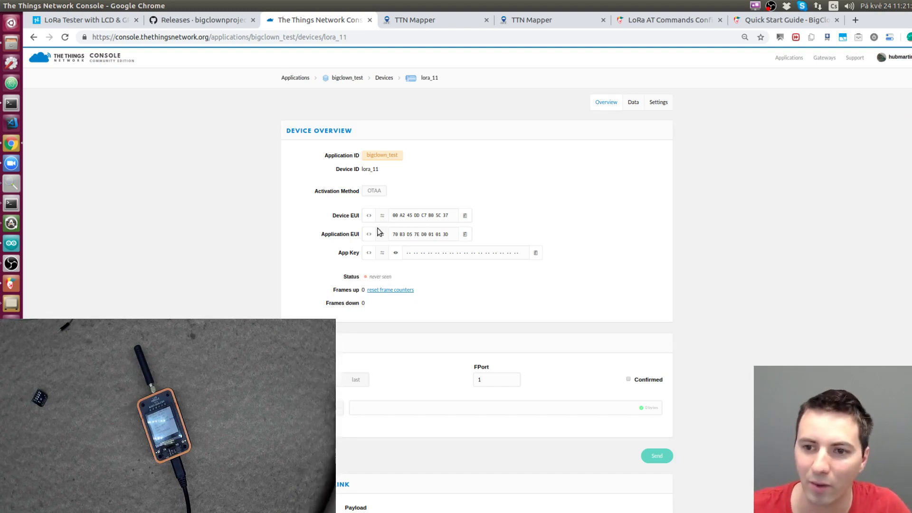
pyautogui.doubleClick(422, 233)
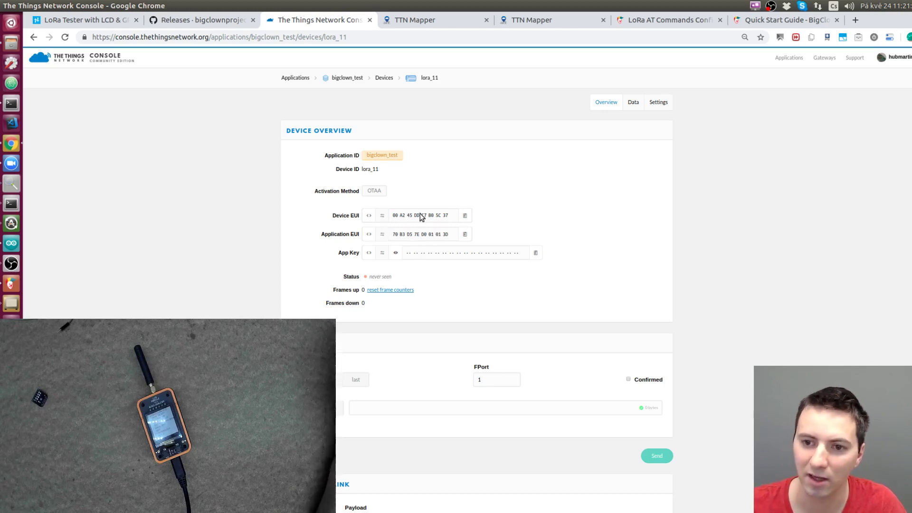
pyautogui.moveTo(159, 208)
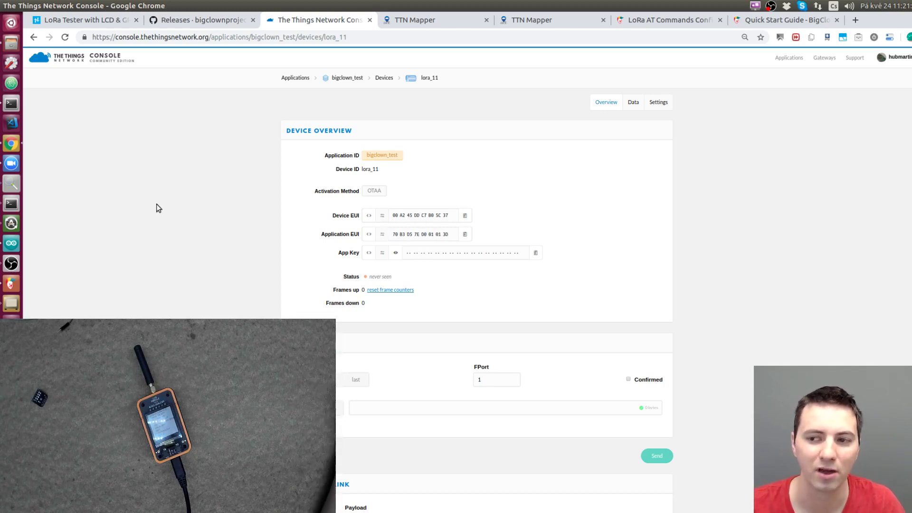
pyautogui.moveTo(182, 239)
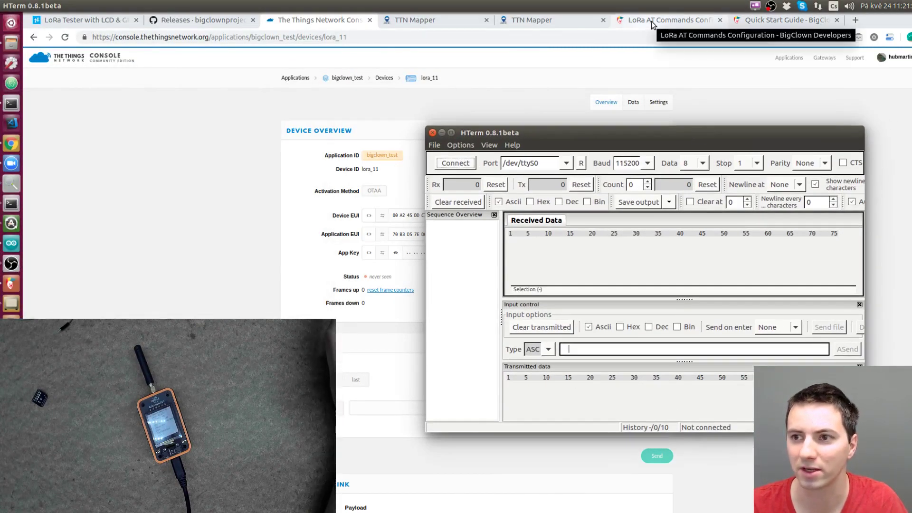
# - Search the BigClown docs for 'lora at' and open the LoRa AT Commands Configuration article
pyautogui.click(786, 20)
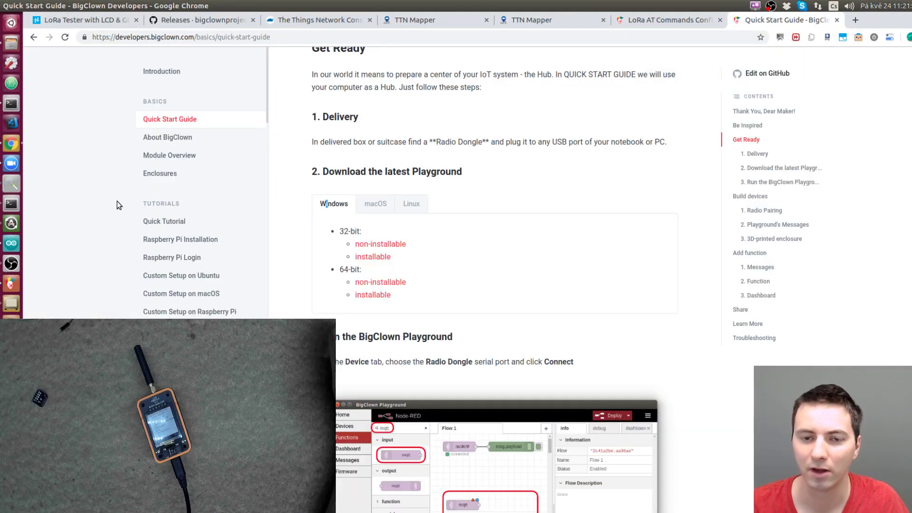
pyautogui.click(906, 20)
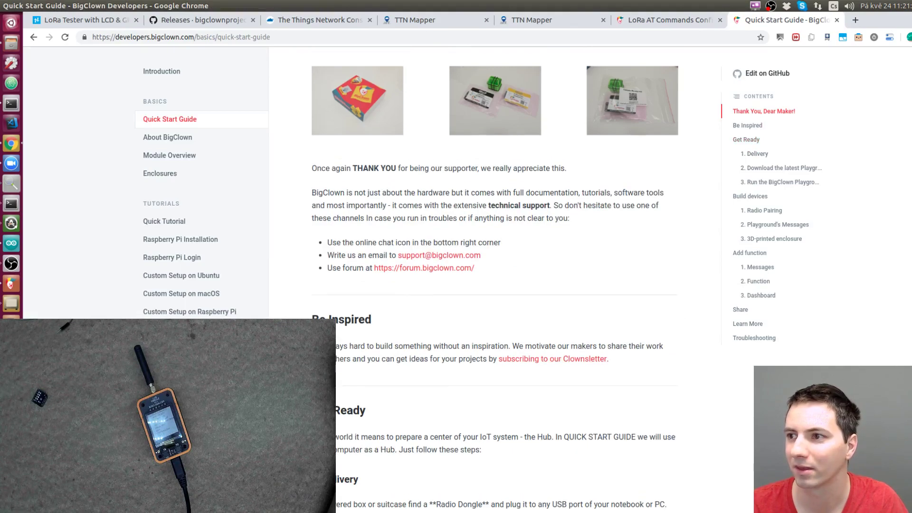
pyautogui.write('lo')
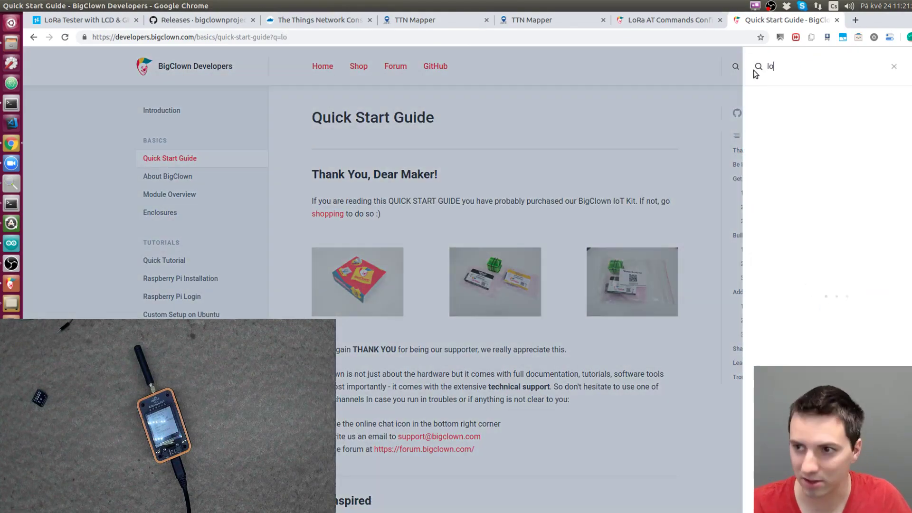
pyautogui.write('ra')
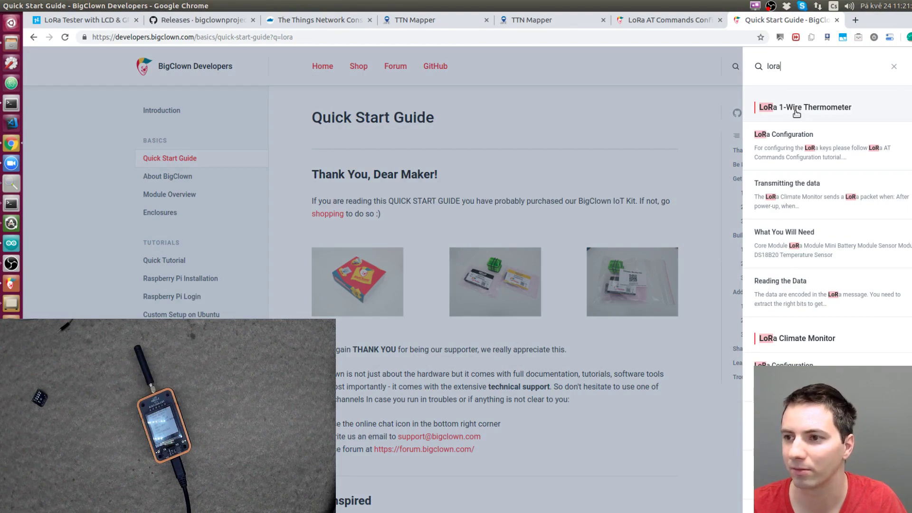
pyautogui.moveTo(791, 141)
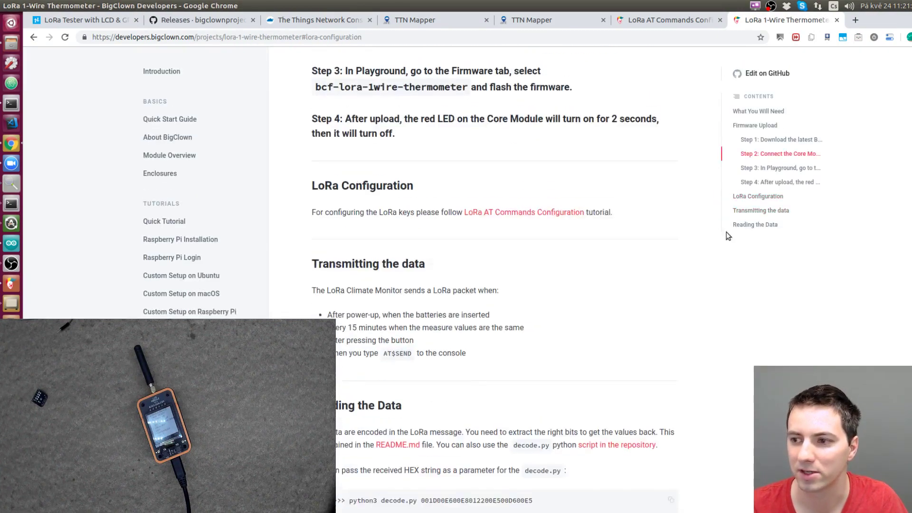
pyautogui.scroll(3)
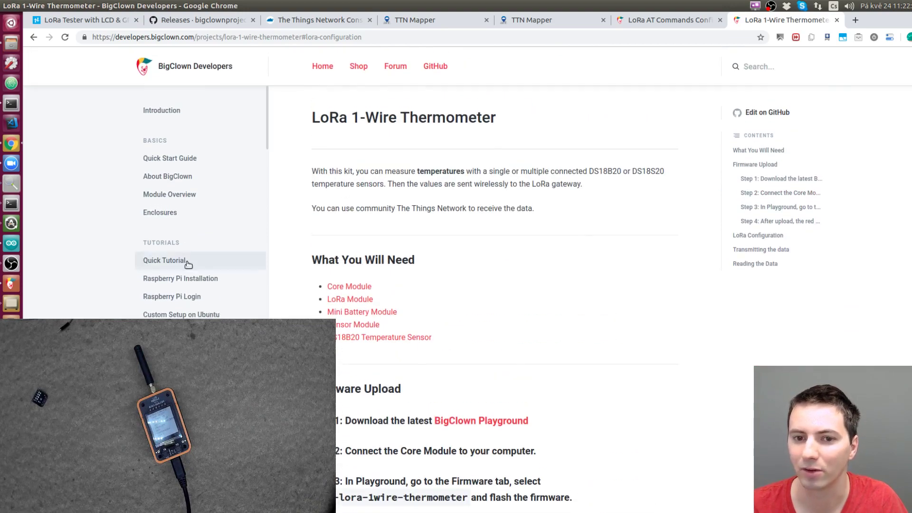
pyautogui.write('lora')
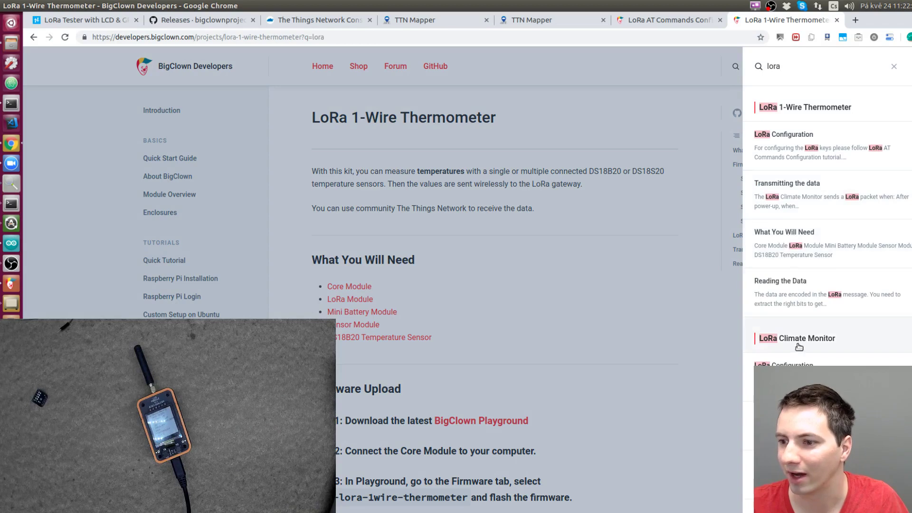
pyautogui.write('at')
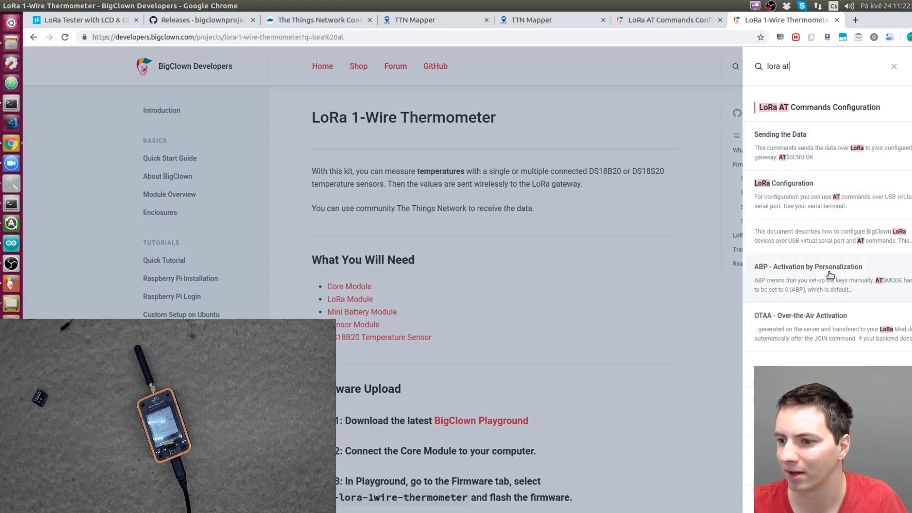
pyautogui.click(820, 108)
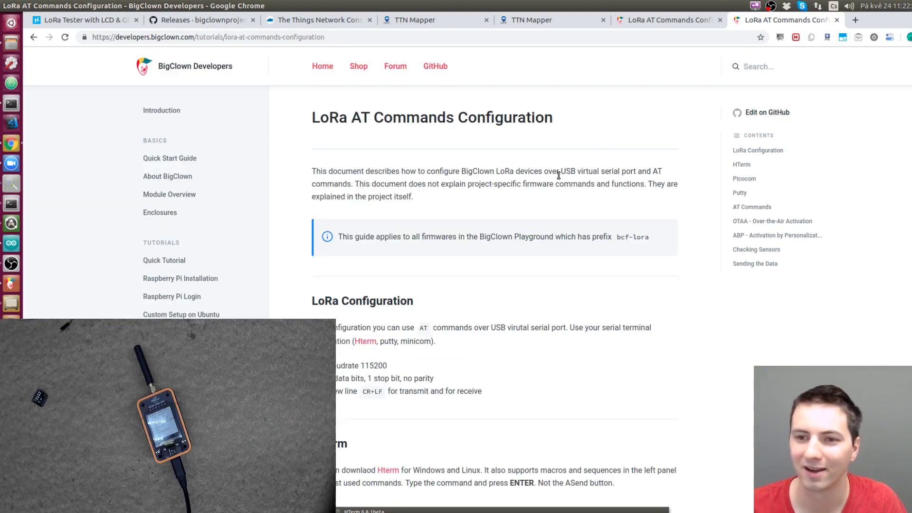
# - Scroll the guide to its HTerm serial settings section
pyautogui.scroll(-3)
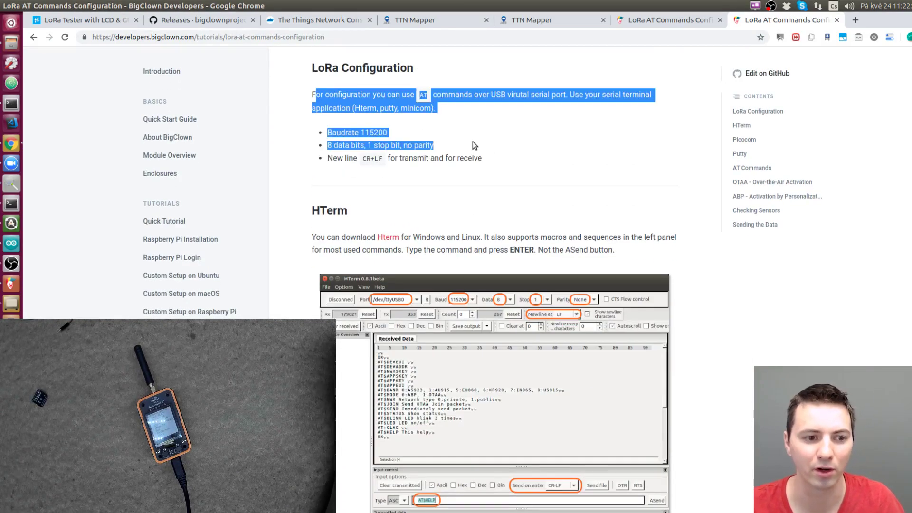
pyautogui.scroll(-3)
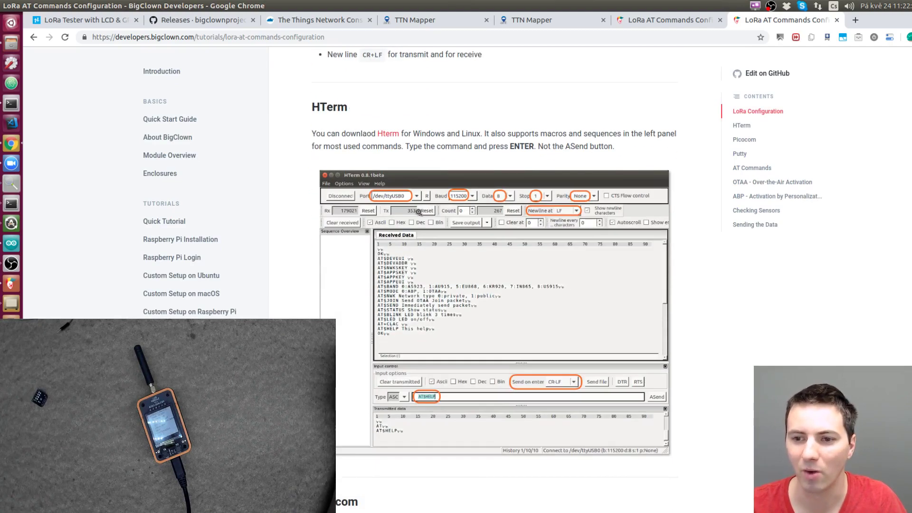
pyautogui.scroll(-3)
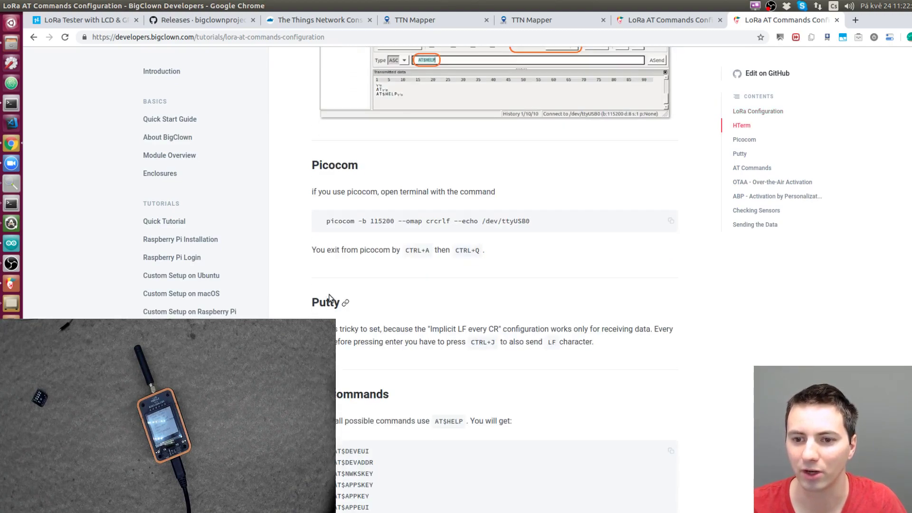
pyautogui.scroll(3)
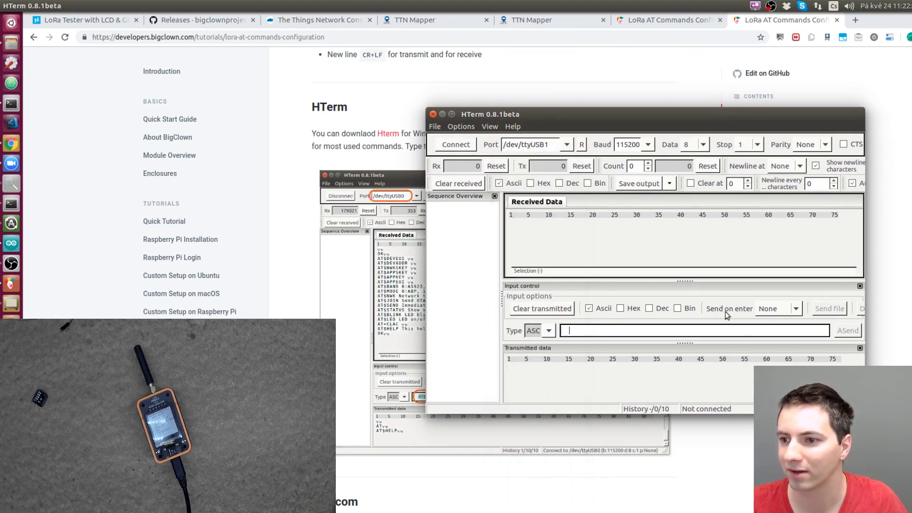
# - Make HTerm send commands with CR-LF endings and break received data at CR-LF
pyautogui.click(778, 308)
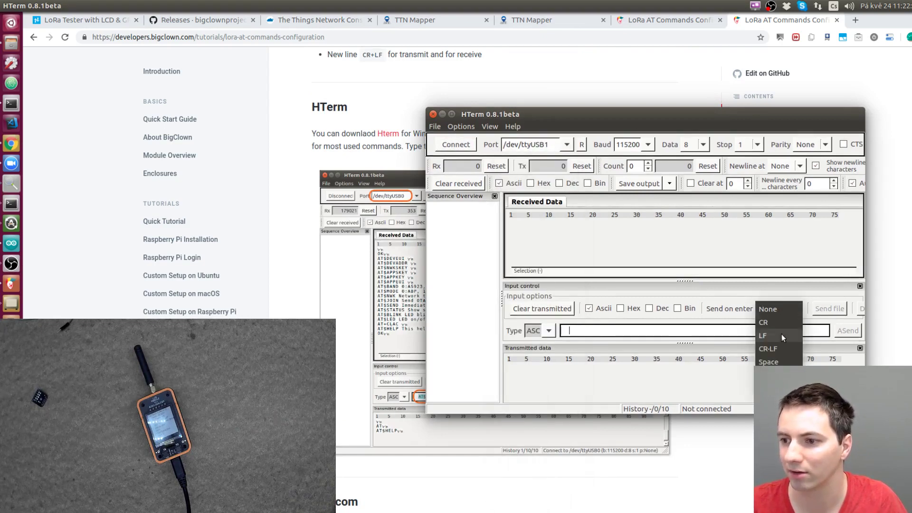
pyautogui.click(768, 348)
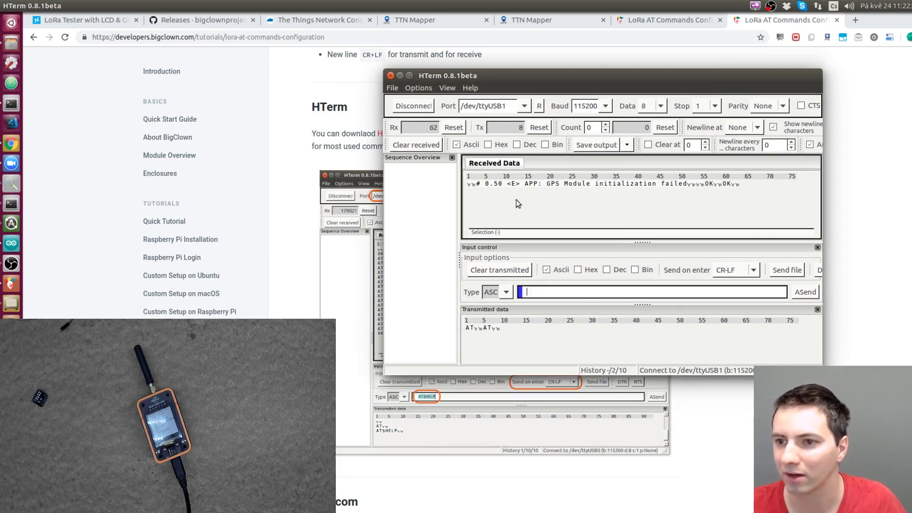
pyautogui.moveTo(547, 193)
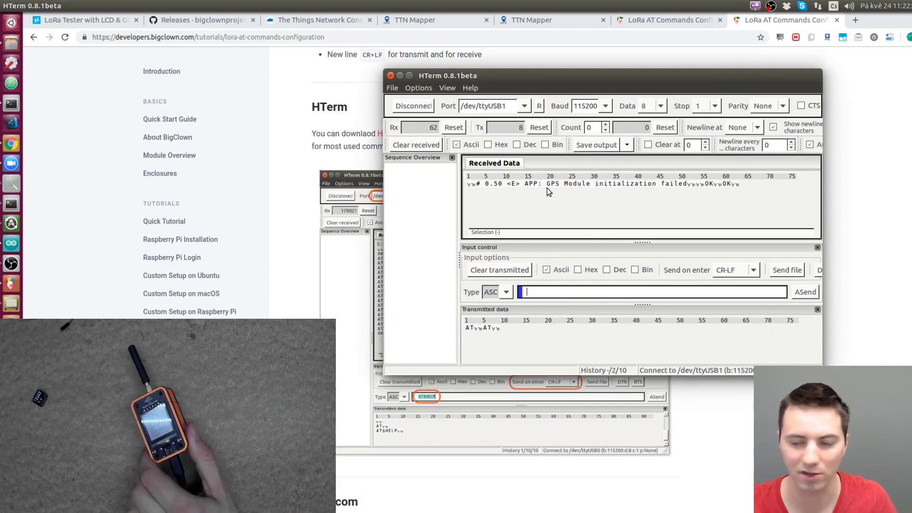
pyautogui.moveTo(686, 134)
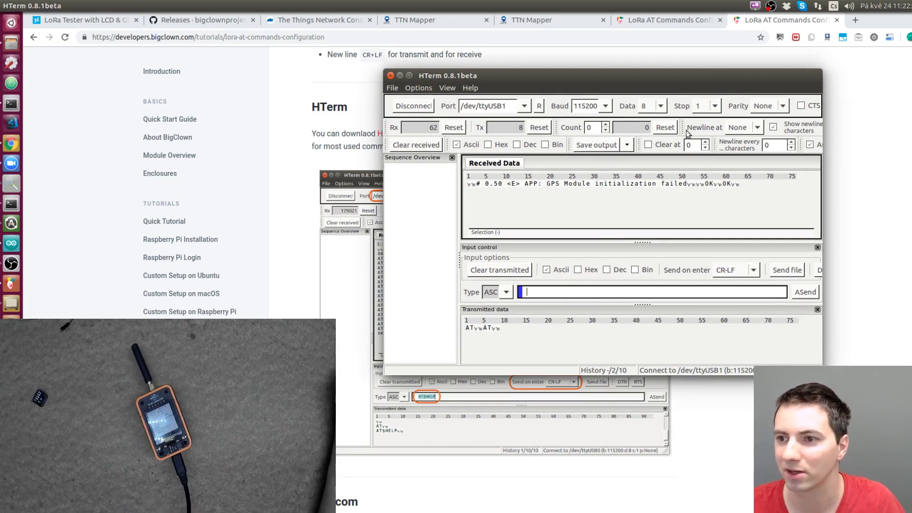
pyautogui.click(759, 126)
pyautogui.write('AT')
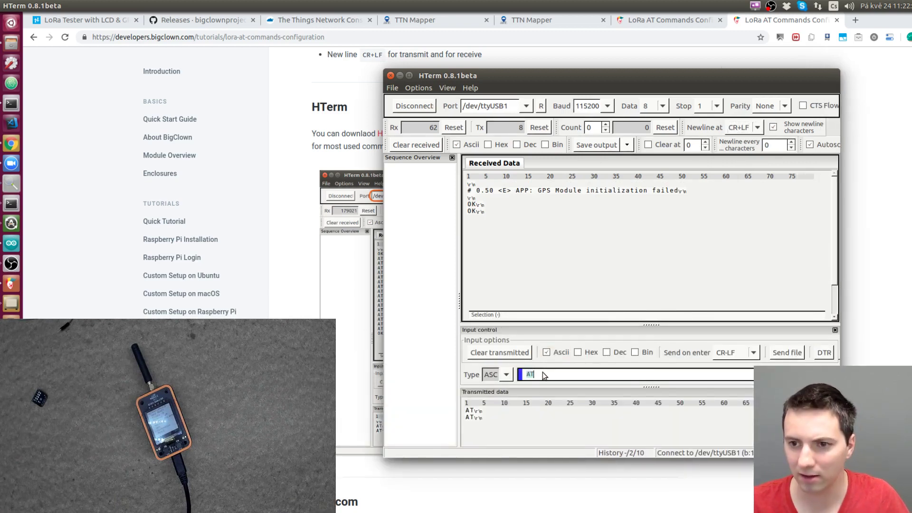
# - Send the AT command to the tester, then disconnect from /dev/ttyUSB1
pyautogui.press('Return')
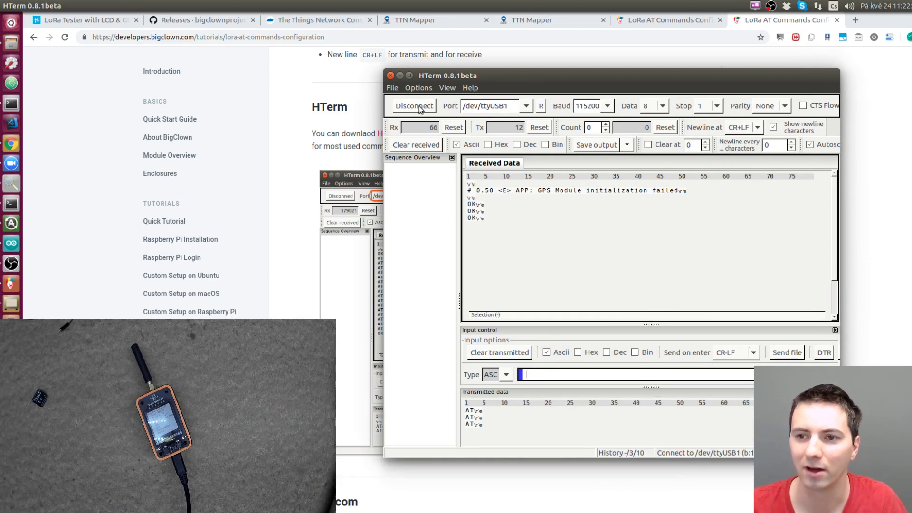
pyautogui.click(414, 105)
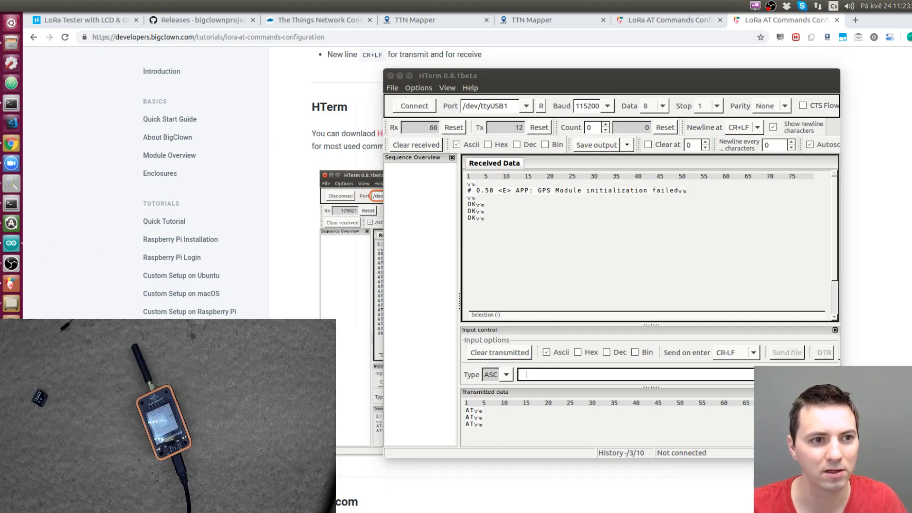
# - In Arduino IDE, select port /dev/ttyUSB1 and start the Serial Monitor at 115200 baud
pyautogui.click(248, 126)
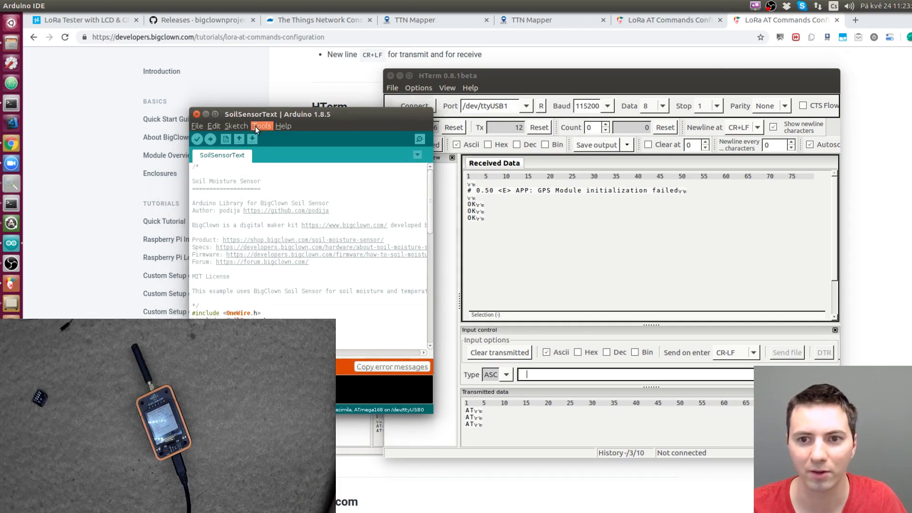
pyautogui.click(263, 127)
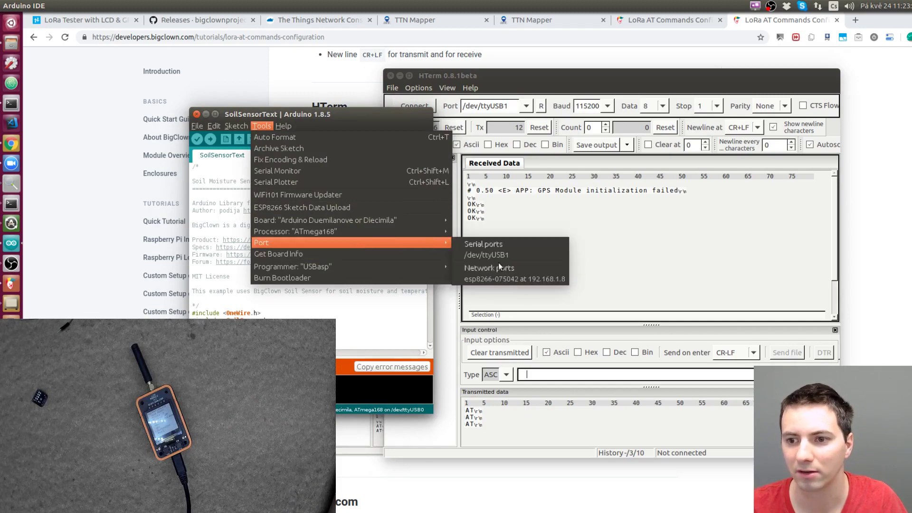
pyautogui.moveTo(282, 183)
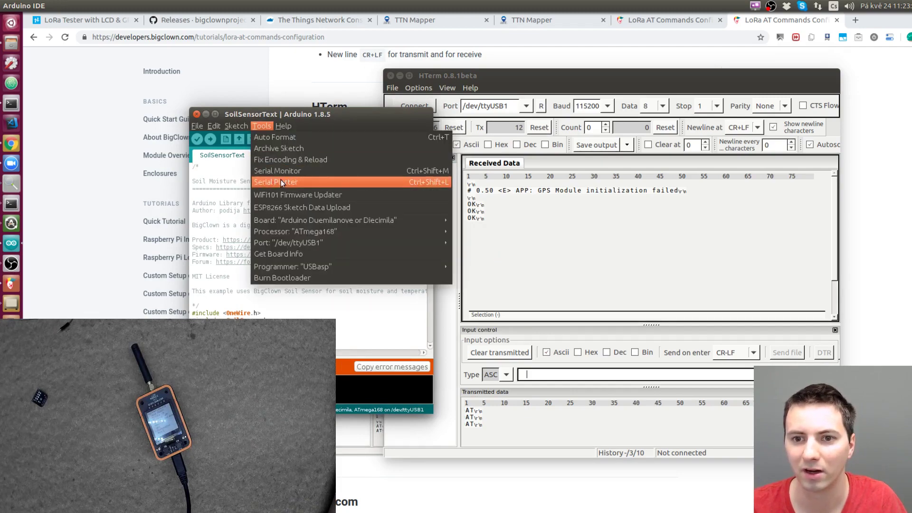
pyautogui.click(276, 182)
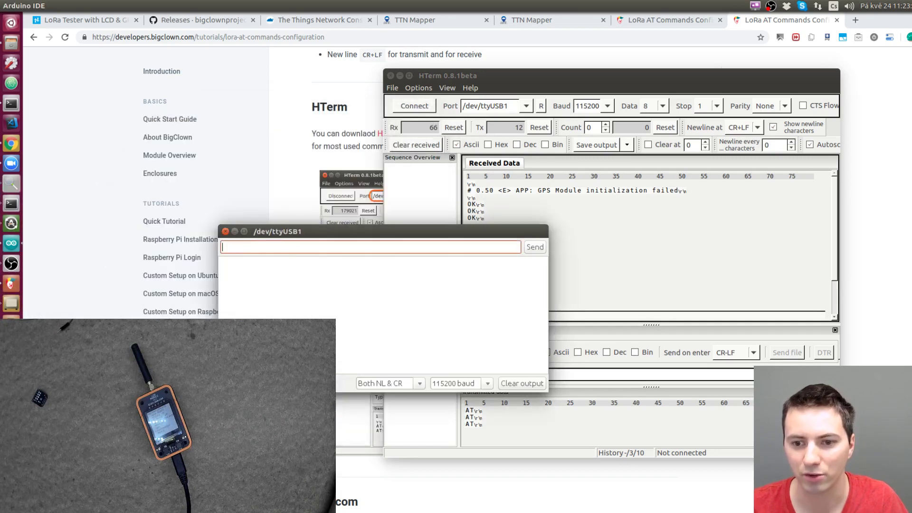
pyautogui.moveTo(410, 271)
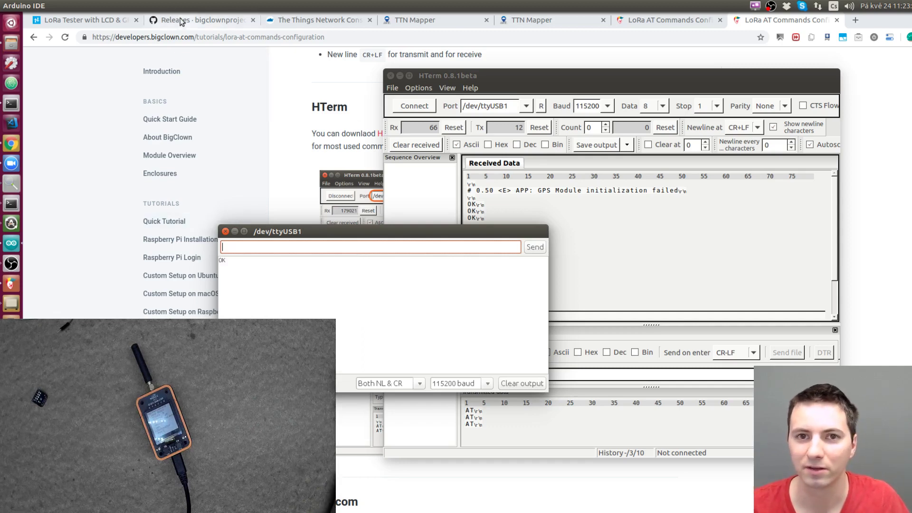
pyautogui.moveTo(669, 20)
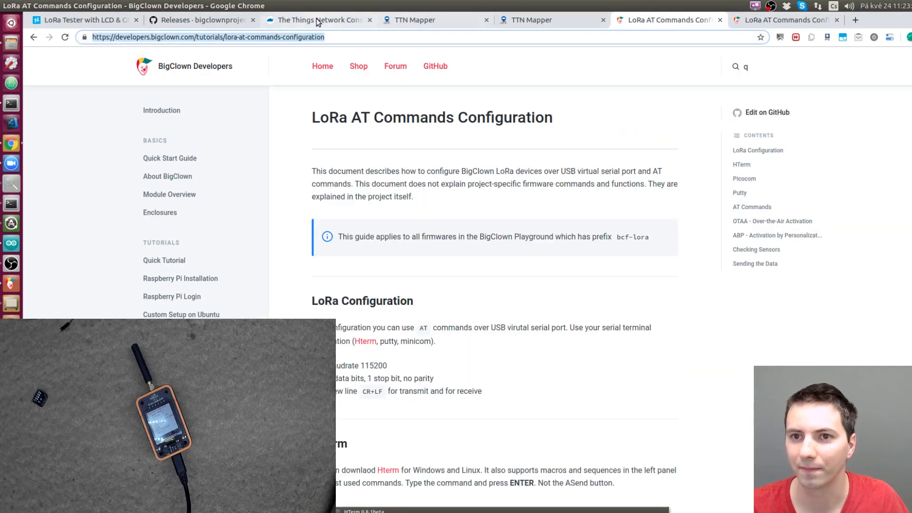
# - Copy the Device EUI from lora_11 and send AT$DEVEUI=00A245DDC7B05C37 to the tester
pyautogui.click(317, 20)
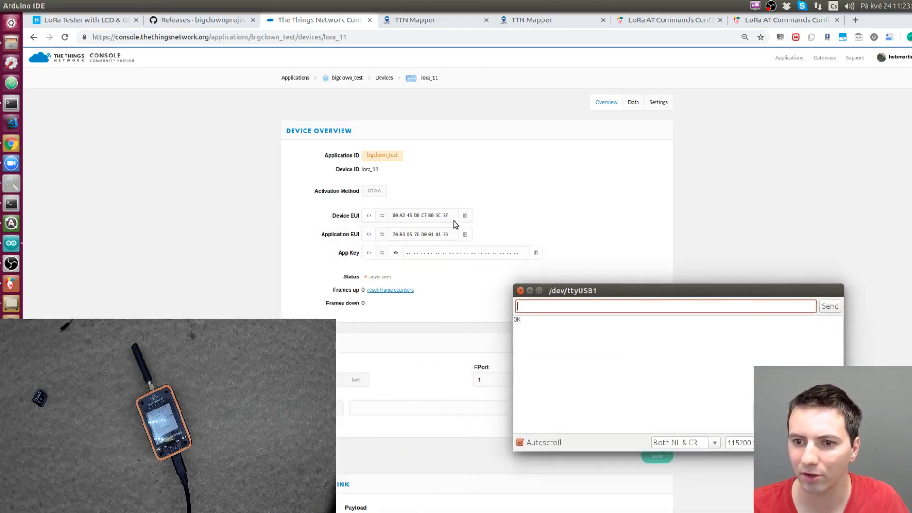
pyautogui.click(465, 216)
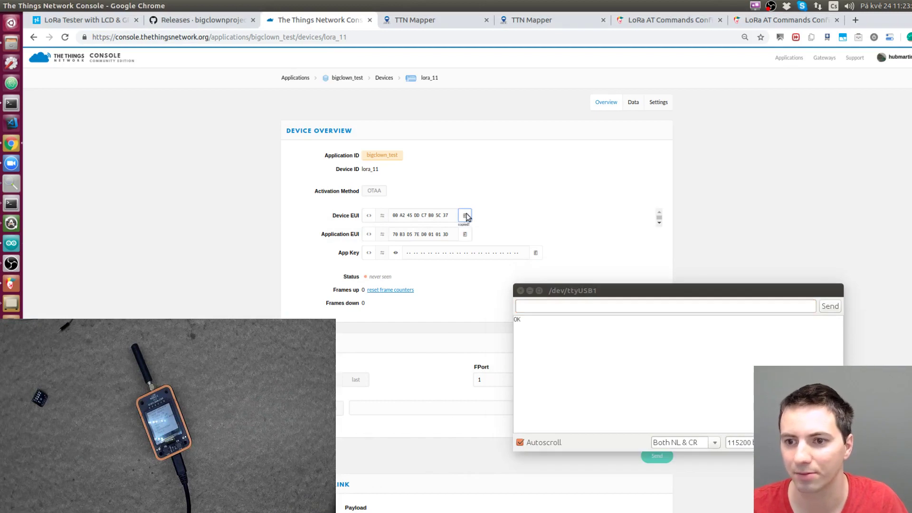
pyautogui.click(665, 306)
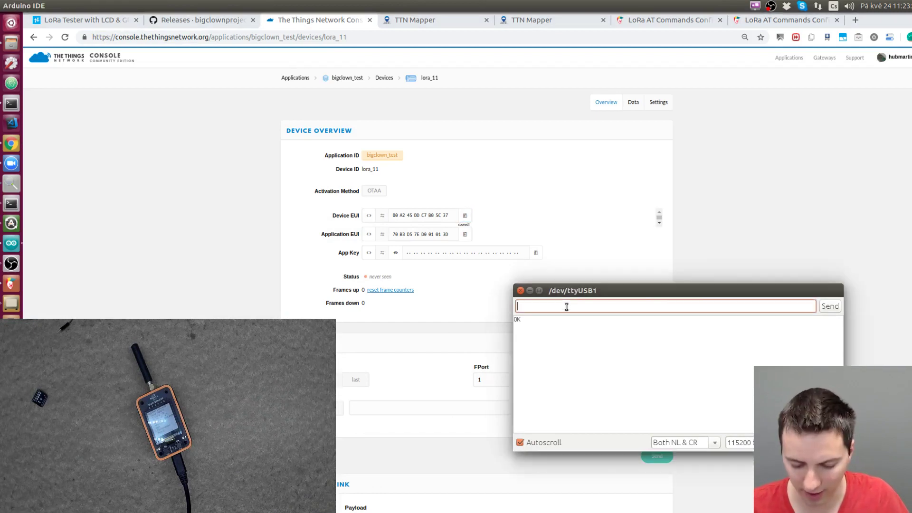
pyautogui.write('AT$DE')
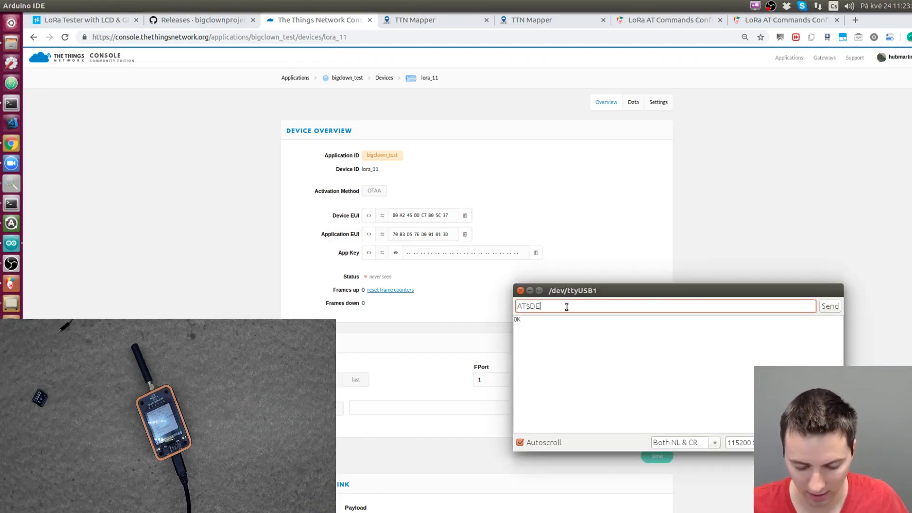
pyautogui.write('VUI=')
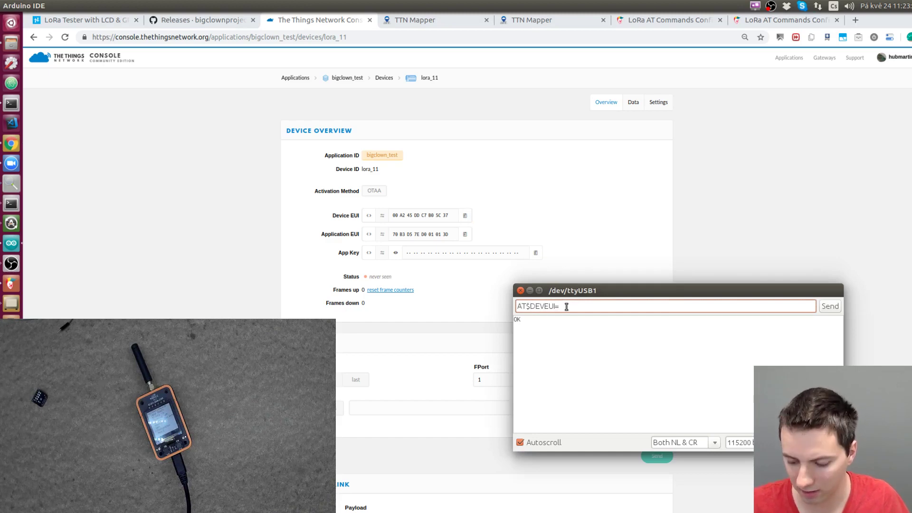
pyautogui.write('00A245DDC7B05C37')
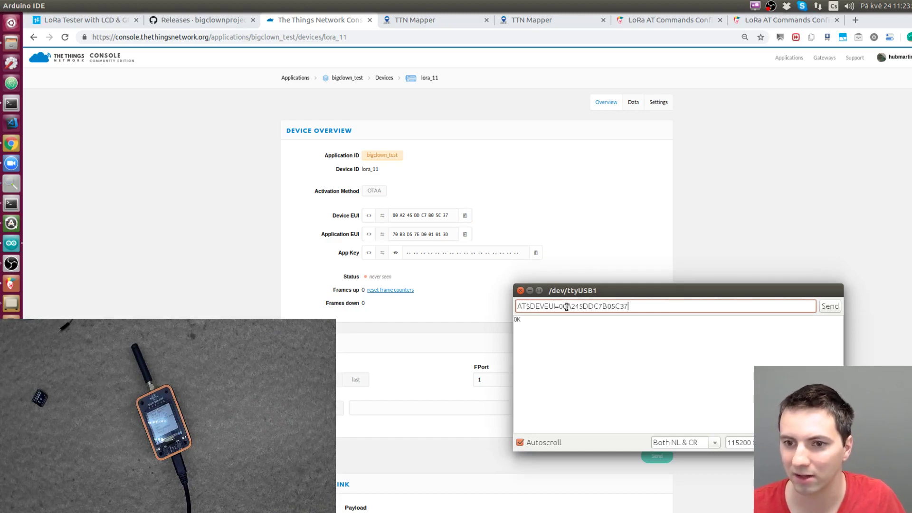
# - Copy the Application EUI and send AT$APPEUI=70B3D57ED001013D
pyautogui.click(830, 306)
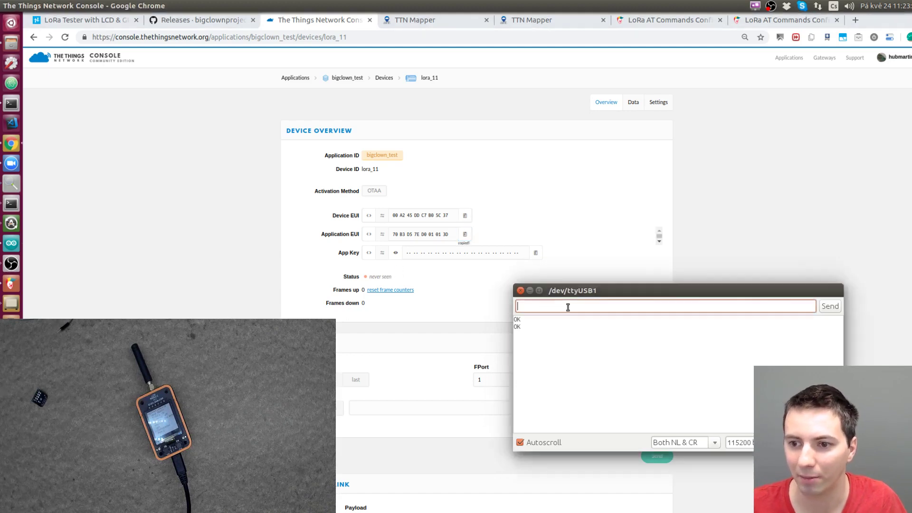
pyautogui.write('AT$A')
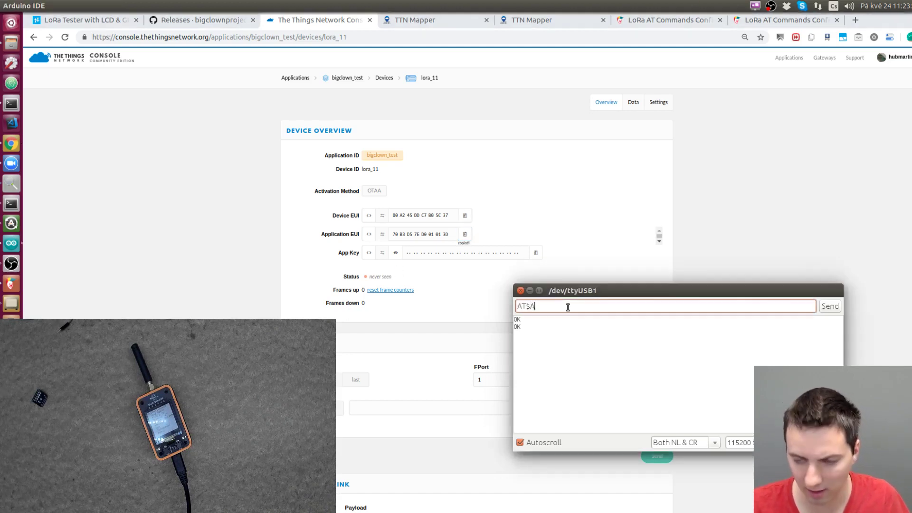
pyautogui.write('PPEUI')
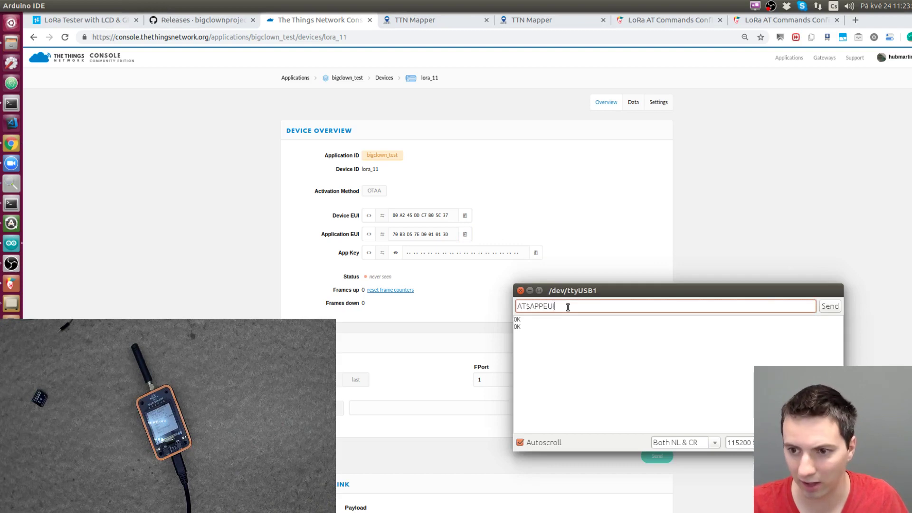
pyautogui.write('=70B3D57ED001013D')
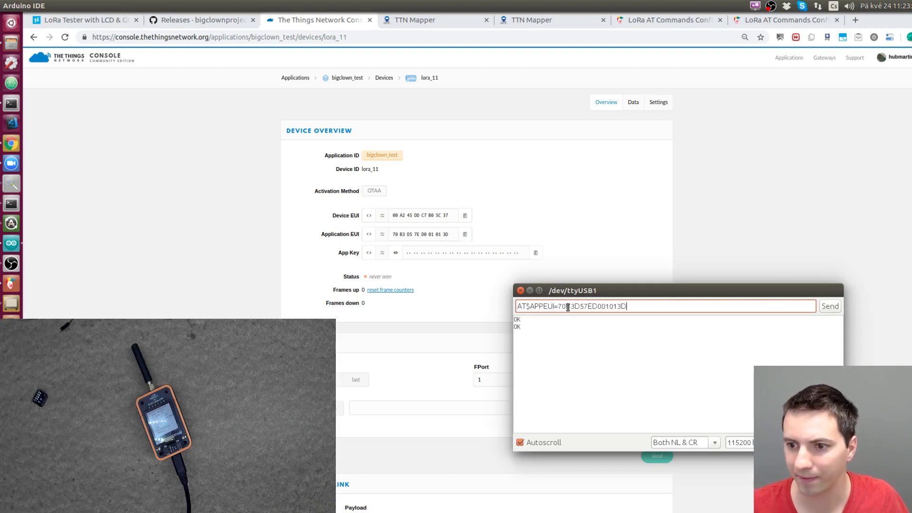
pyautogui.click(830, 306)
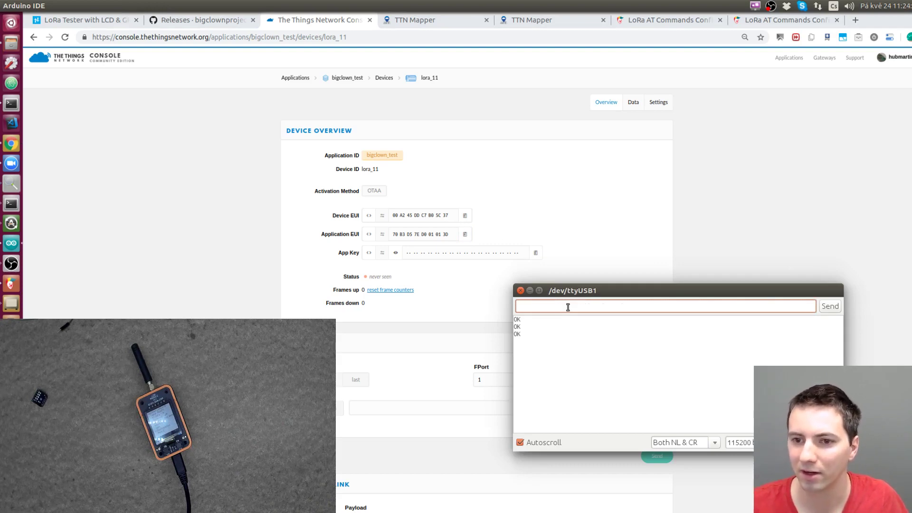
# - Copy the App Key, send AT$APPKEY= with it, then query AT$DEVEUI?
pyautogui.click(535, 253)
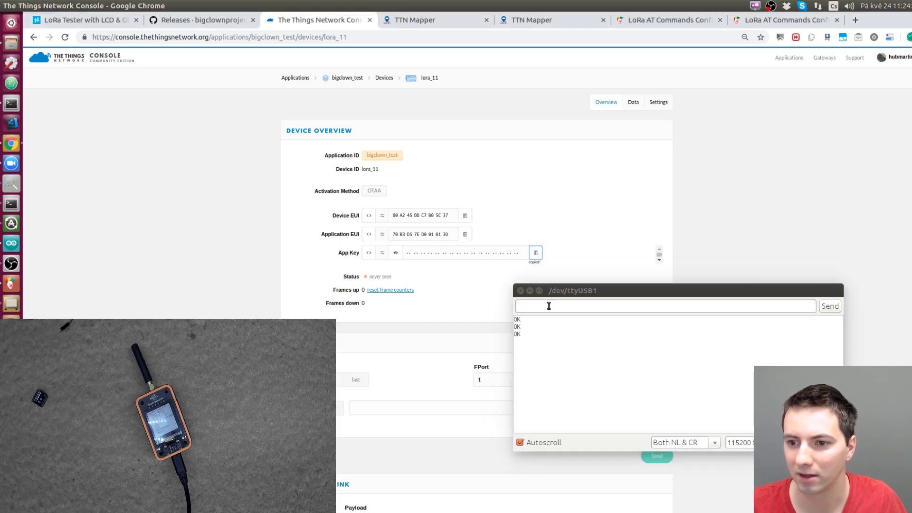
pyautogui.write('AT$APPKEY')
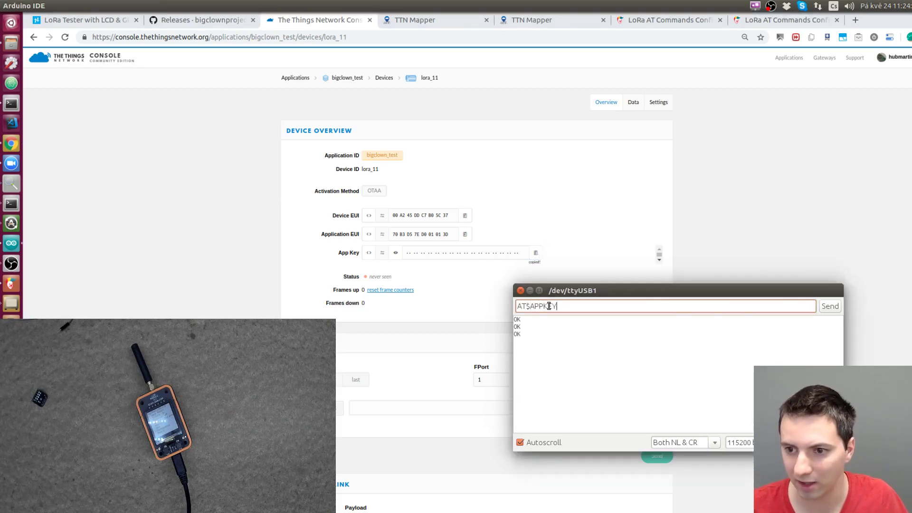
pyautogui.click(831, 306)
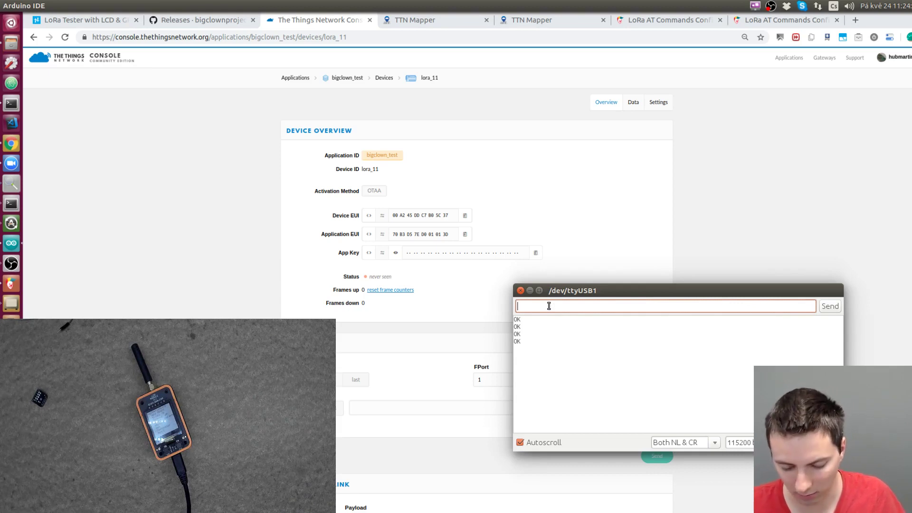
pyautogui.write('AT$AP')
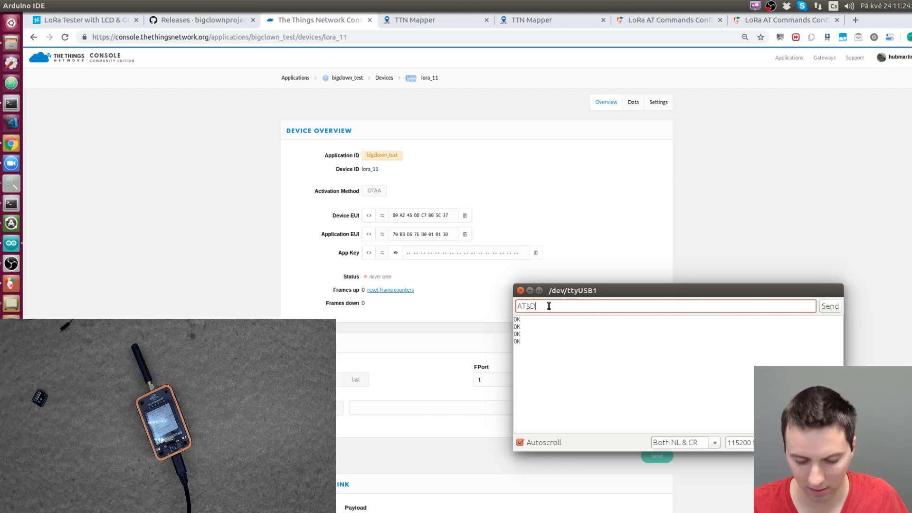
pyautogui.write('DEVEUI?')
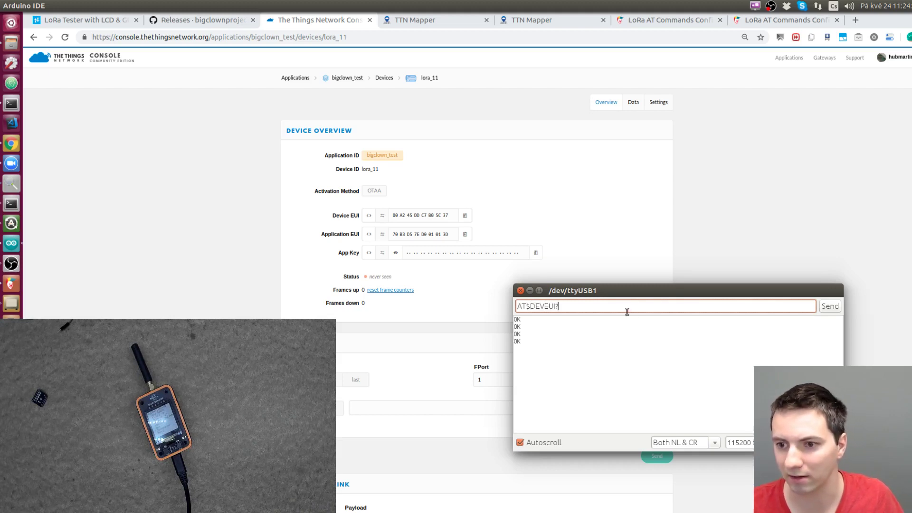
# - View lora_11's Data log after joining and inspect the uplink carrying payload 00 on port 2
pyautogui.click(830, 306)
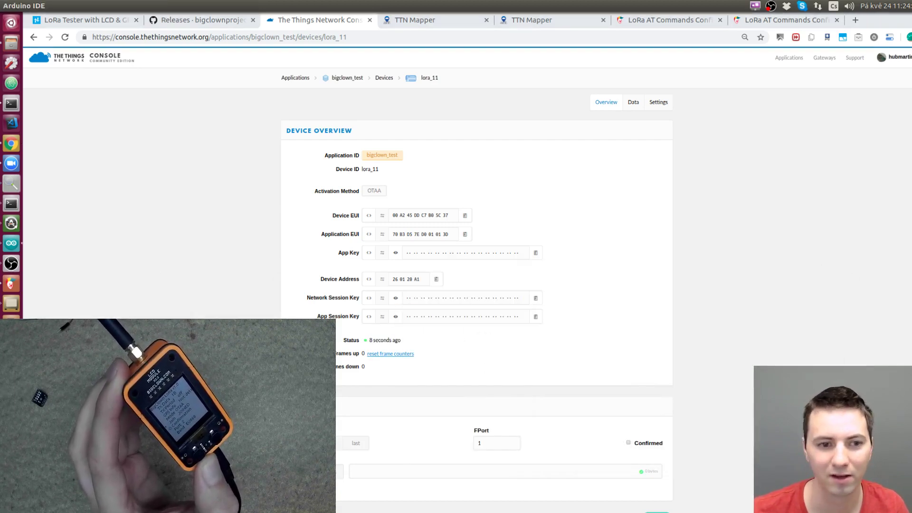
pyautogui.click(633, 102)
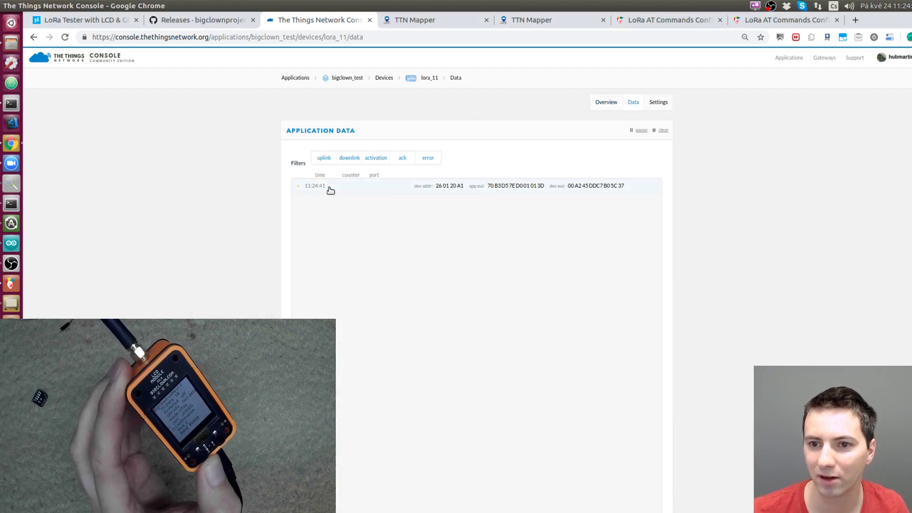
pyautogui.moveTo(303, 188)
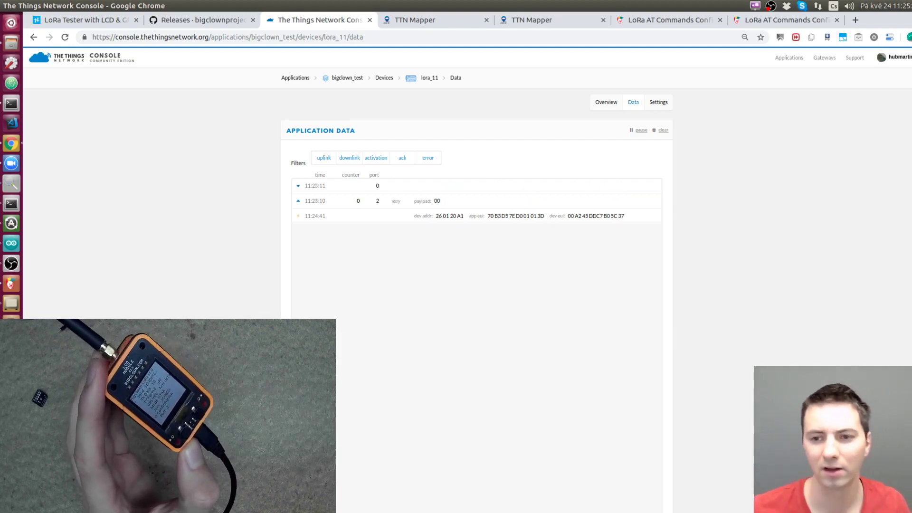
pyautogui.click(297, 201)
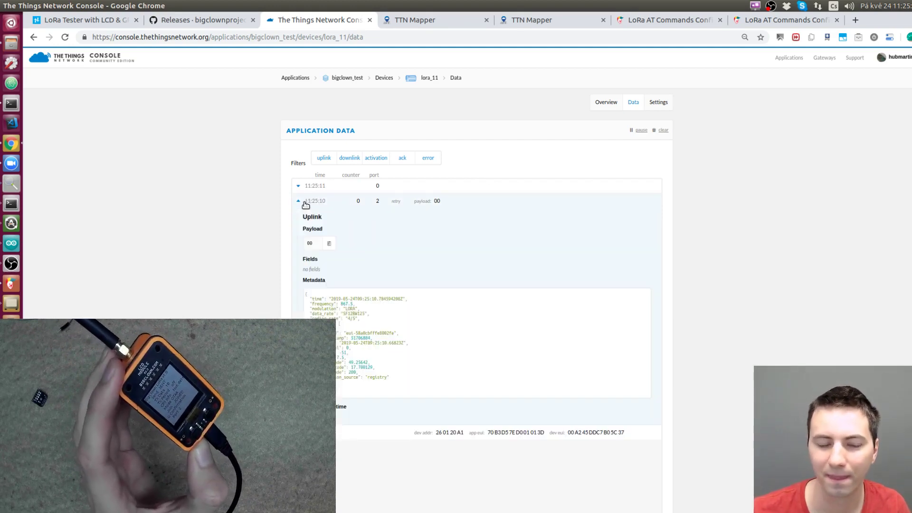
pyautogui.click(297, 201)
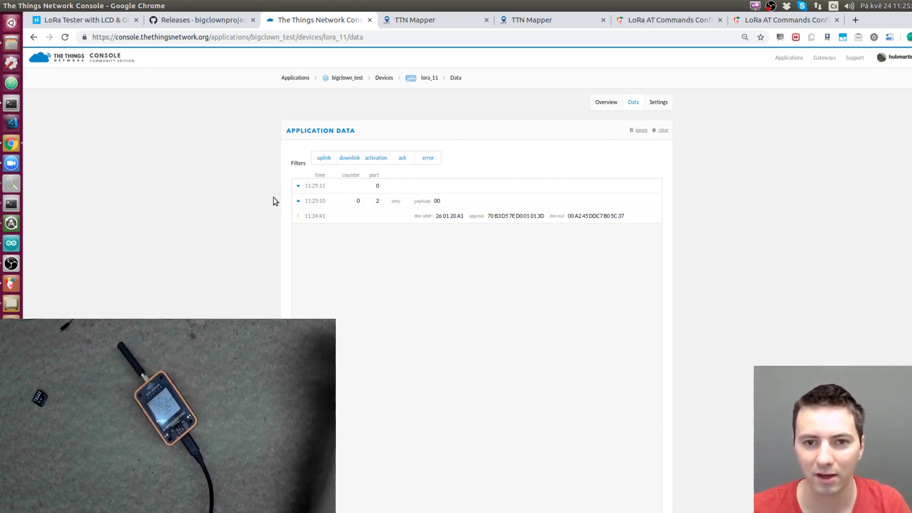
# - Review the Hackster tutorial and TTN Mapper FAQ, then return to the bigclown_test application overview
pyautogui.click(85, 20)
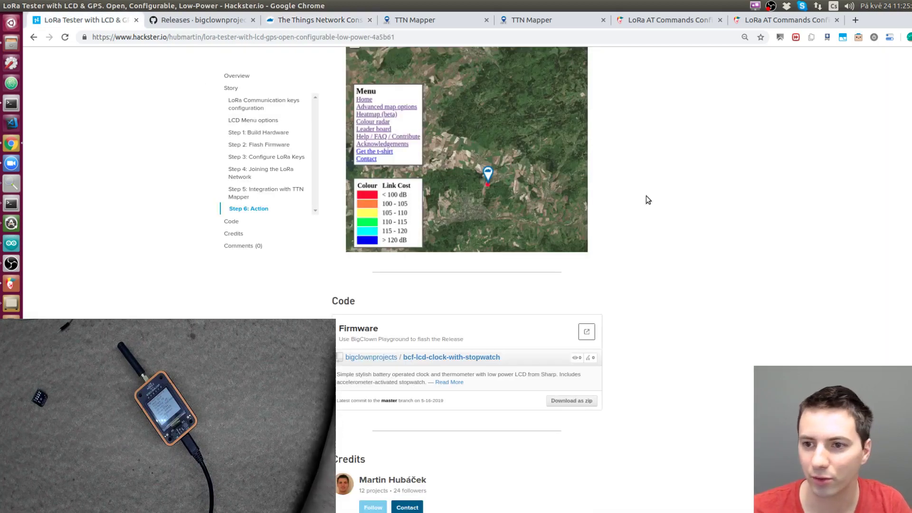
pyautogui.scroll(3)
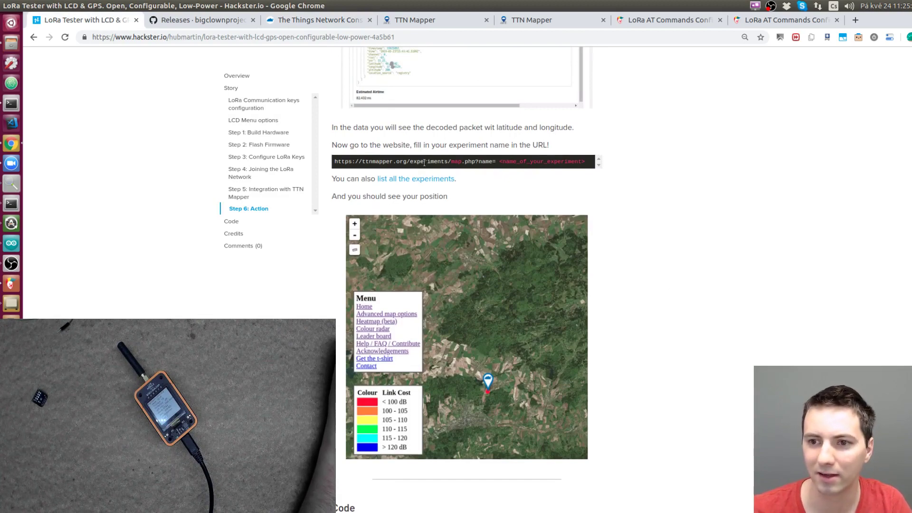
pyautogui.click(415, 19)
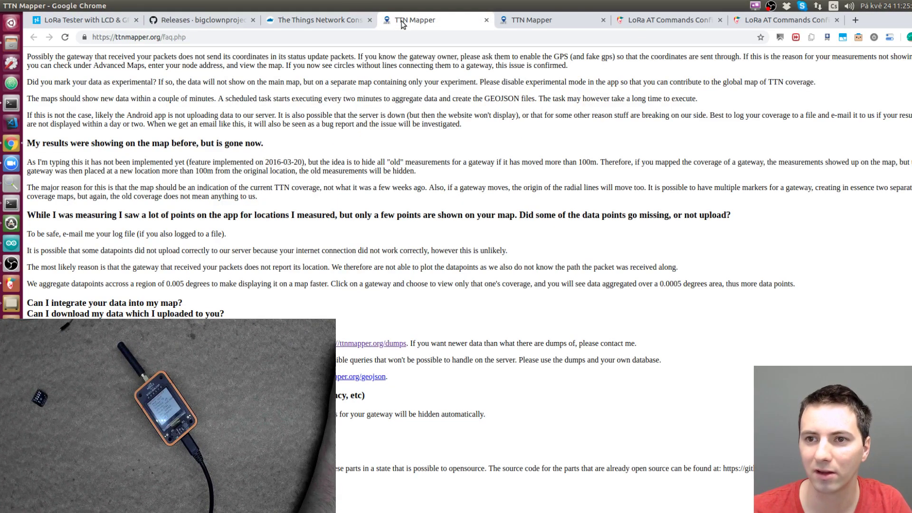
pyautogui.click(318, 19)
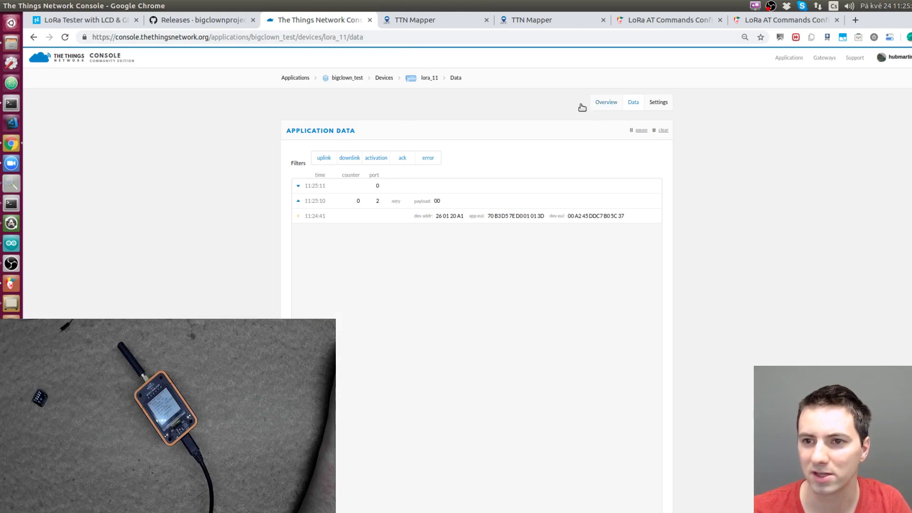
pyautogui.click(346, 77)
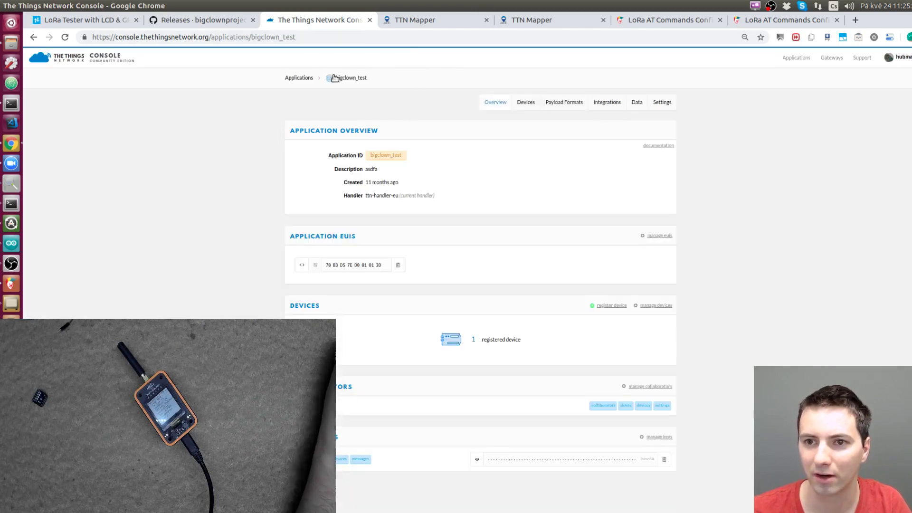
# - Review the TTN Mapper integration's experiment name, then go to bigclown_test's Payload Formats
pyautogui.click(607, 102)
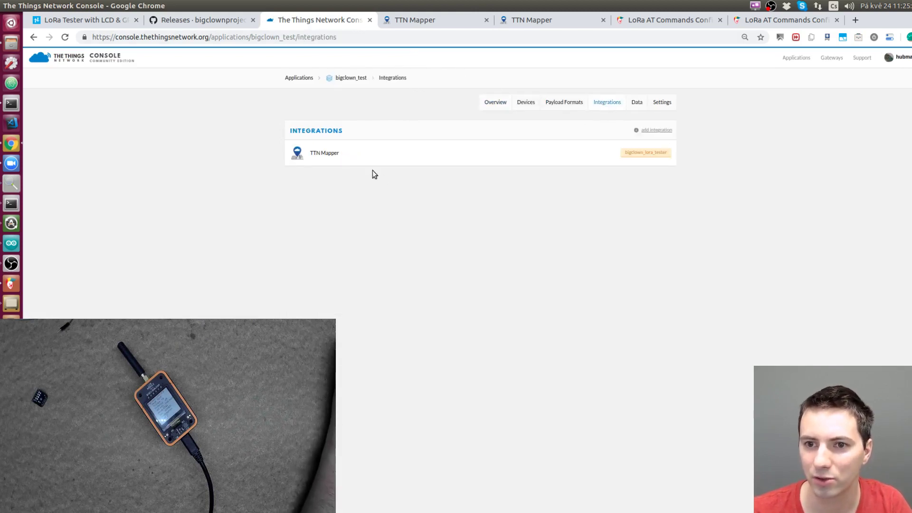
pyautogui.click(324, 152)
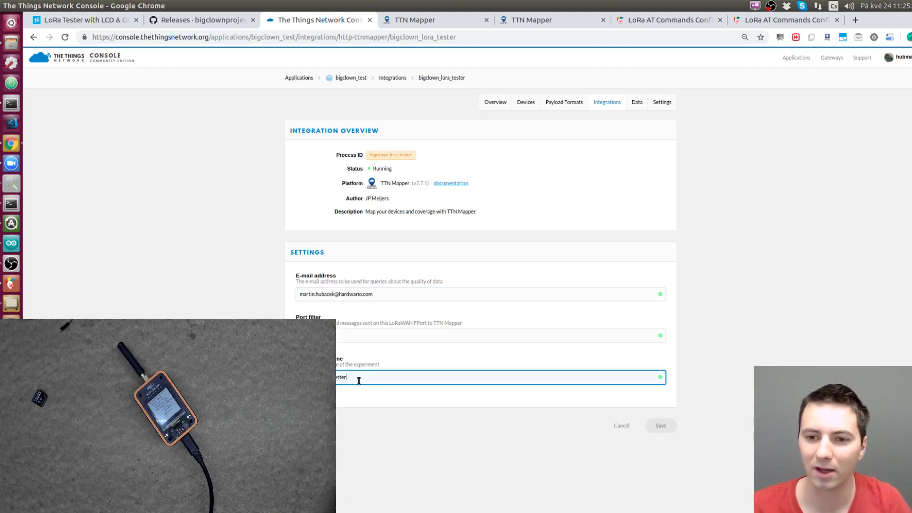
pyautogui.moveTo(564, 102)
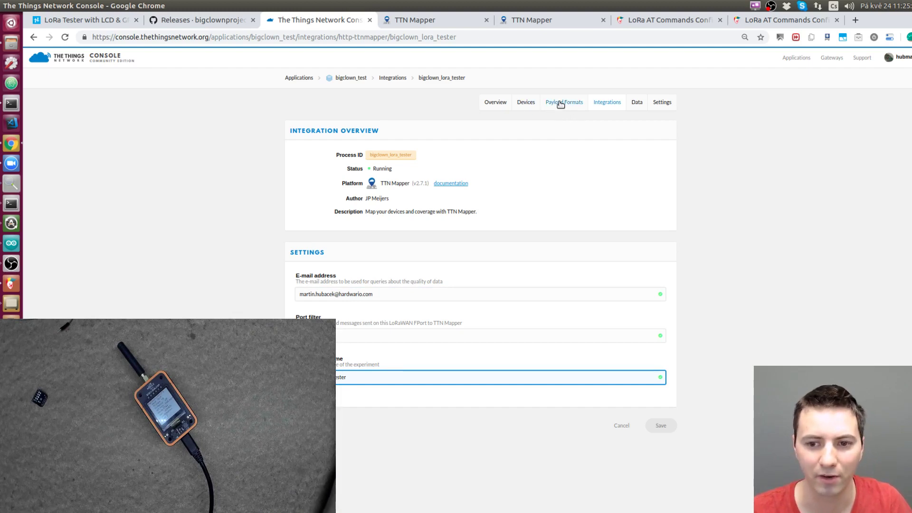
pyautogui.click(563, 102)
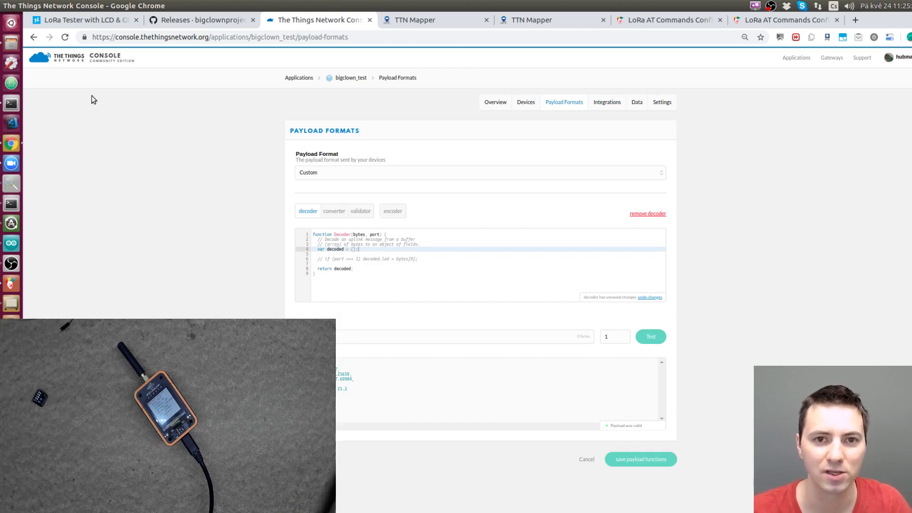
# - Browse to the app folder of bcf-lora-tester-lcd-gps-ttnmapper on GitHub and view ttn_decoder.js
pyautogui.click(201, 20)
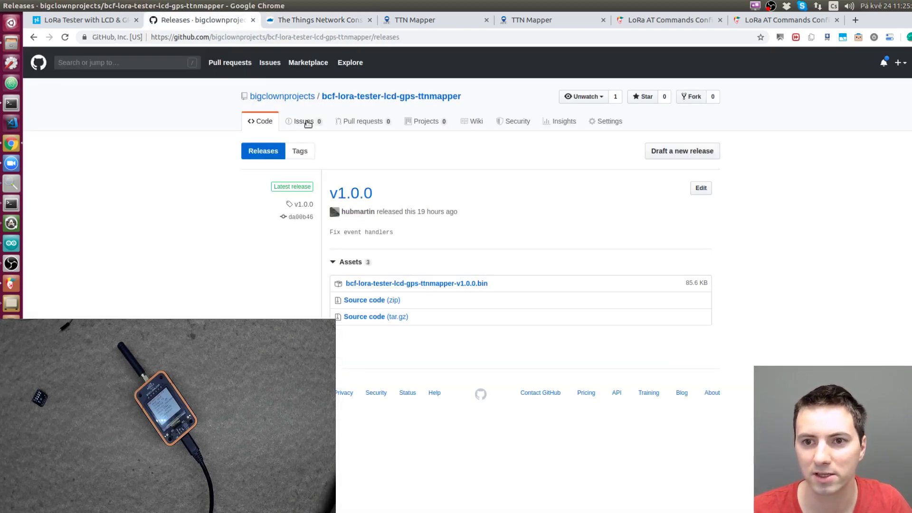
pyautogui.click(260, 121)
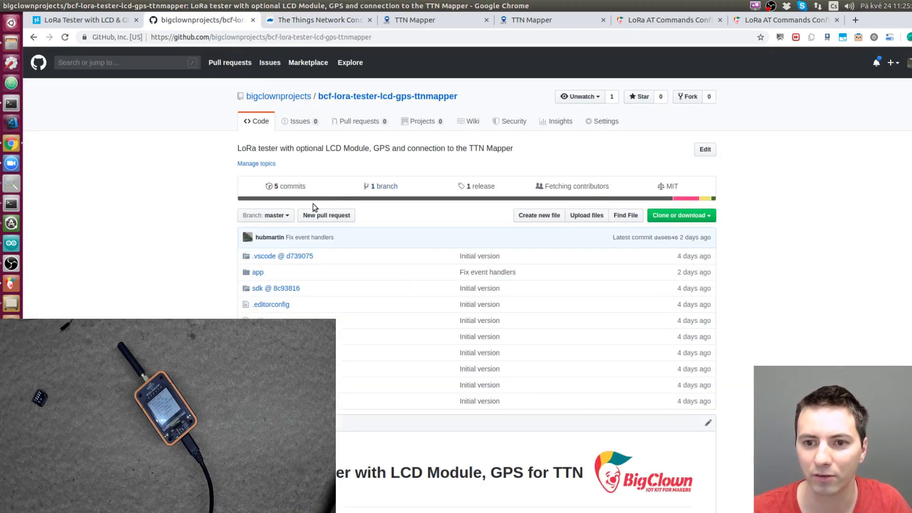
pyautogui.click(257, 272)
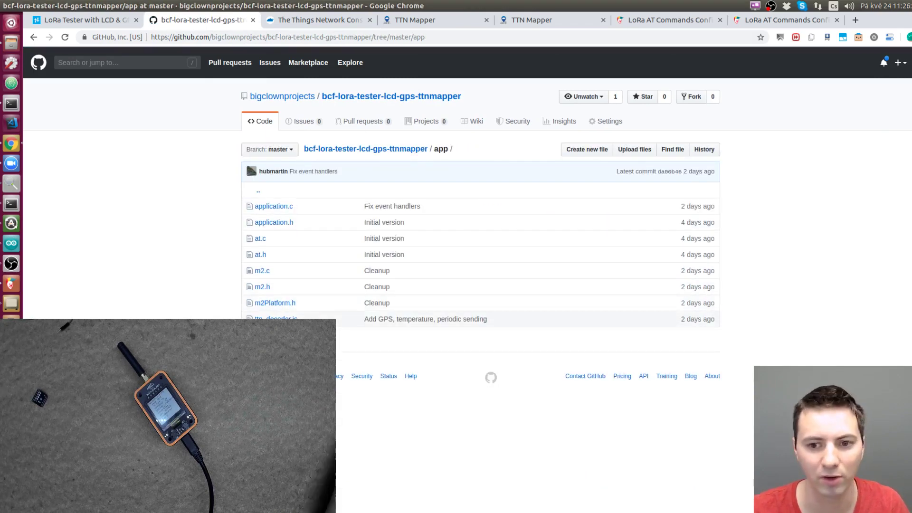
pyautogui.press('ctrl+minus')
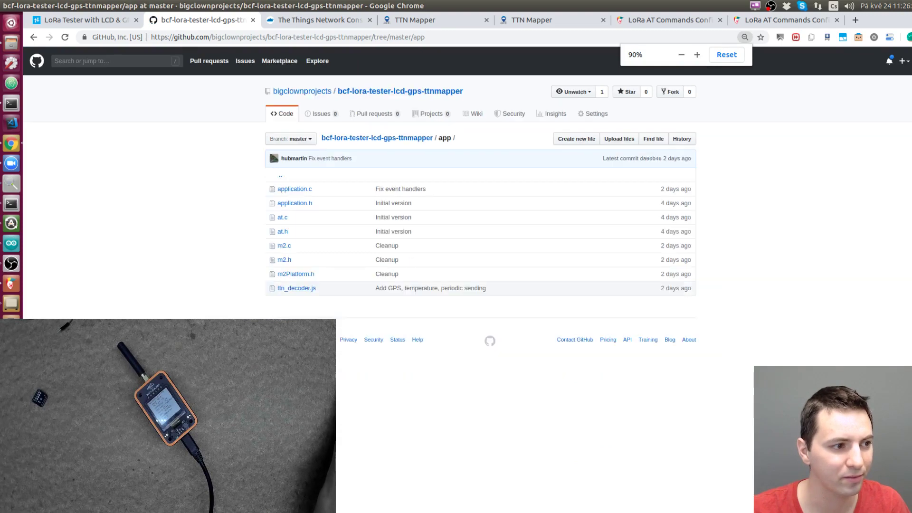
pyautogui.click(296, 288)
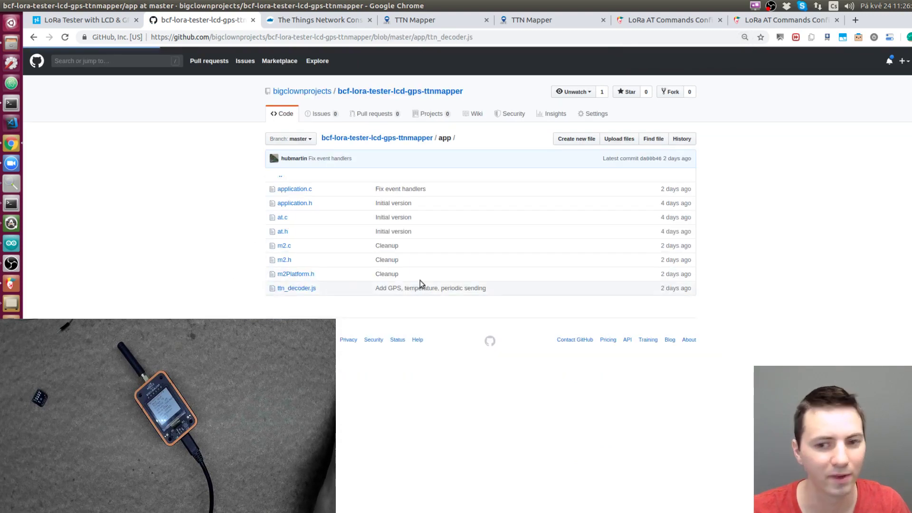
# - Select the whole Decoder function and bring it back to the console's payload formats page
pyautogui.click(296, 288)
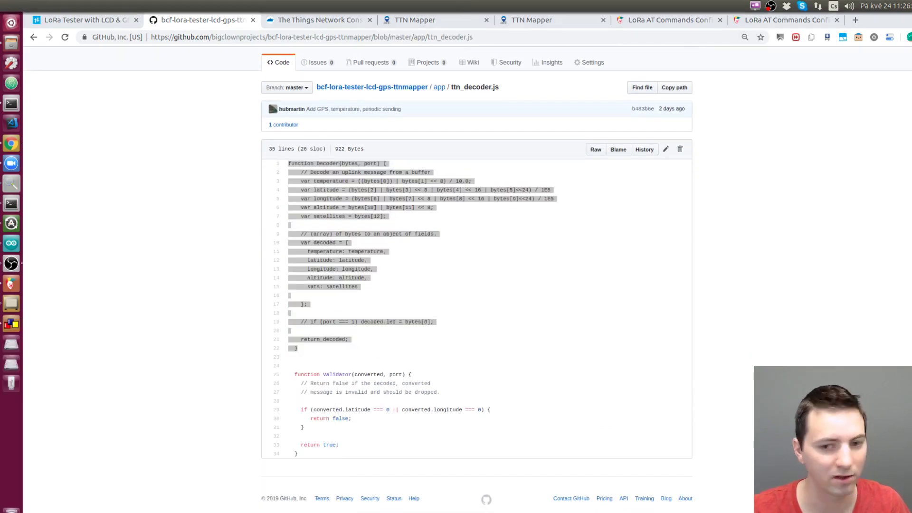
pyautogui.click(115, 390)
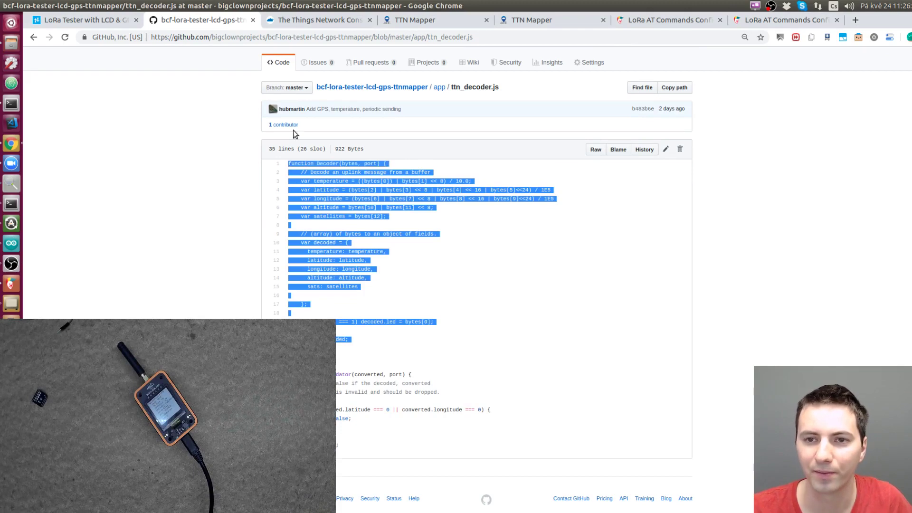
pyautogui.click(318, 20)
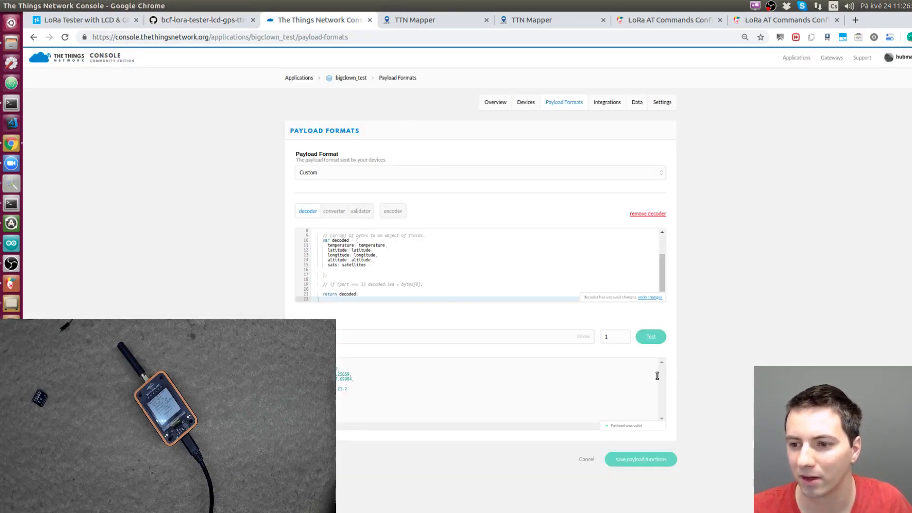
# - Save the pasted Decoder function for temperature, latitude, longitude, altitude and satellites, then review it
pyautogui.click(639, 459)
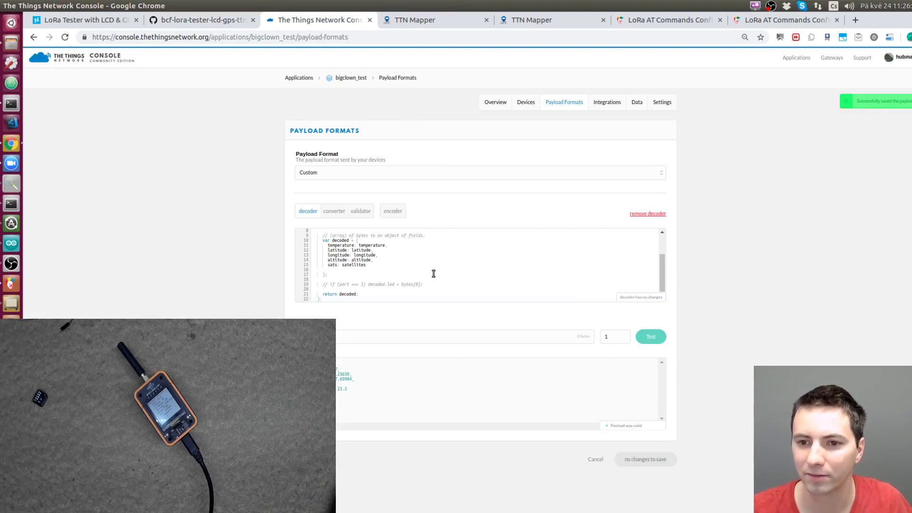
pyautogui.scroll(3)
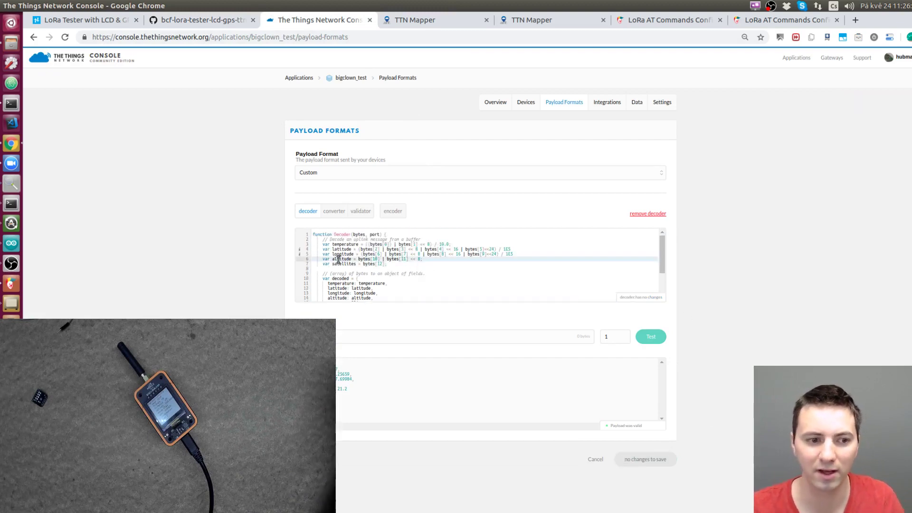
pyautogui.scroll(-3)
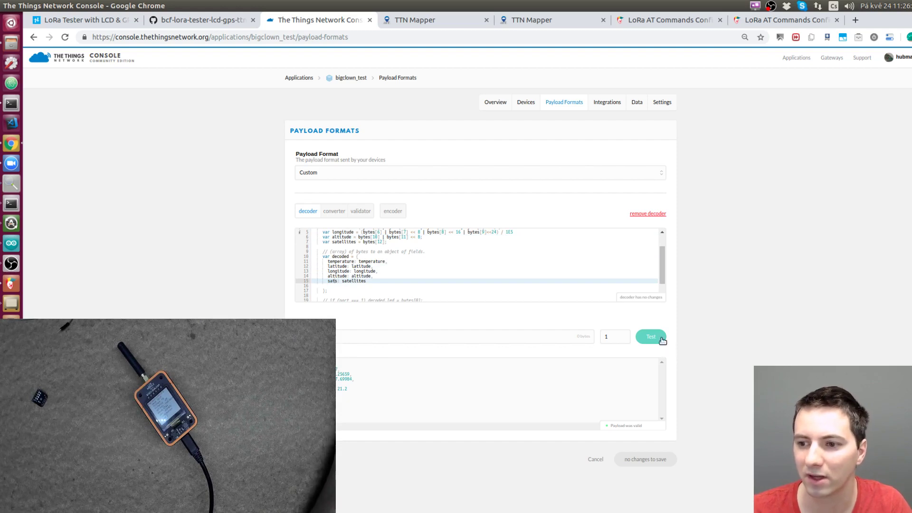
pyautogui.scroll(3)
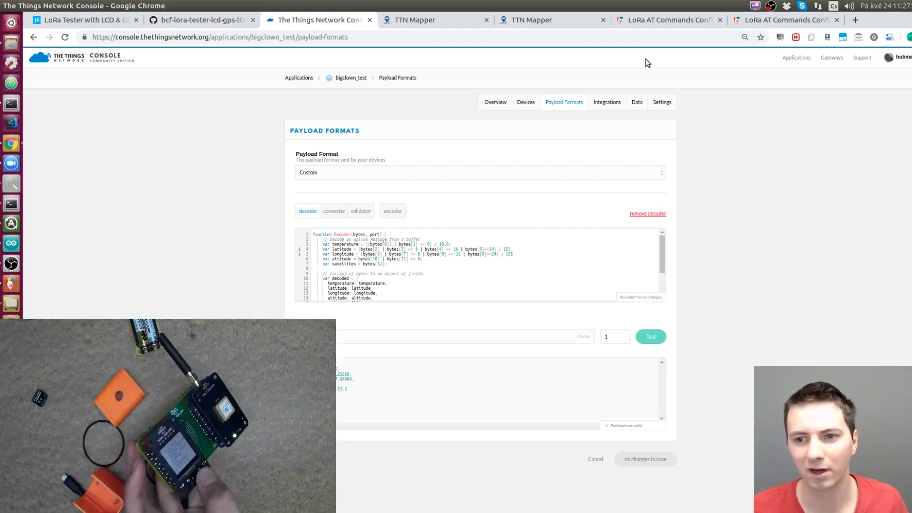
# - Append _video to the TTN Mapper experiment name, save the integration, and return to the Data view
pyautogui.click(607, 102)
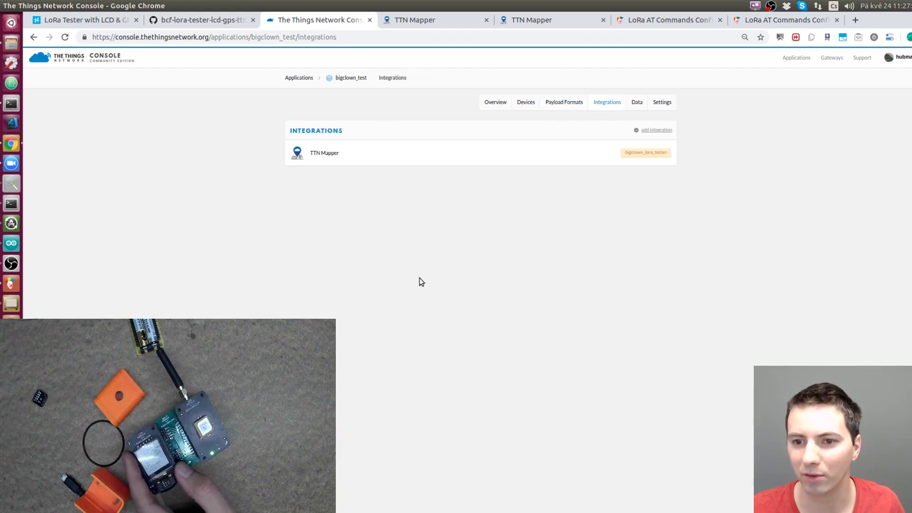
pyautogui.click(324, 152)
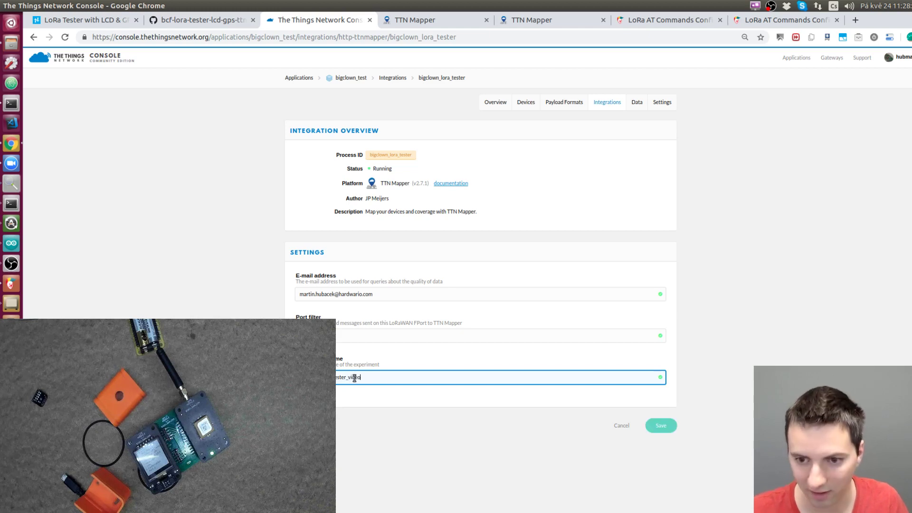
pyautogui.click(661, 426)
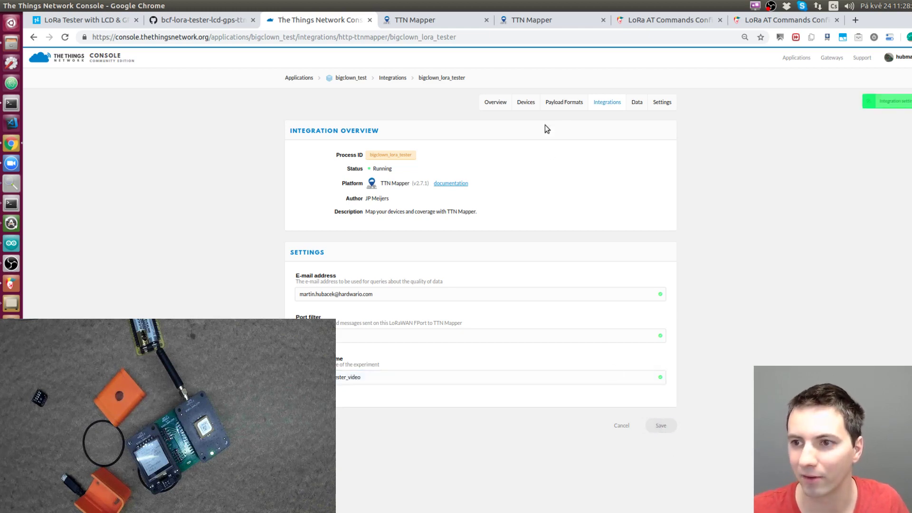
pyautogui.click(635, 102)
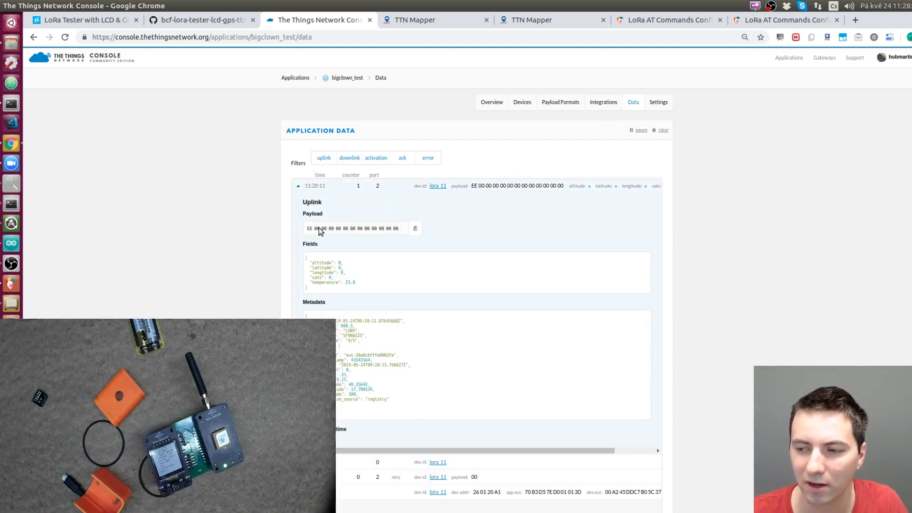
pyautogui.moveTo(315, 263)
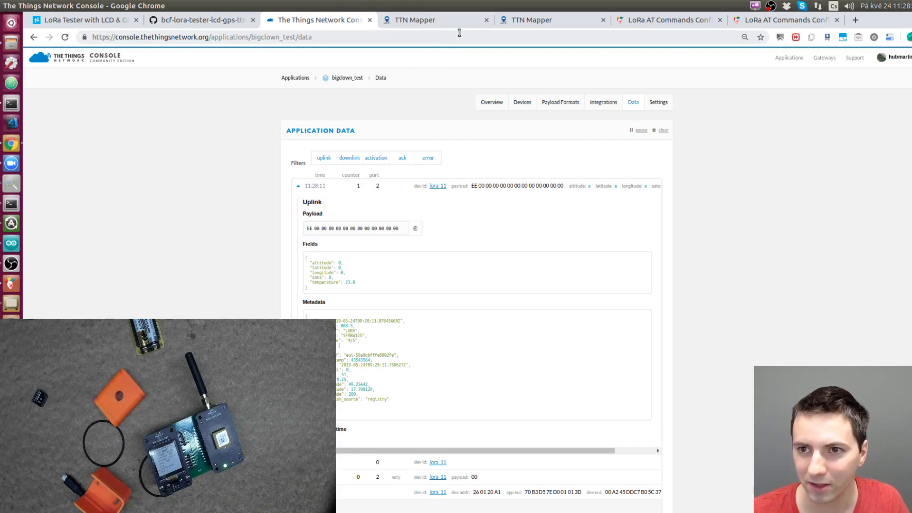
# - Switch to the TTN Mapper tab to look up the bigclown_lora_tester experiment map
pyautogui.click(414, 19)
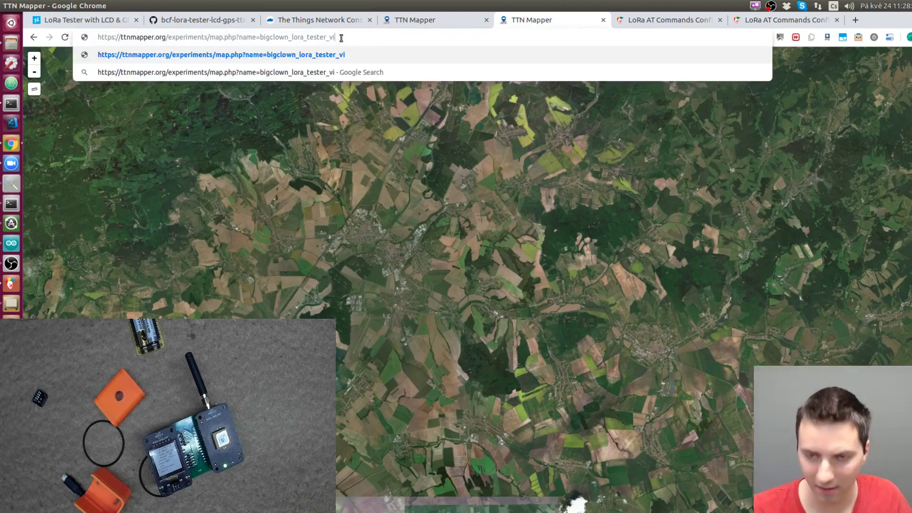
# - Load the bigclown_lora_tester_video experiment in TTN Mapper, then reopen the TTN Mapper integration settings
pyautogui.write('deo')
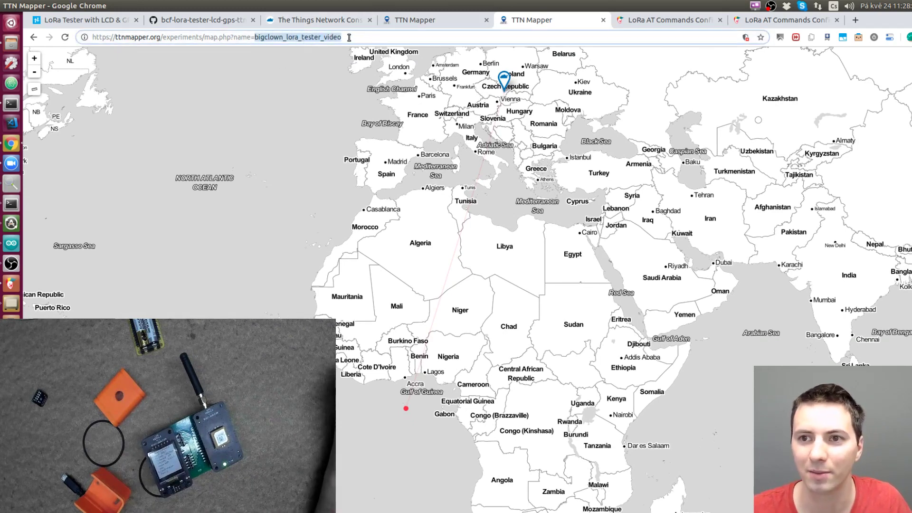
pyautogui.click(316, 19)
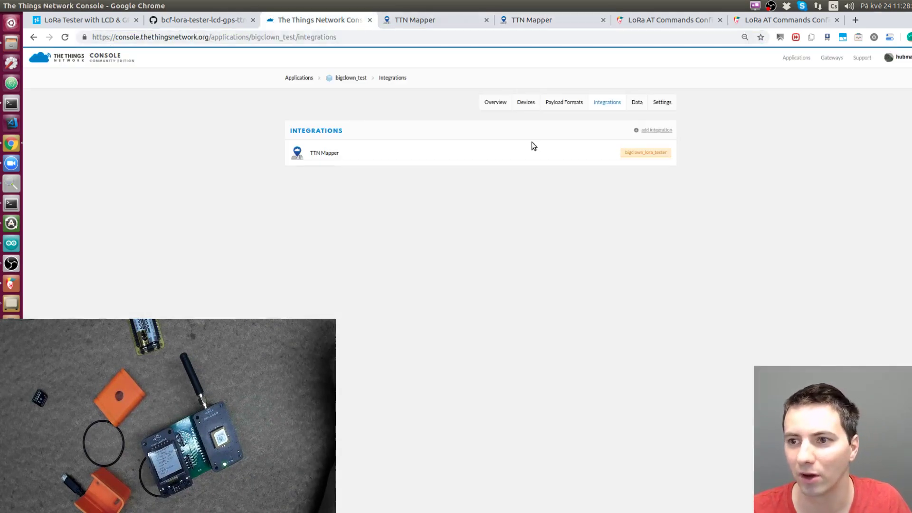
pyautogui.click(324, 152)
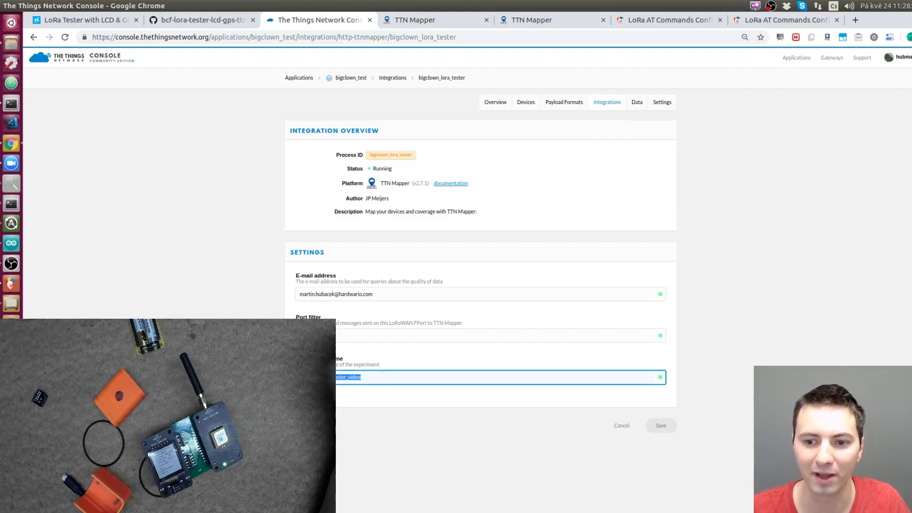